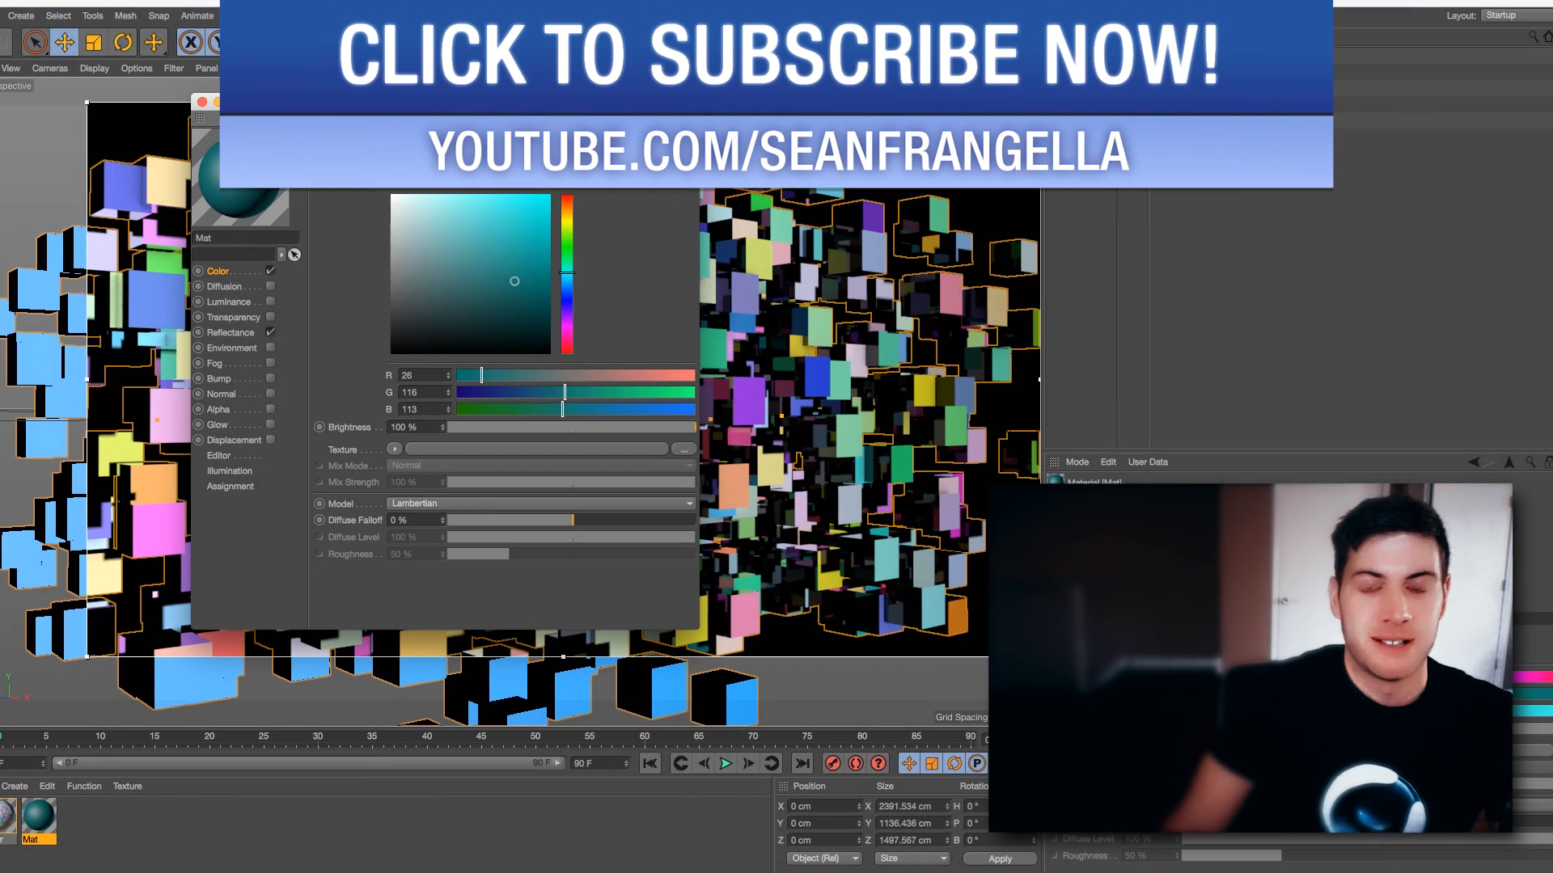
Step: Set the Mat material colour to teal in RGB mode: R 26, G 116, B 113
left_click(481, 216)
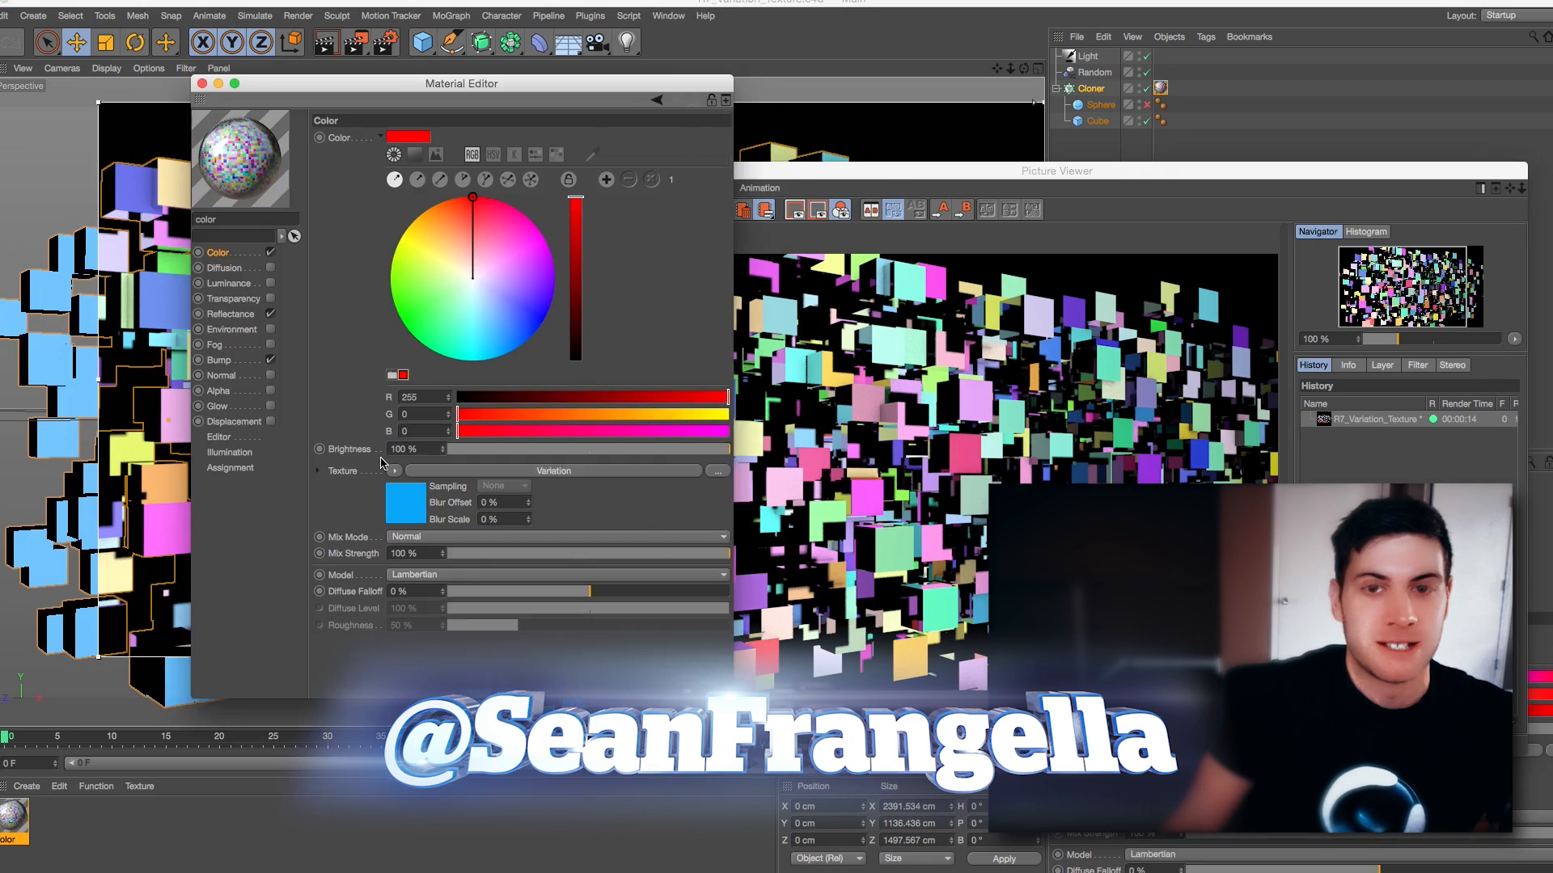
left_click(203, 83)
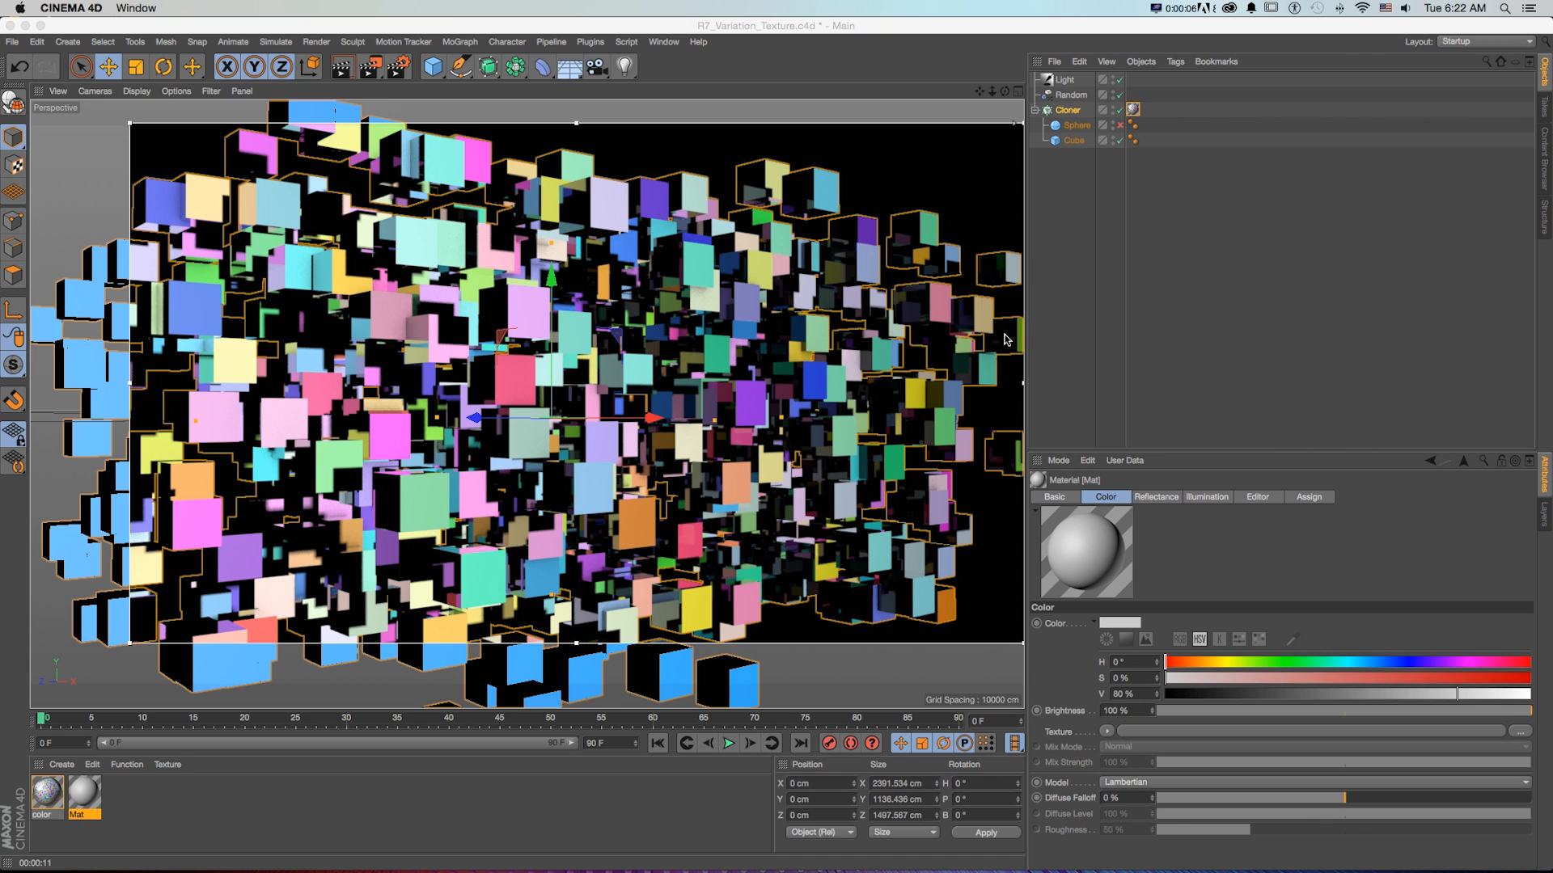
mouse_move(1001, 314)
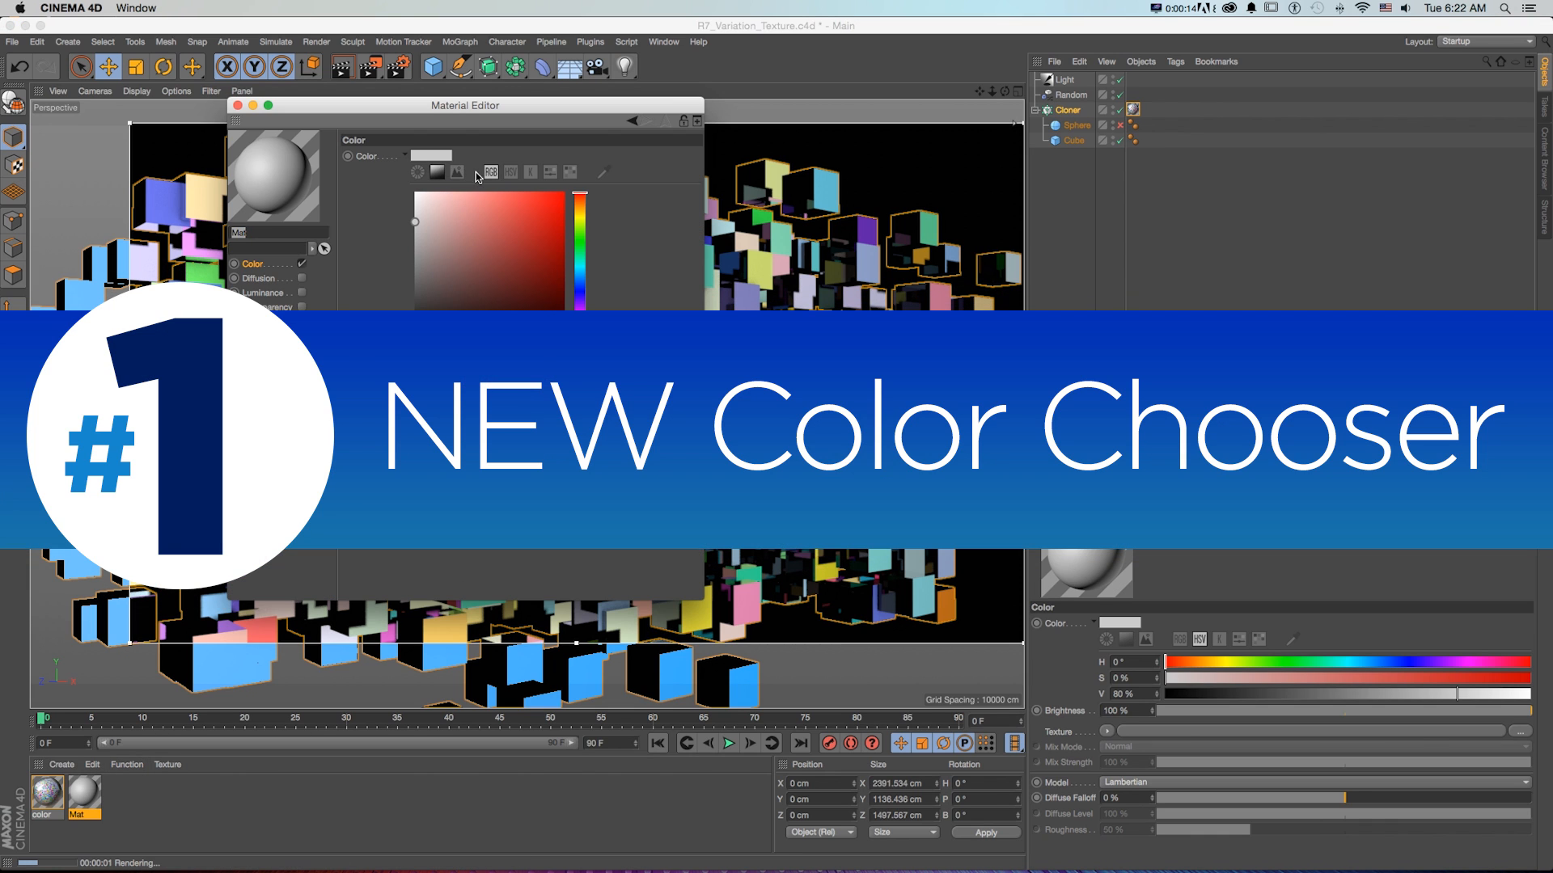
left_click(490, 171)
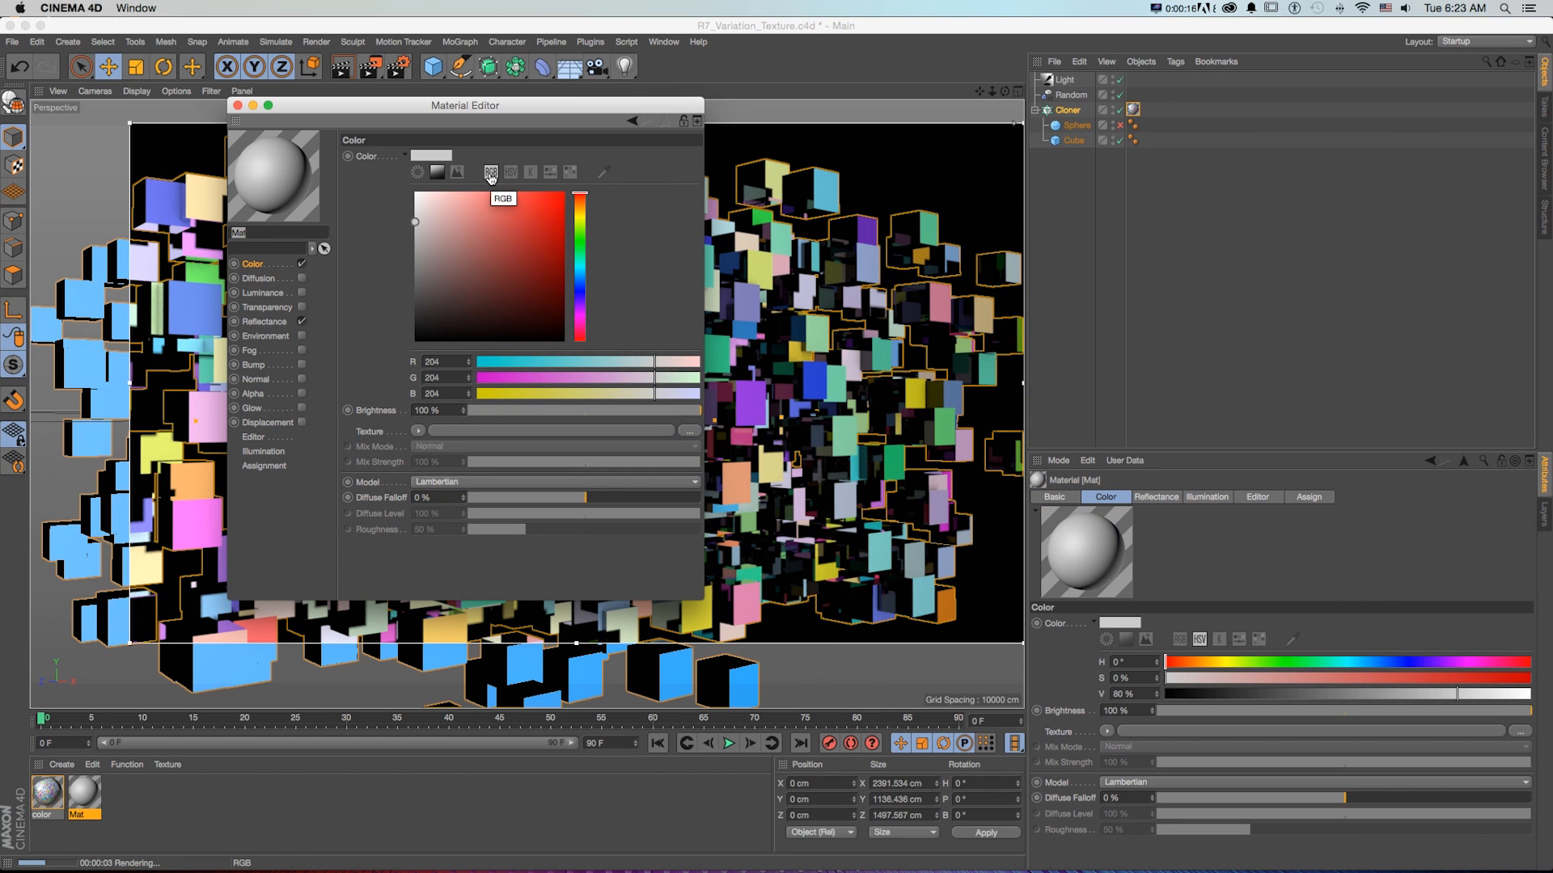
left_click(510, 172)
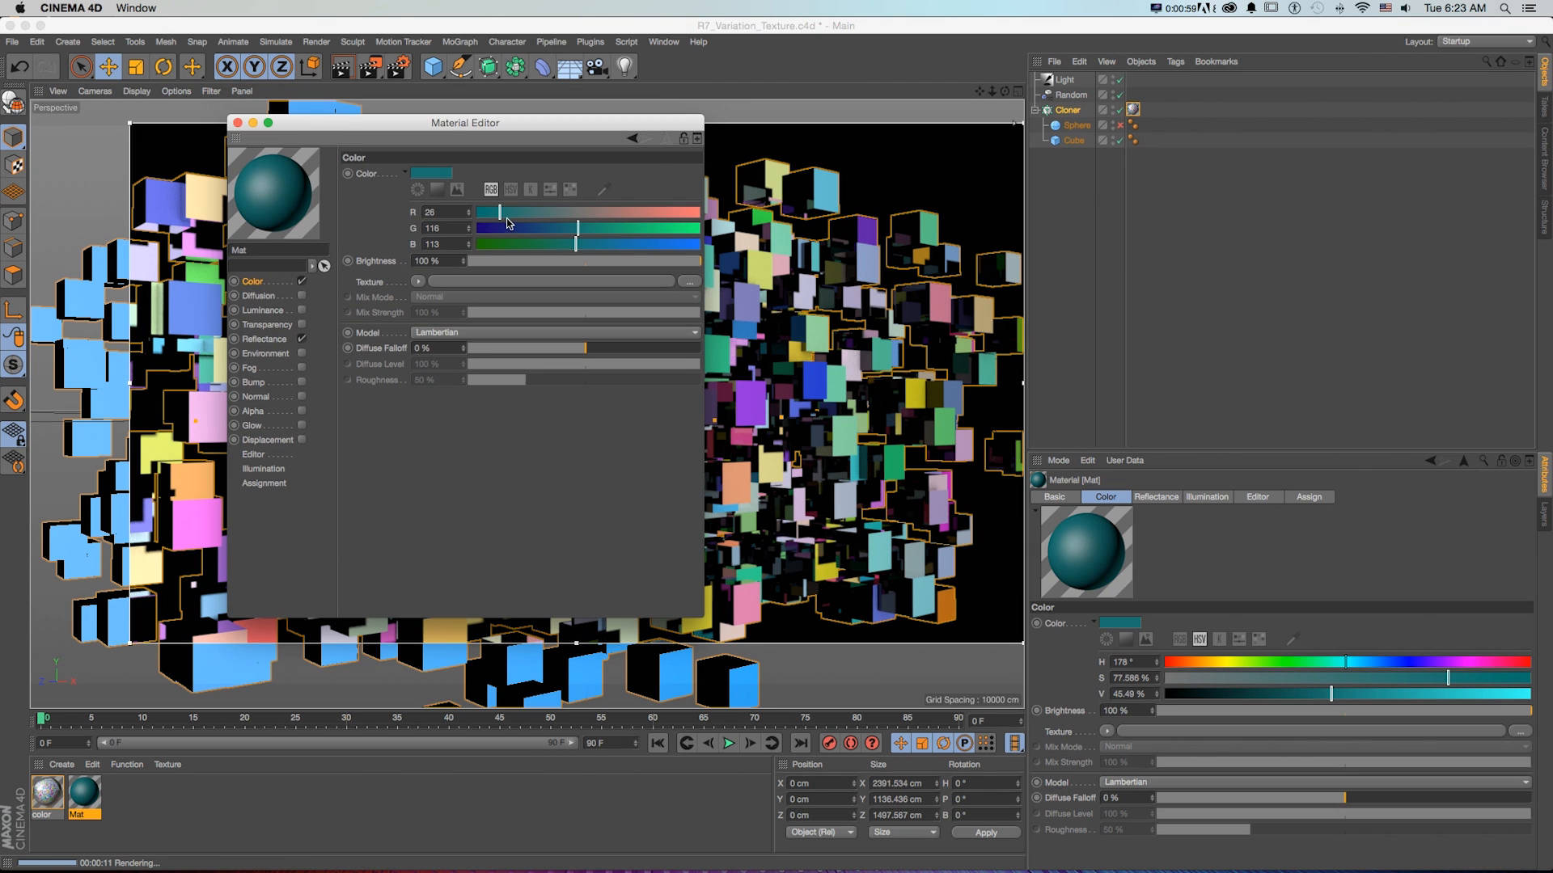
Step: Cycle through Color Wheel, HSV and RGB views, ending with the wheel above RGB sliders
left_click(417, 189)
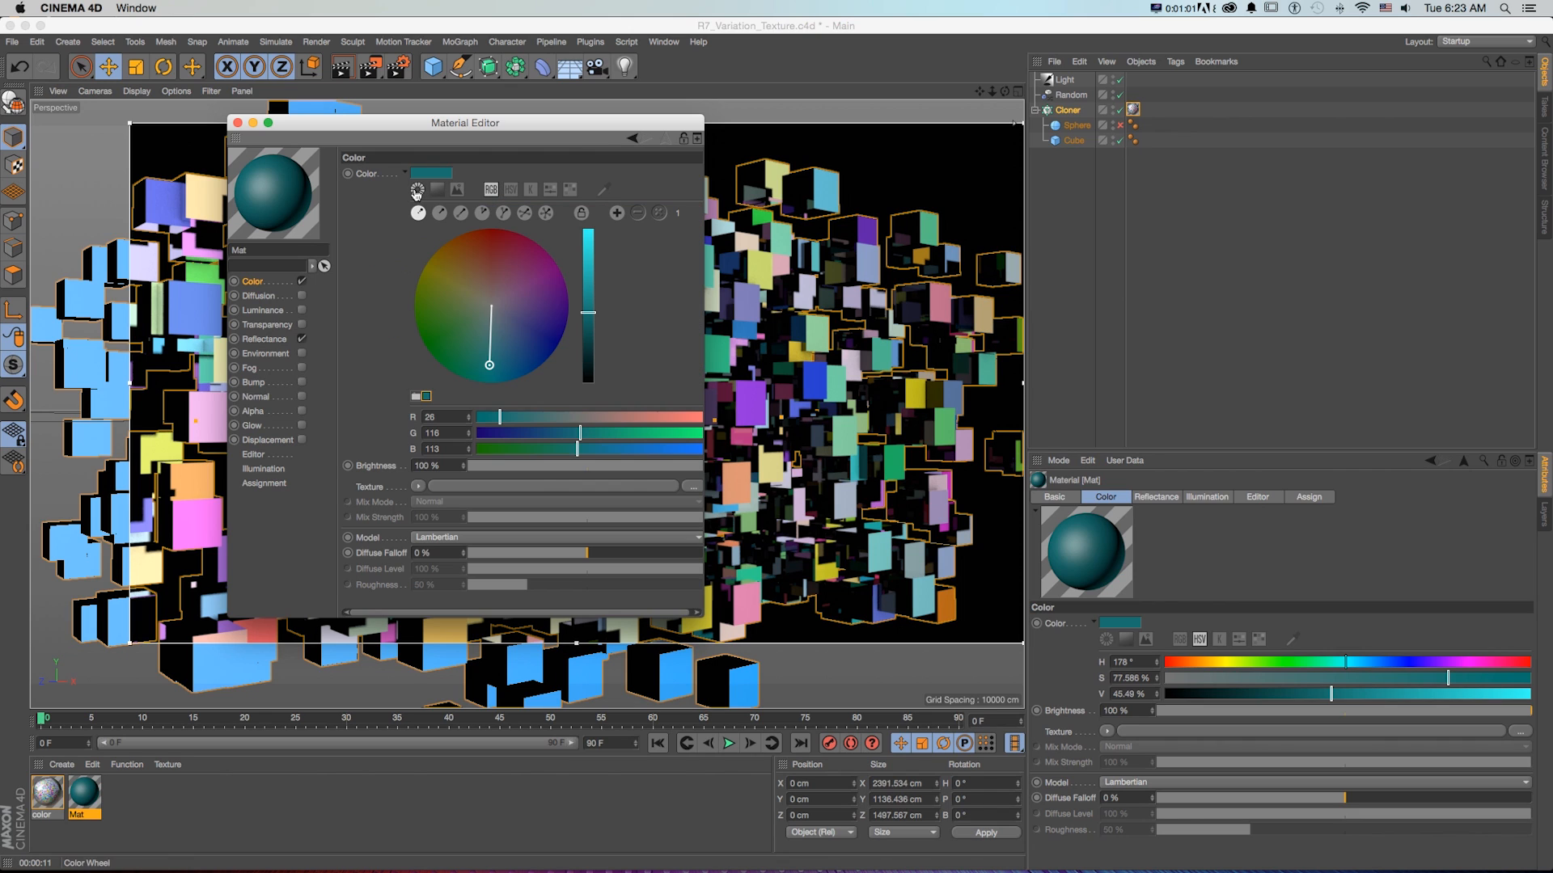
left_click(438, 190)
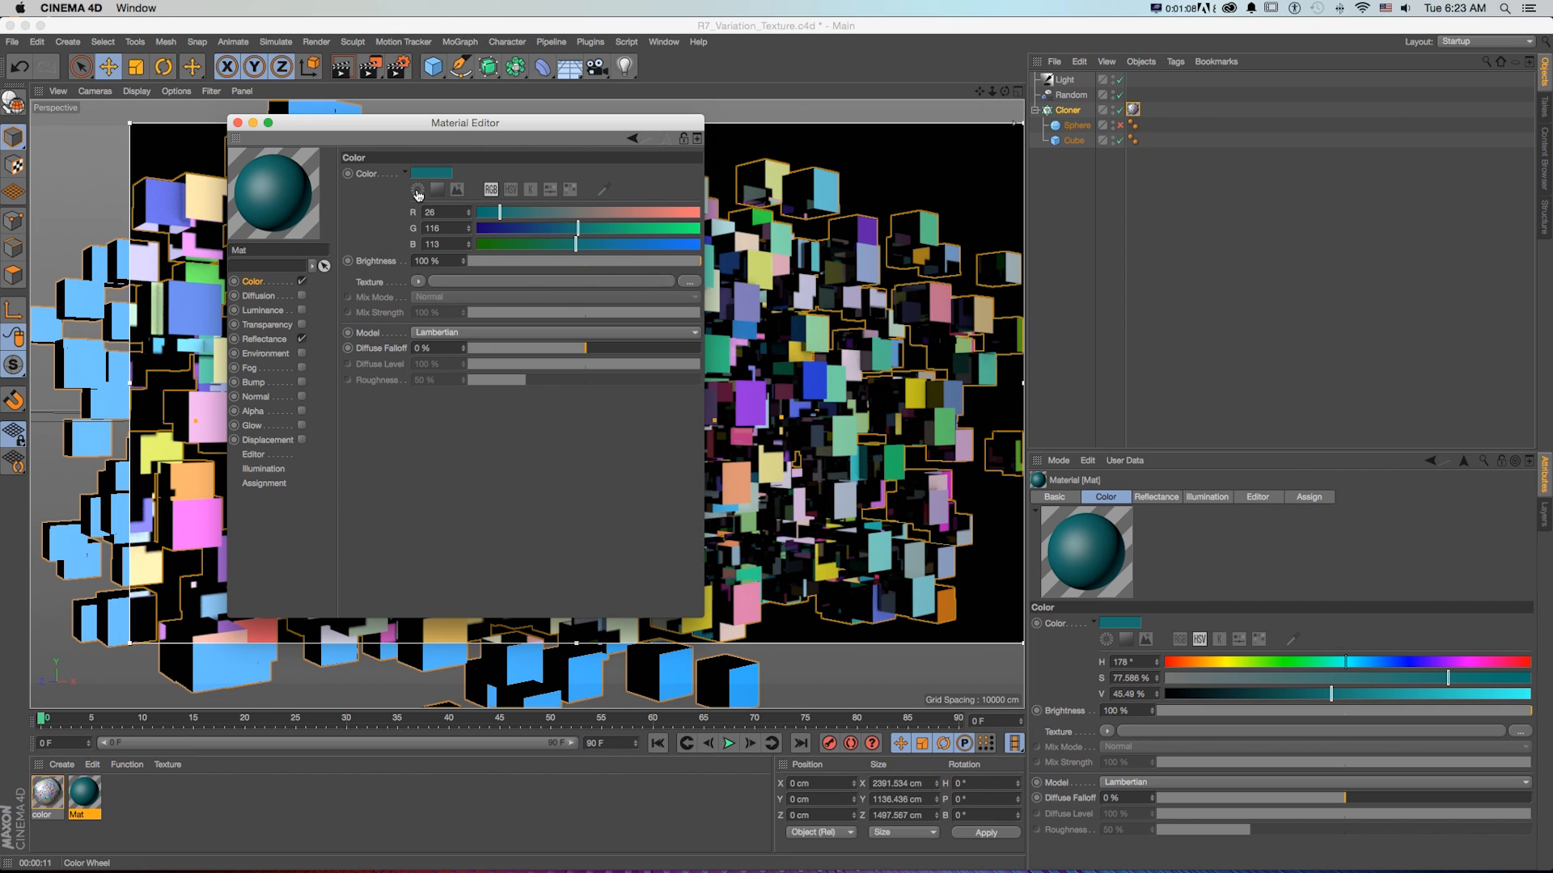
left_click(418, 189)
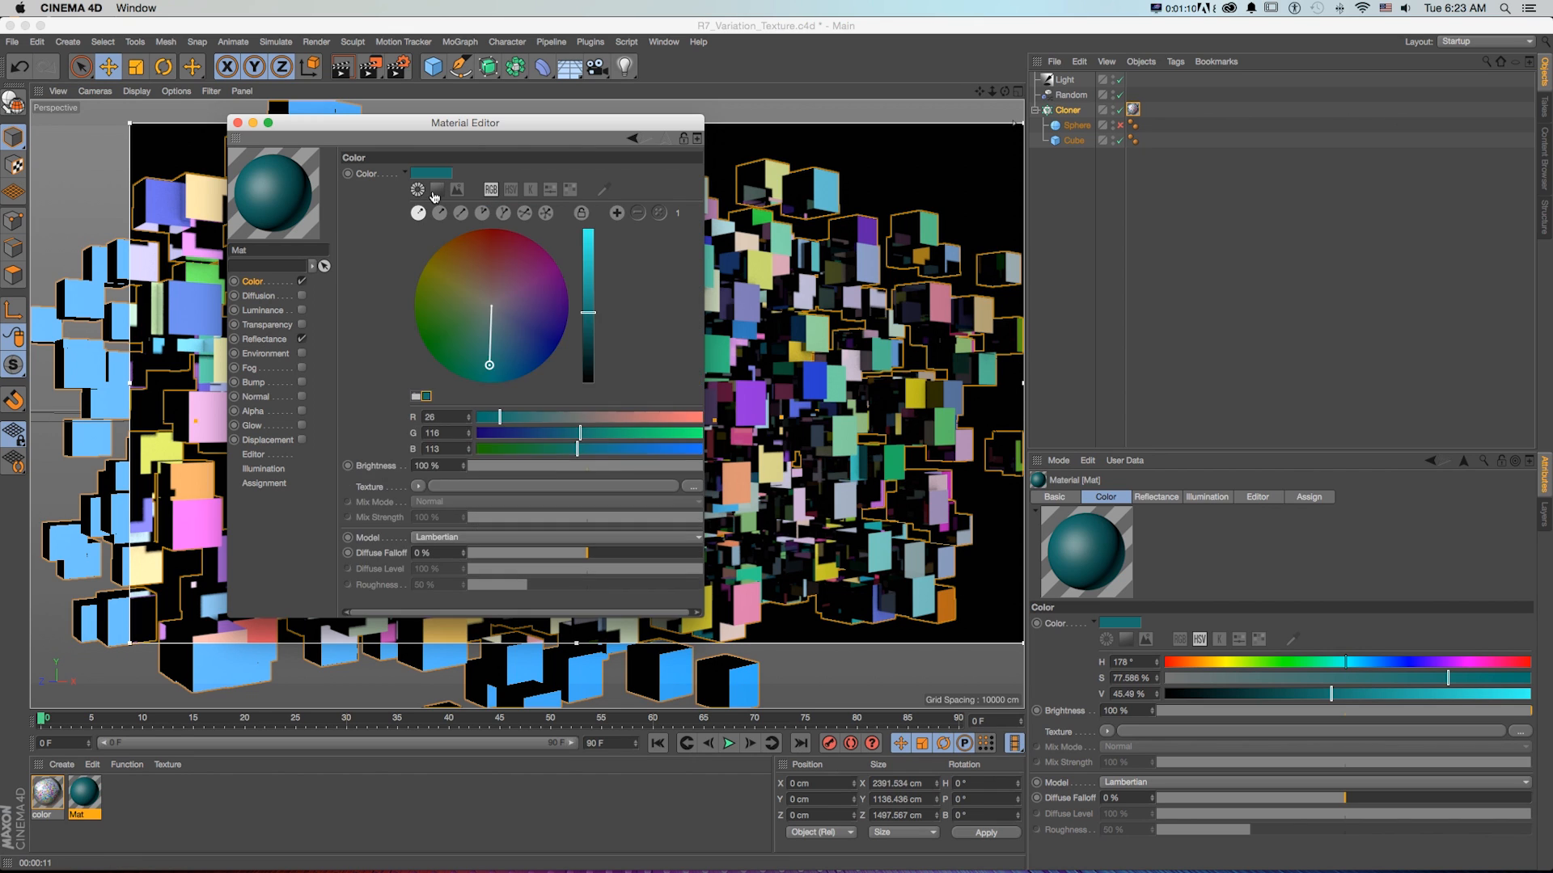
left_click(509, 190)
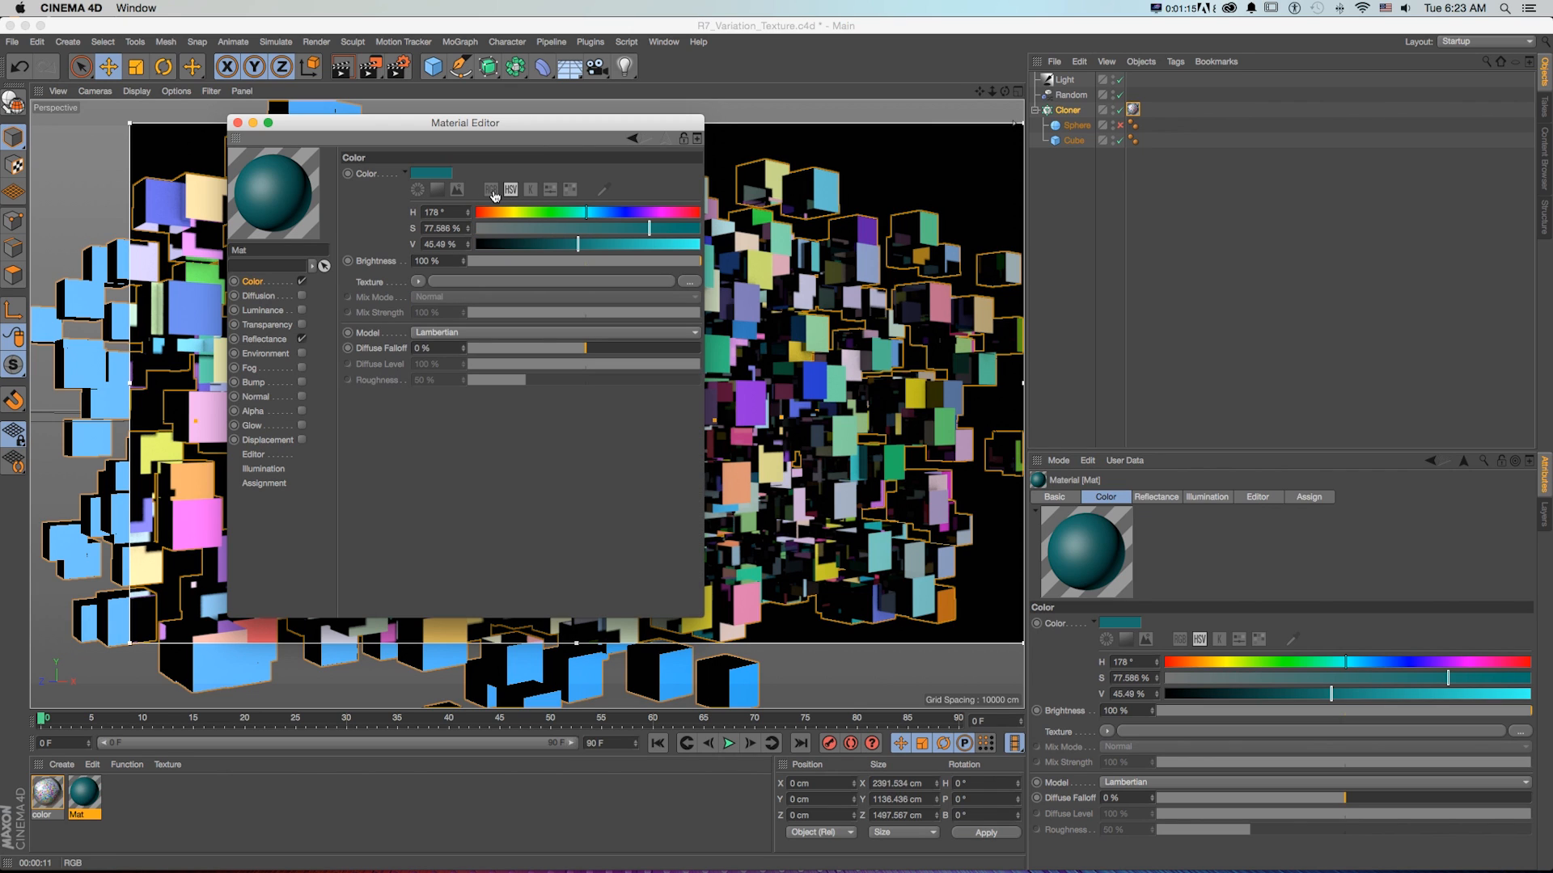
mouse_move(510, 190)
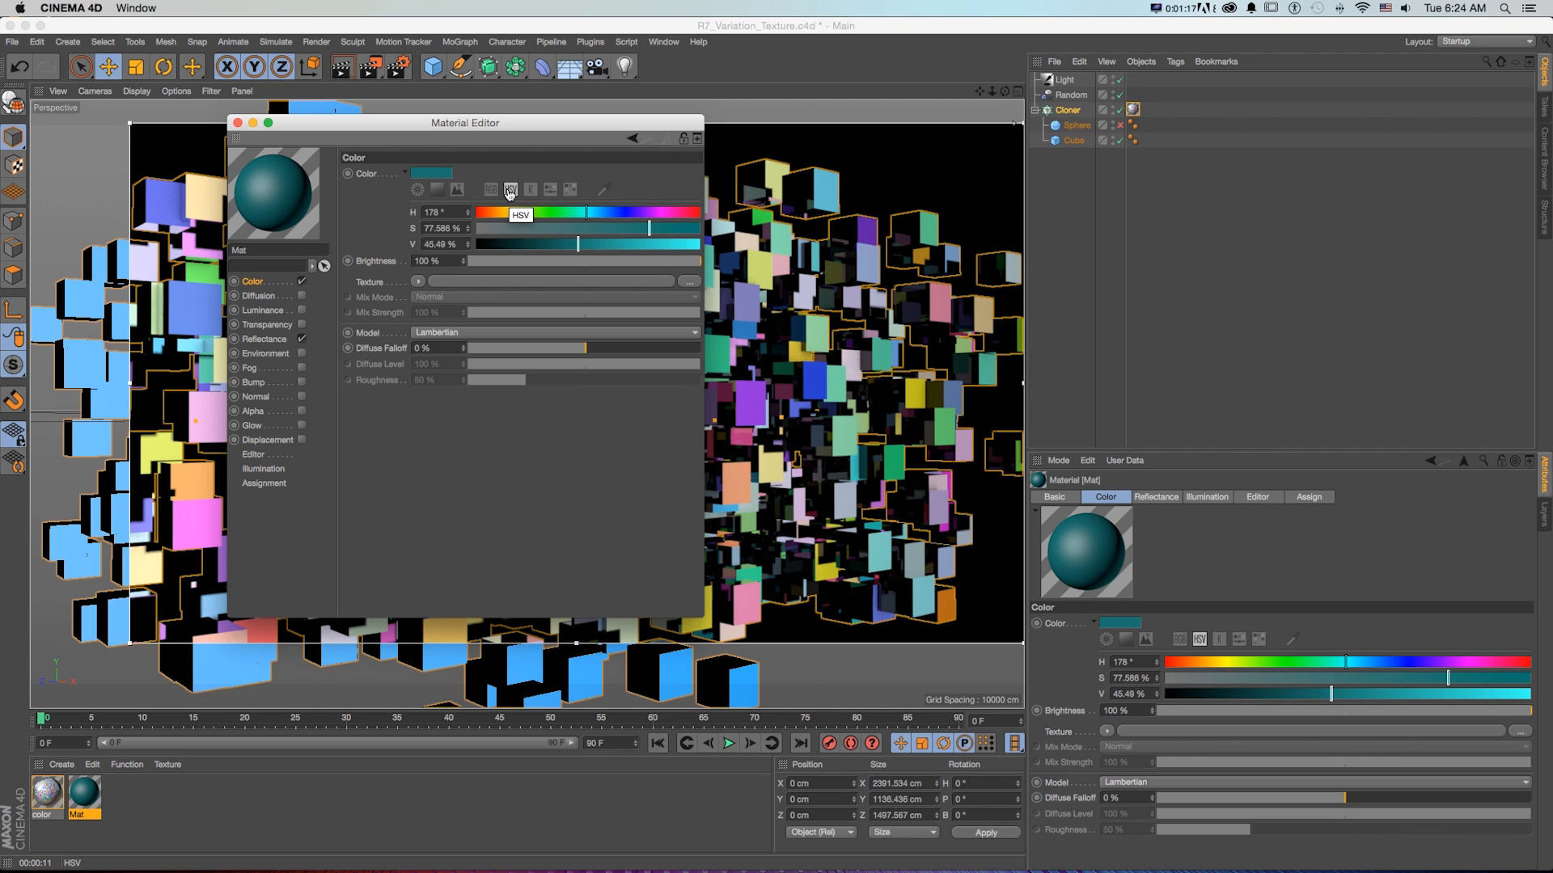
left_click(489, 190)
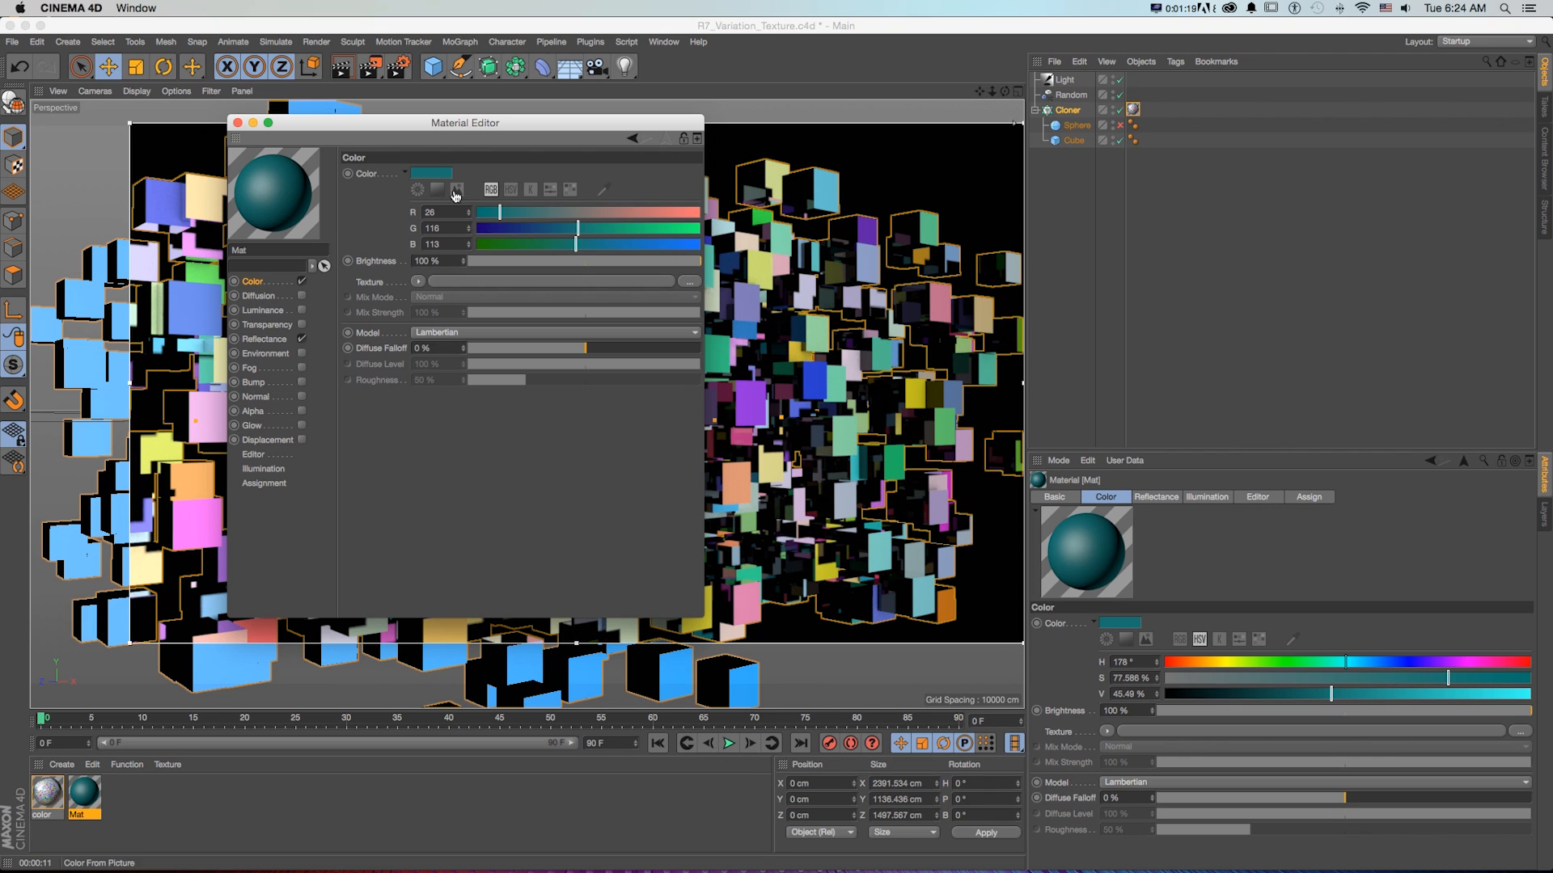
left_click(456, 190)
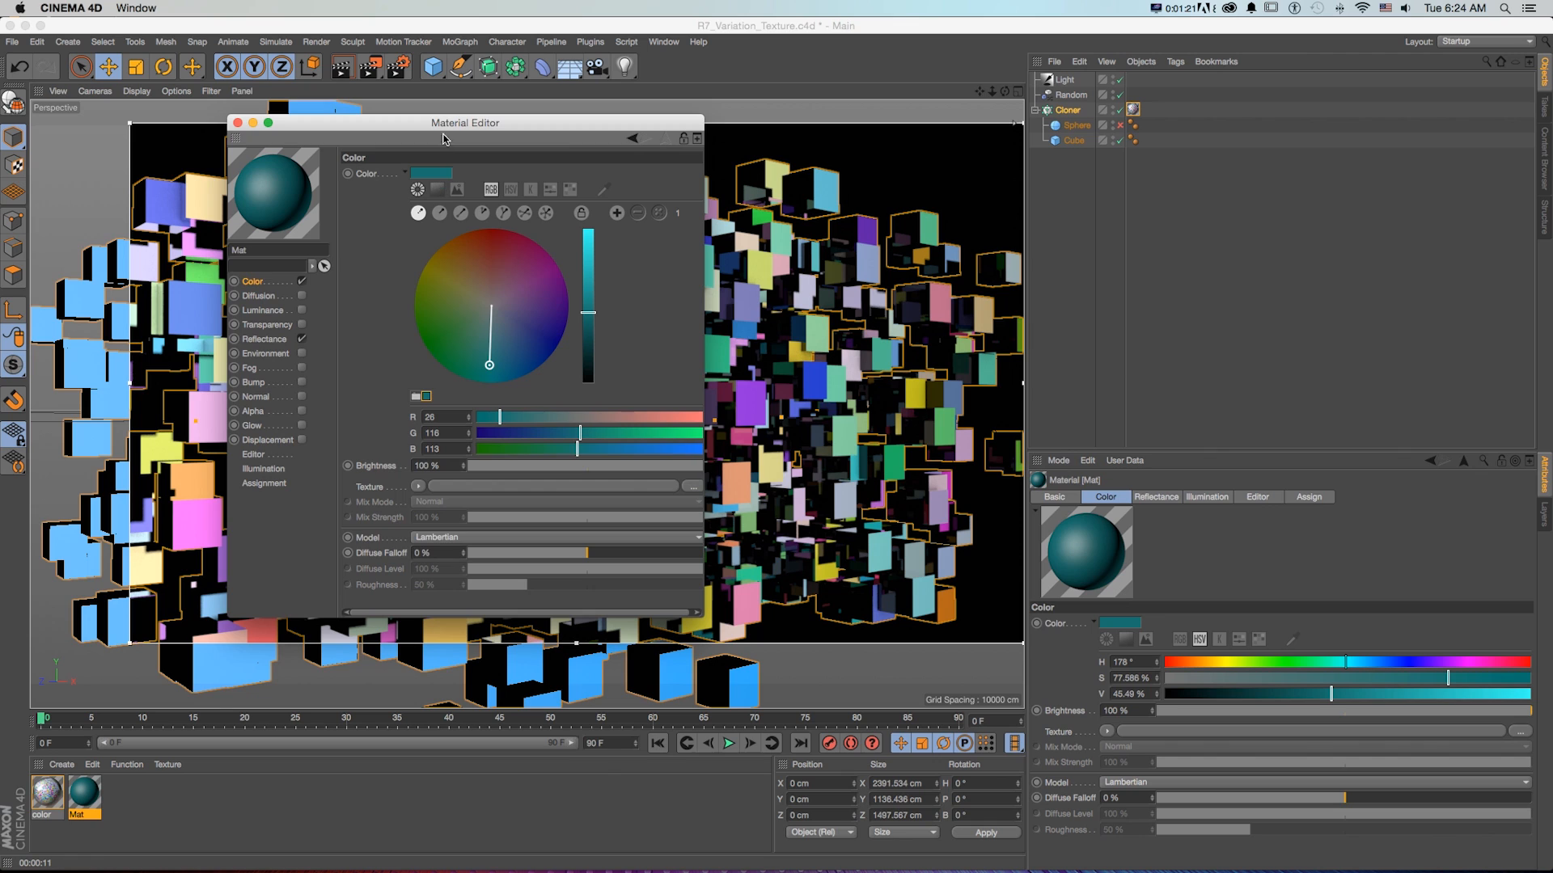
Step: Drag the colour wheel through purple and the spectrum view, settling on blue RGB 19, 95, 141
left_click_drag(488, 369, 533, 286)
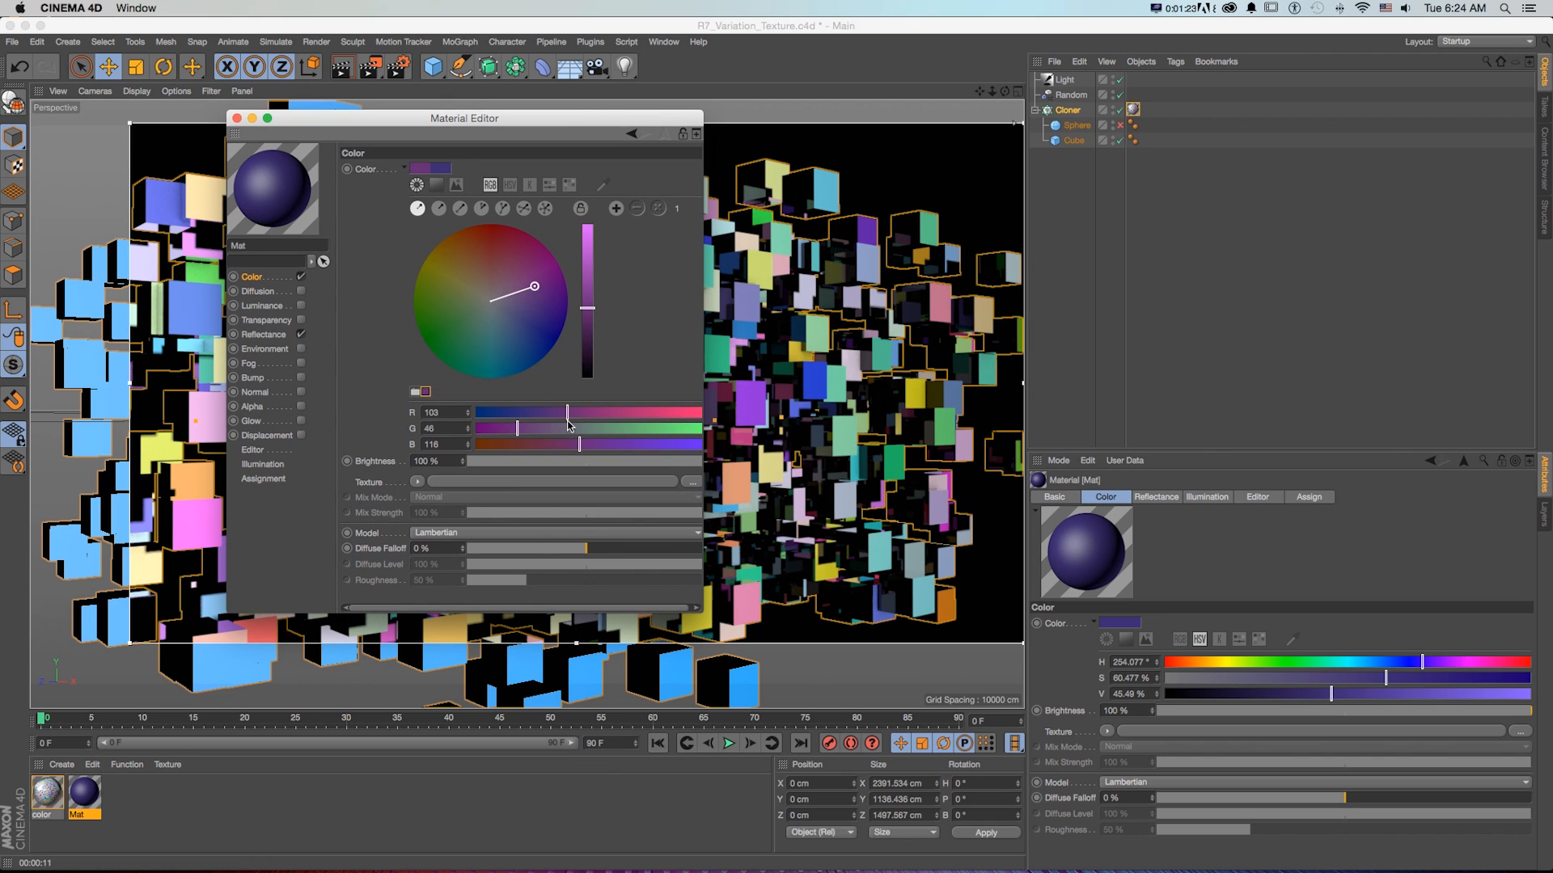
left_click(436, 185)
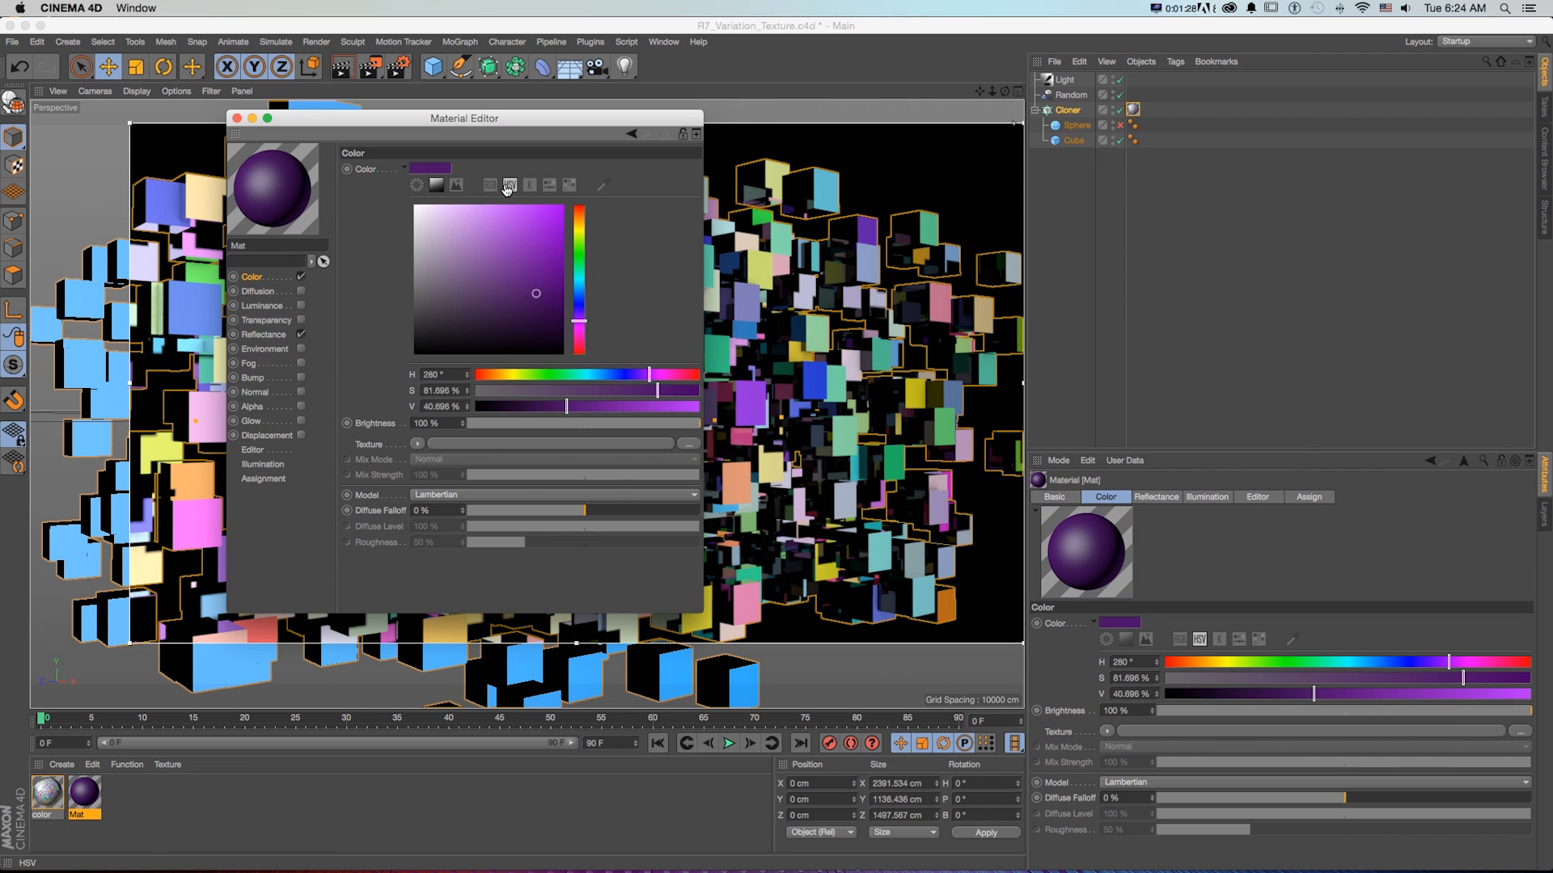
left_click(489, 185)
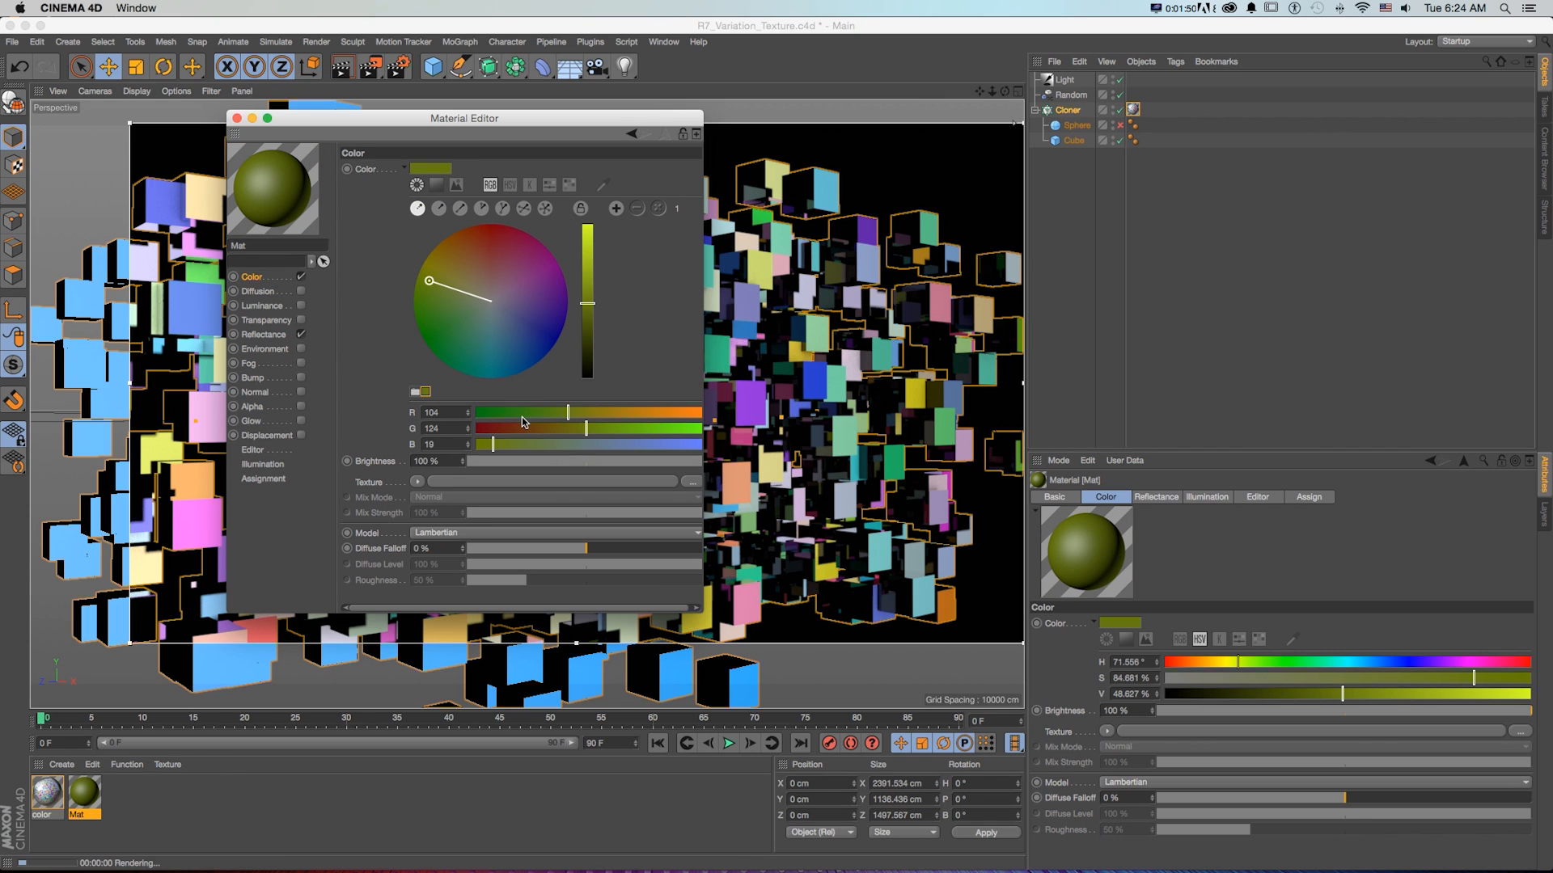
left_click_drag(431, 286, 524, 359)
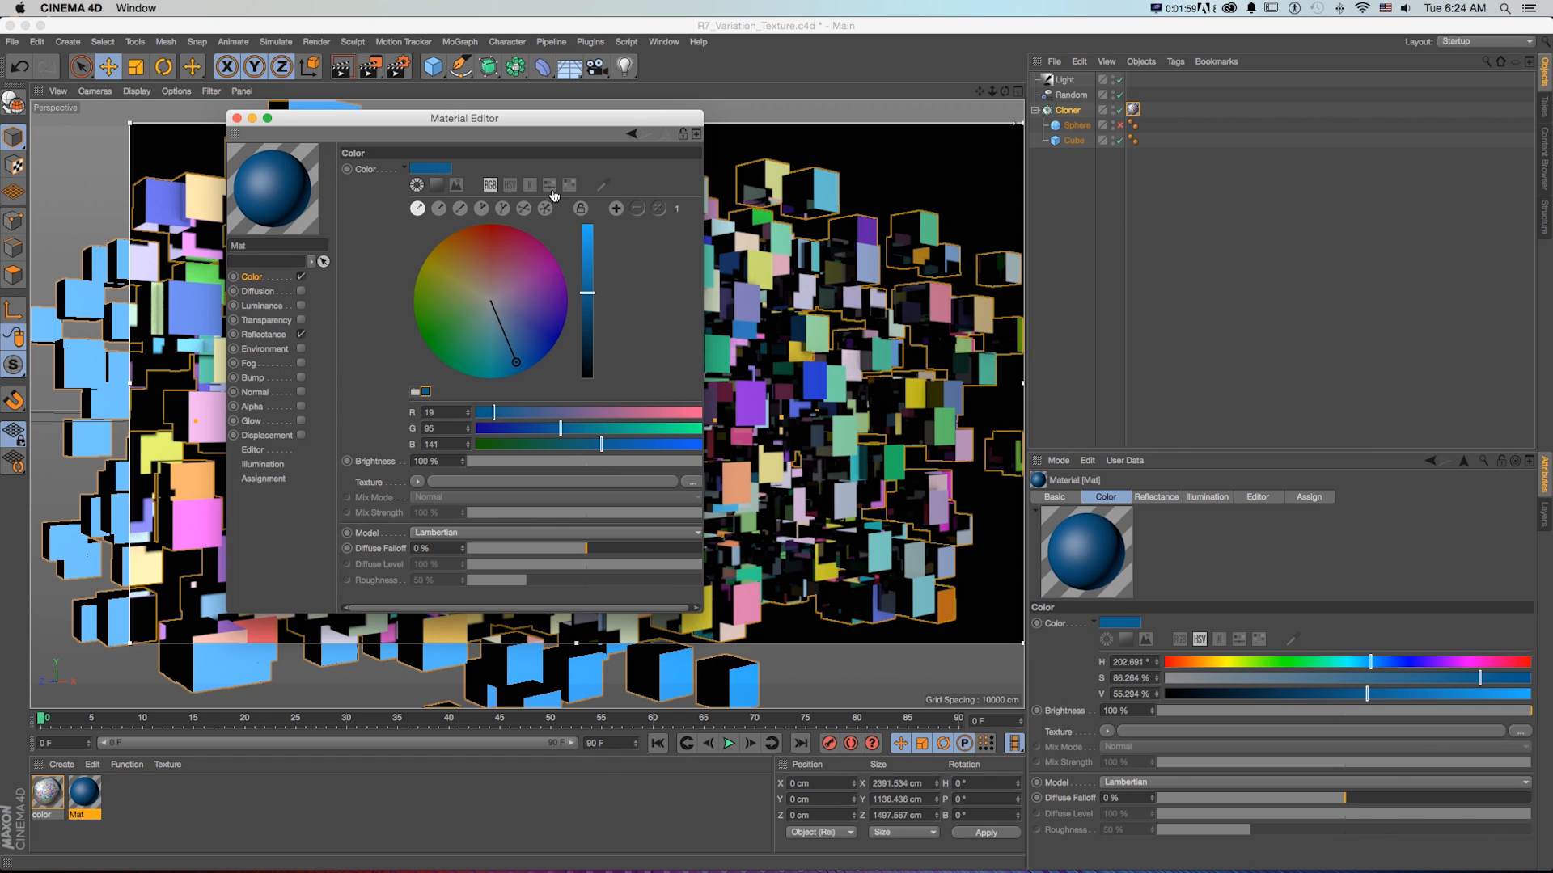
mouse_move(521, 398)
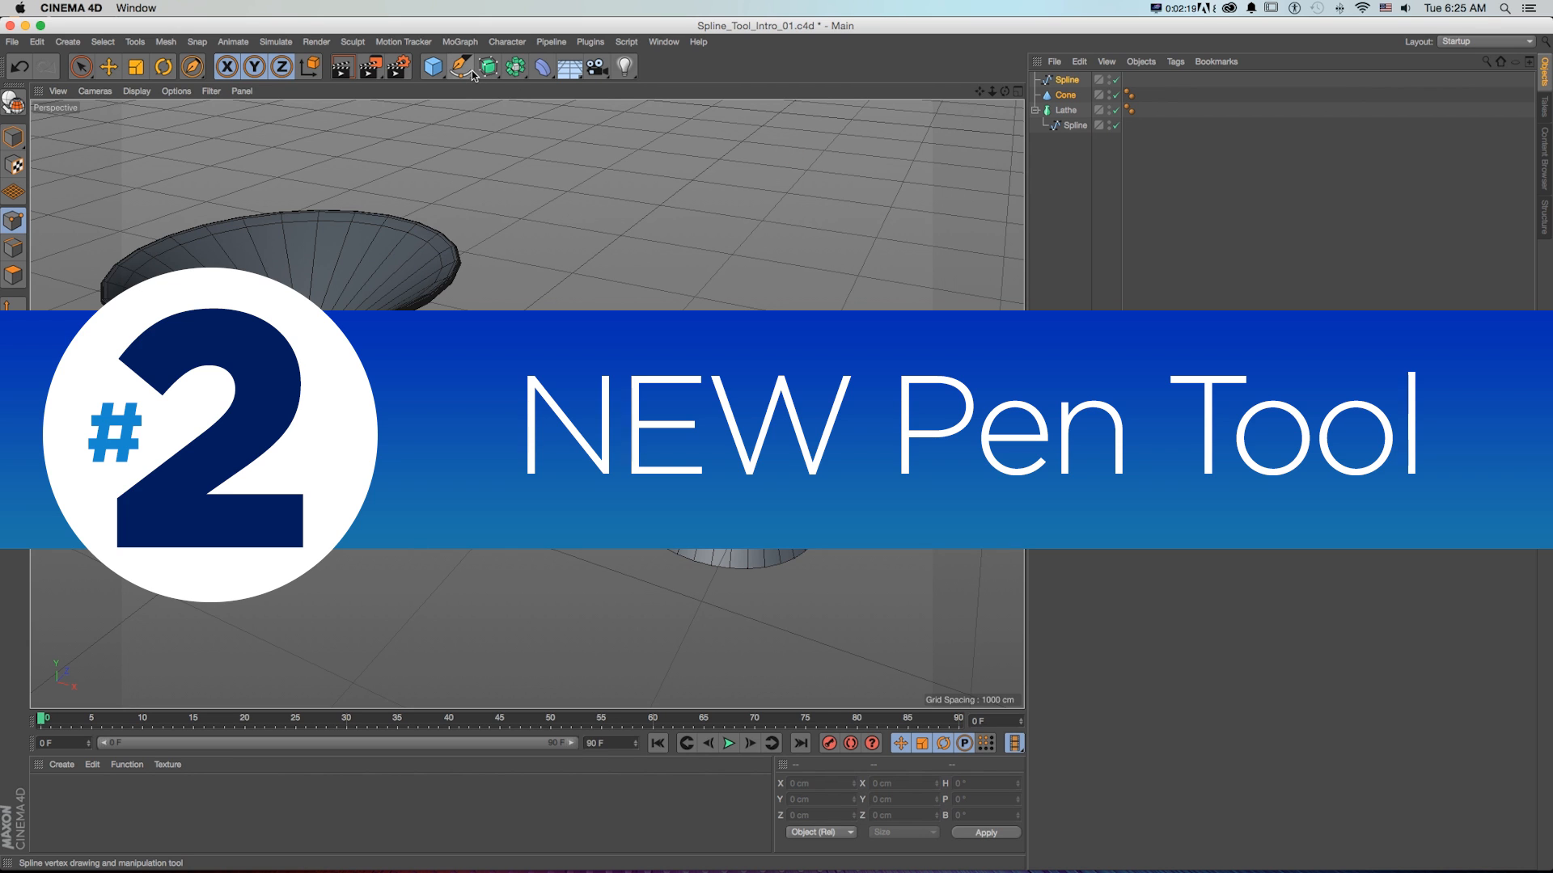
Step: Preview the spline Pen tools palette, then start a new empty project
left_click(459, 66)
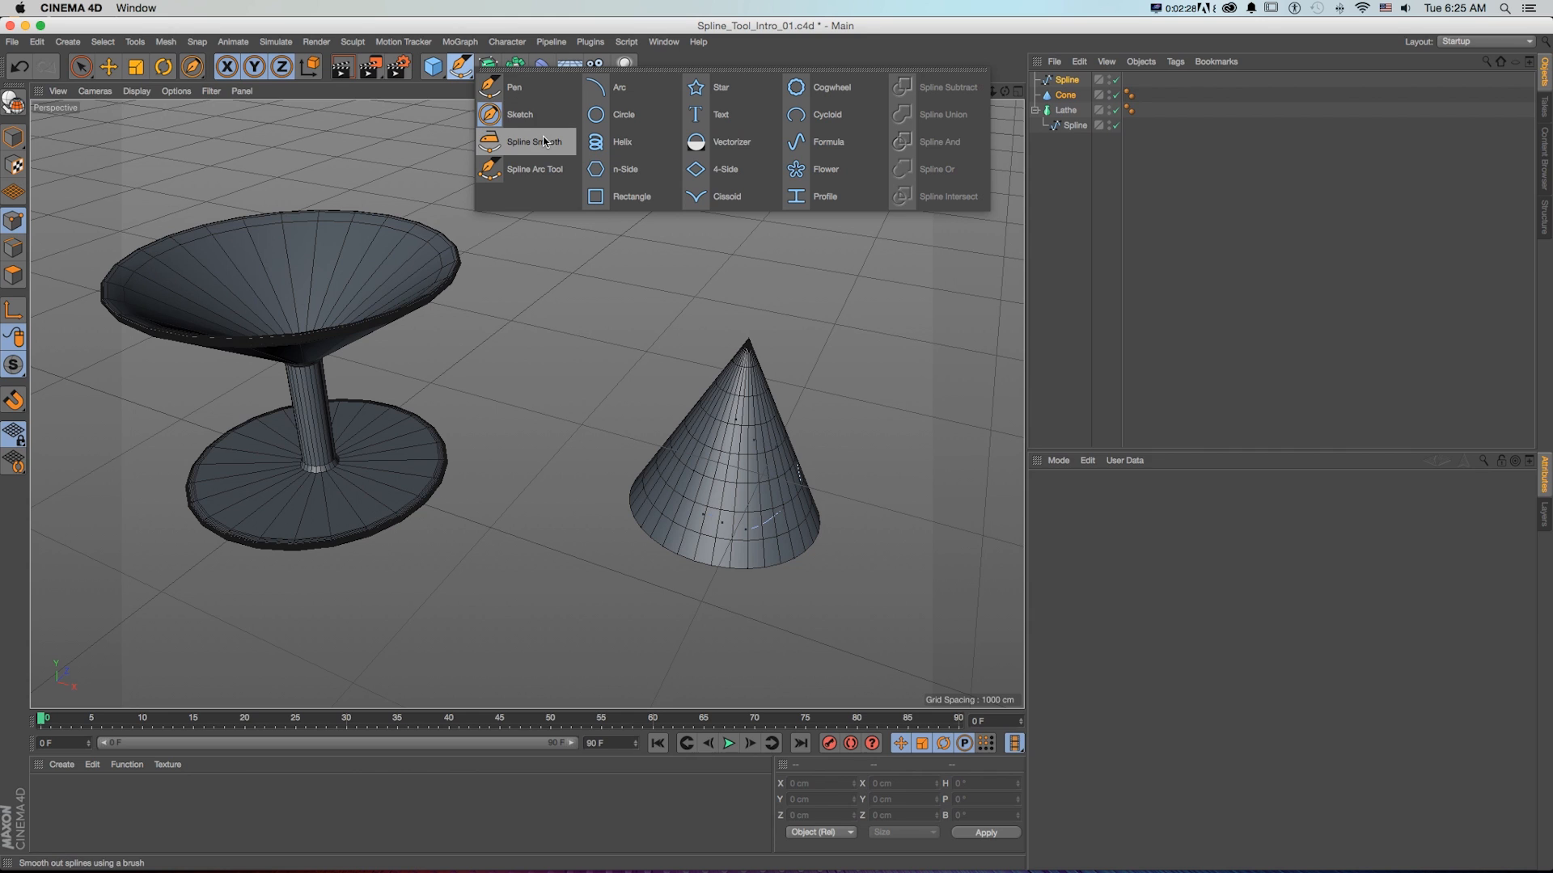
mouse_move(533, 168)
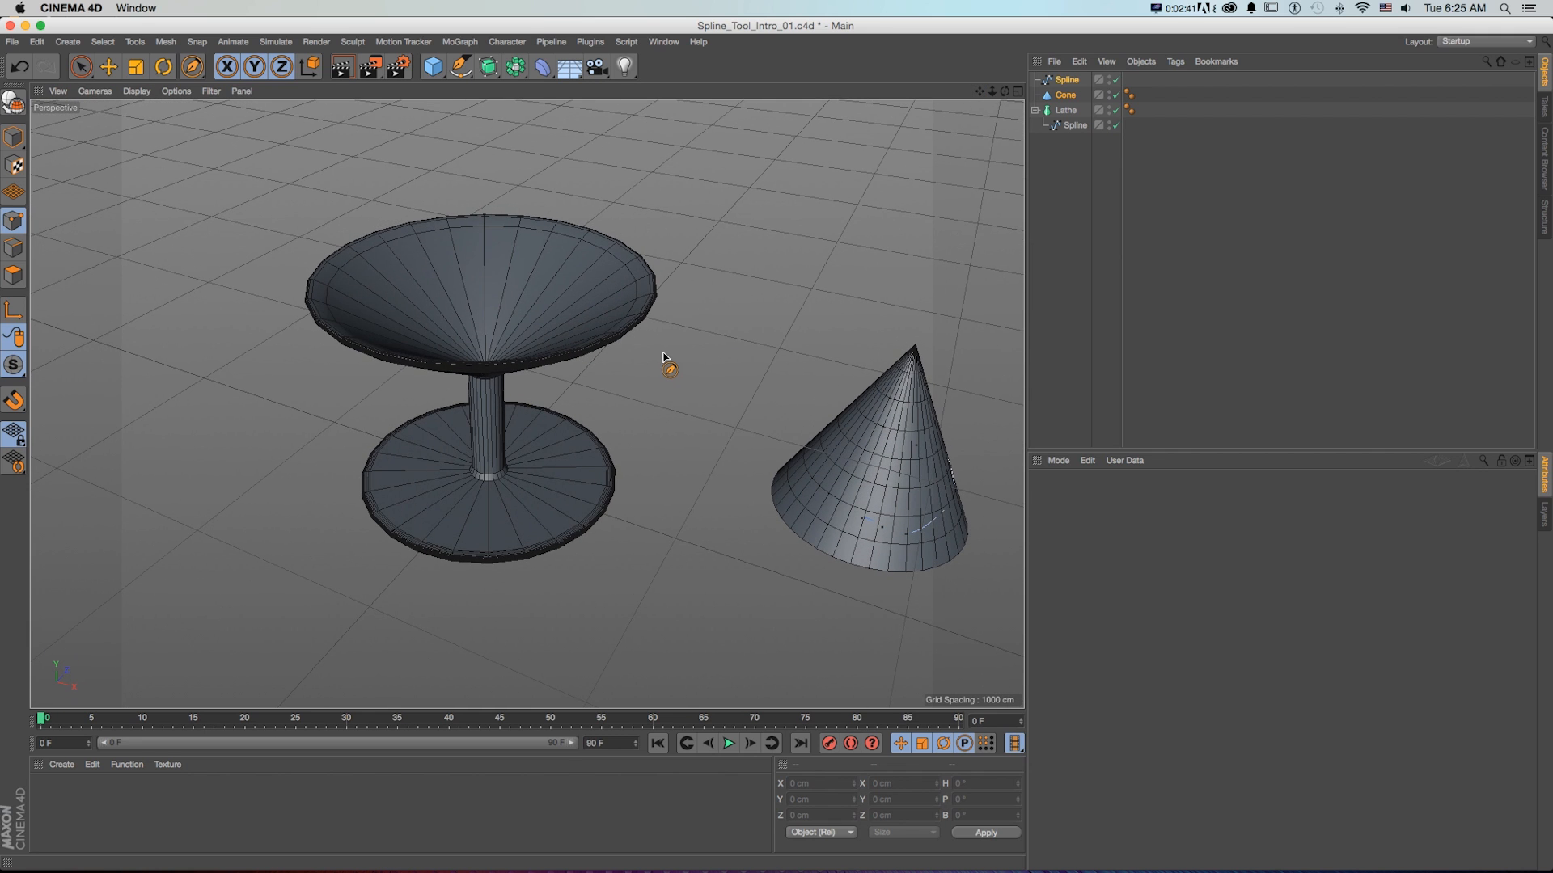
left_click(11, 41)
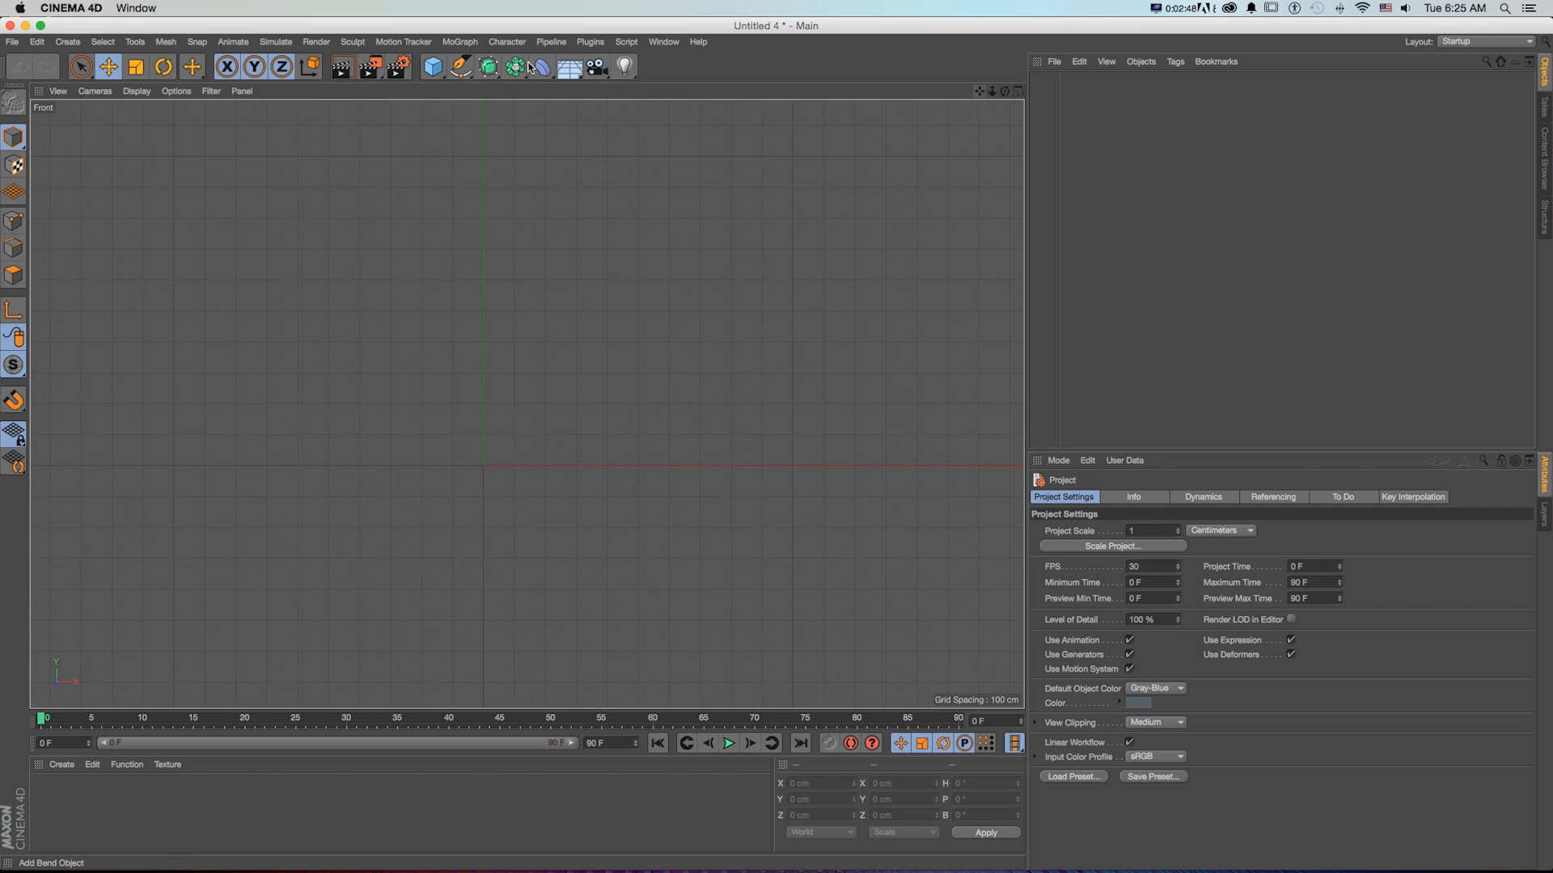
Step: Draw the goblet profile point by point with the Pen tool and place it under a Lathe
left_click(193, 66)
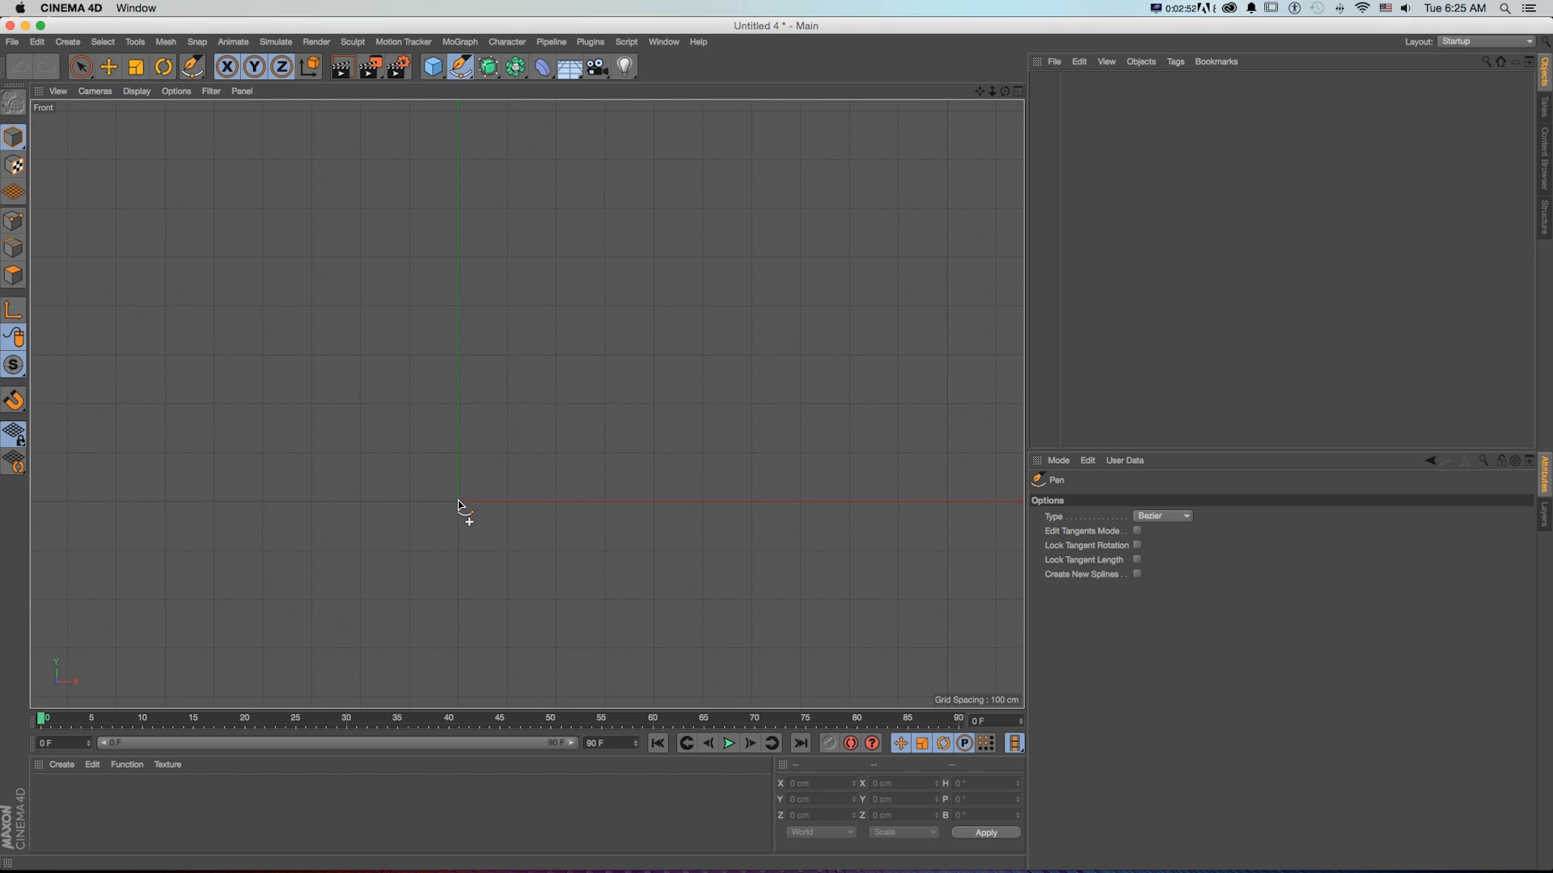
left_click(621, 511)
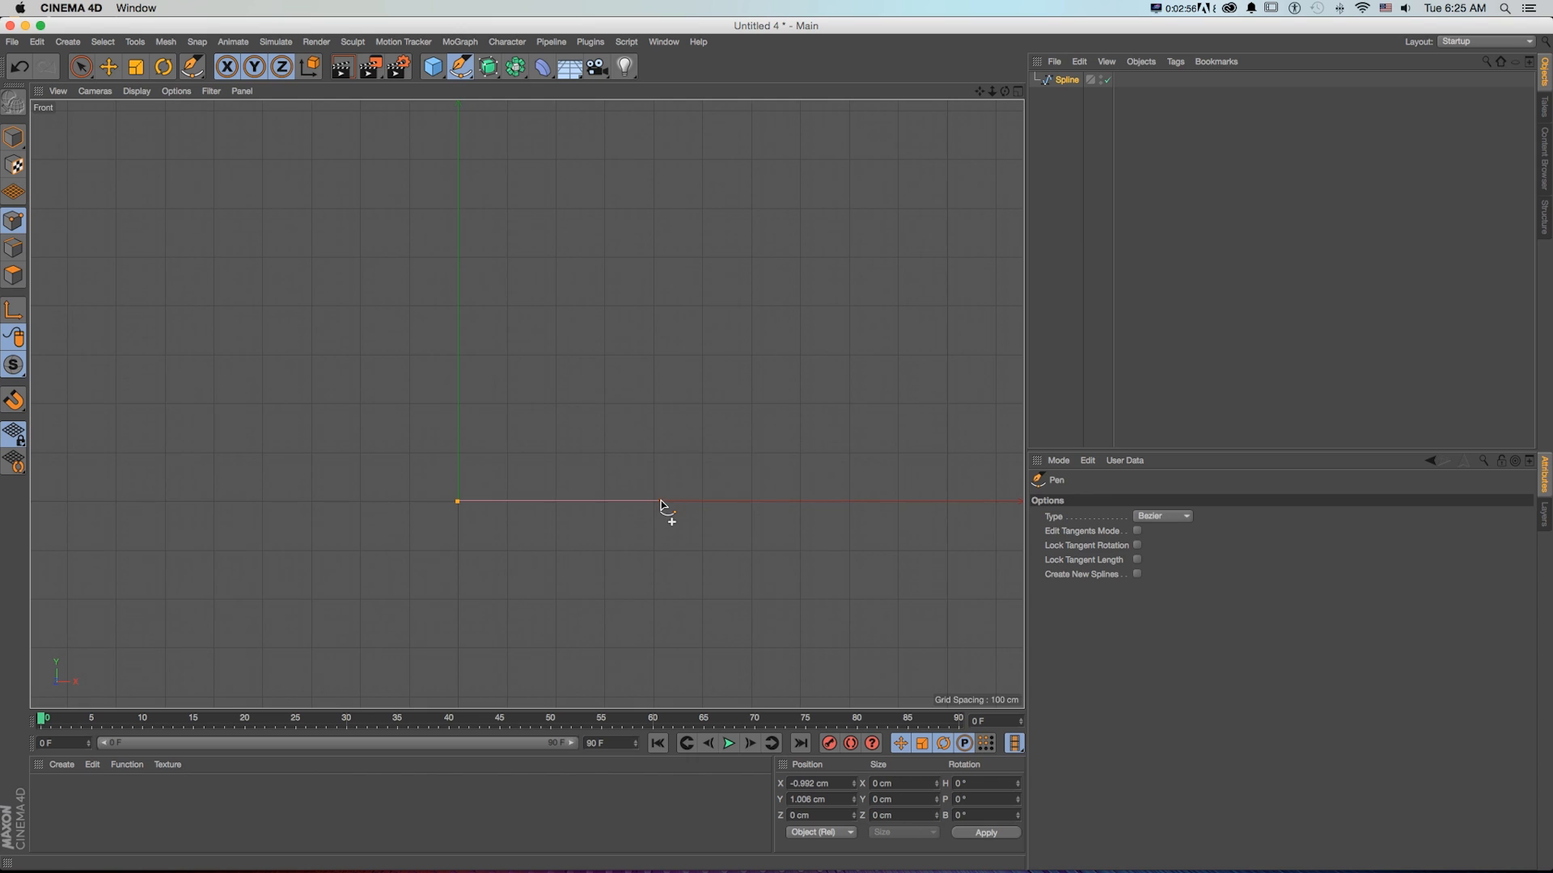
left_click(653, 503)
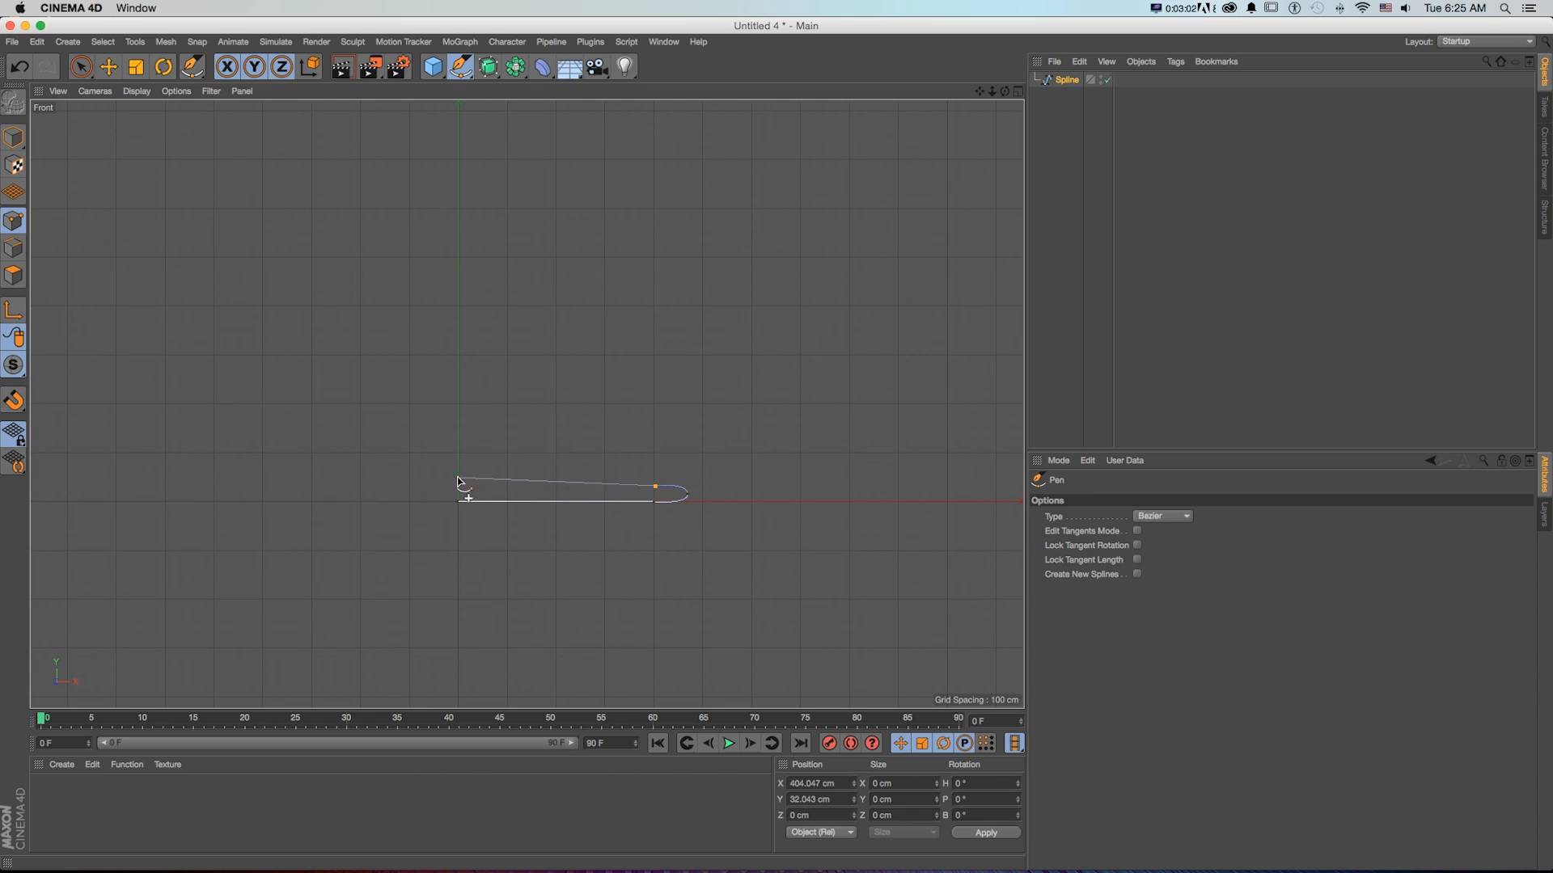
left_click(480, 342)
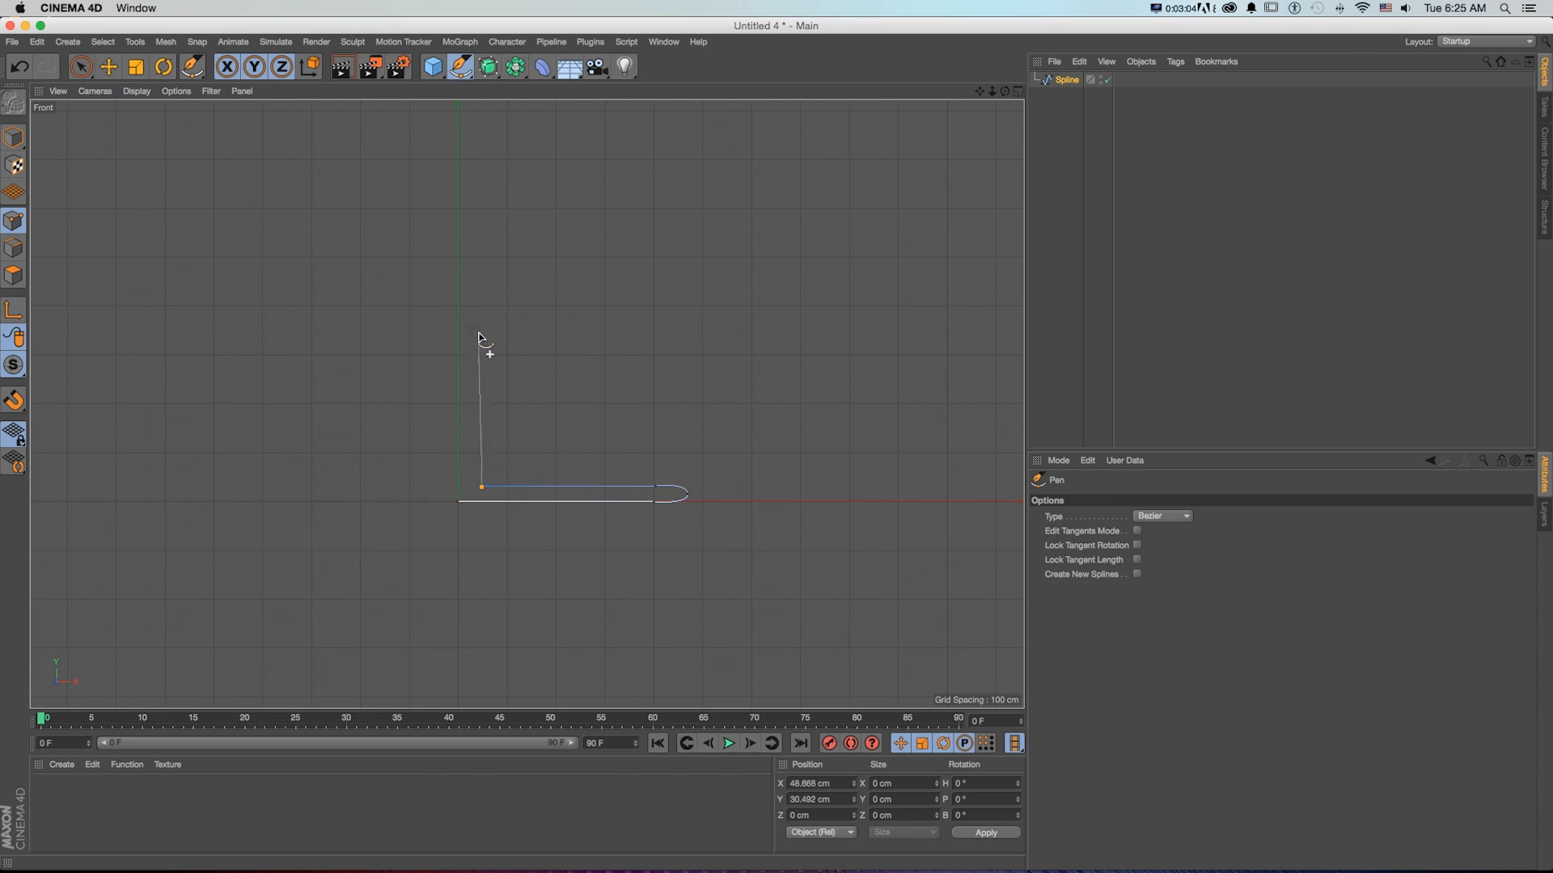
left_click(888, 116)
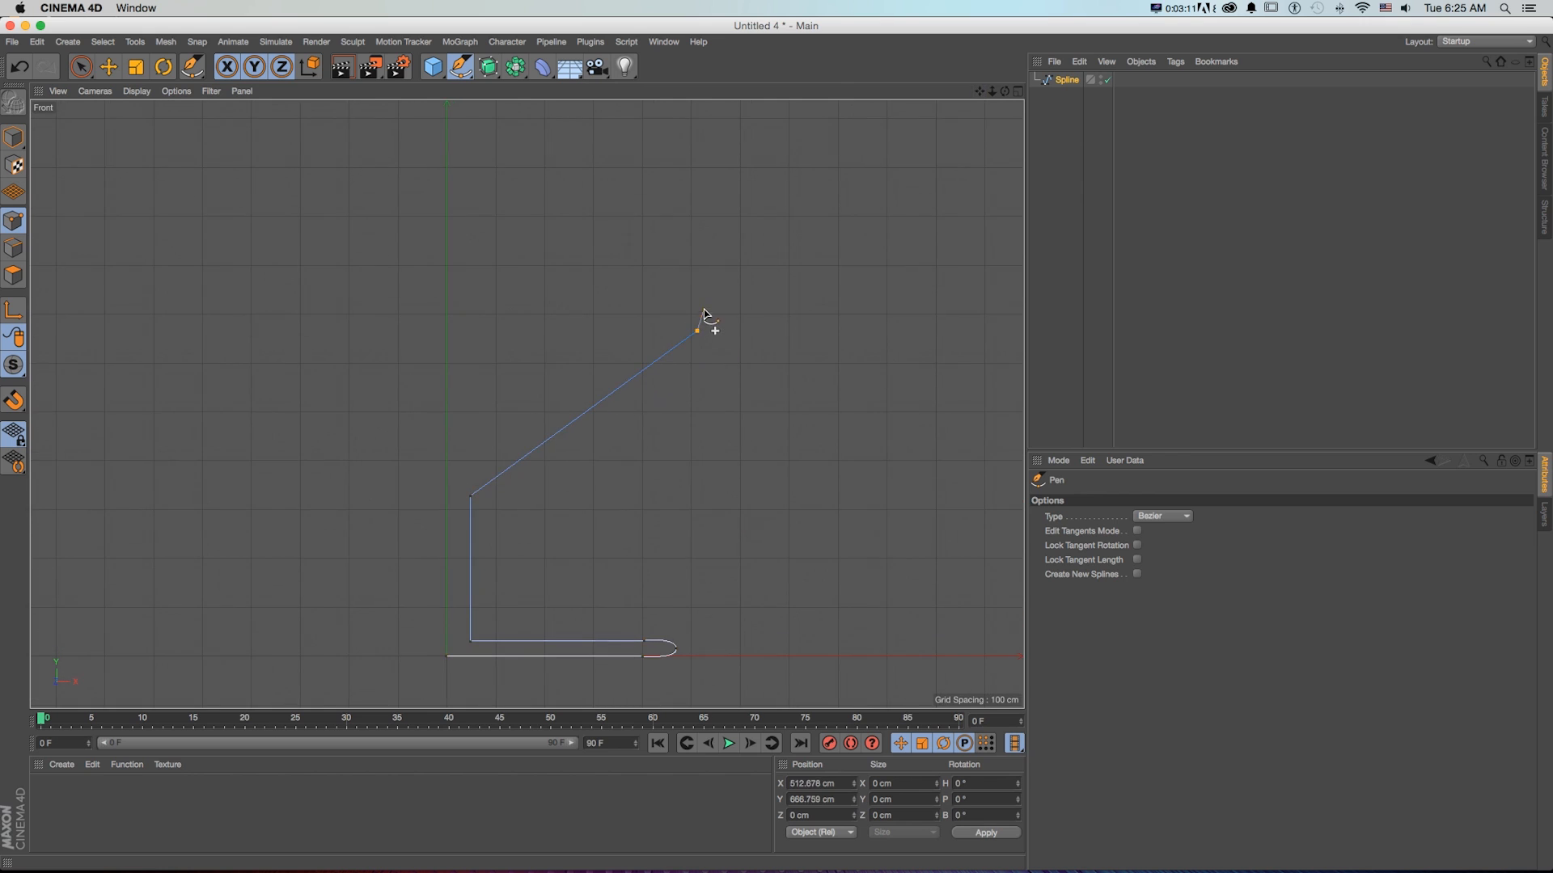
left_click_drag(694, 330, 690, 317)
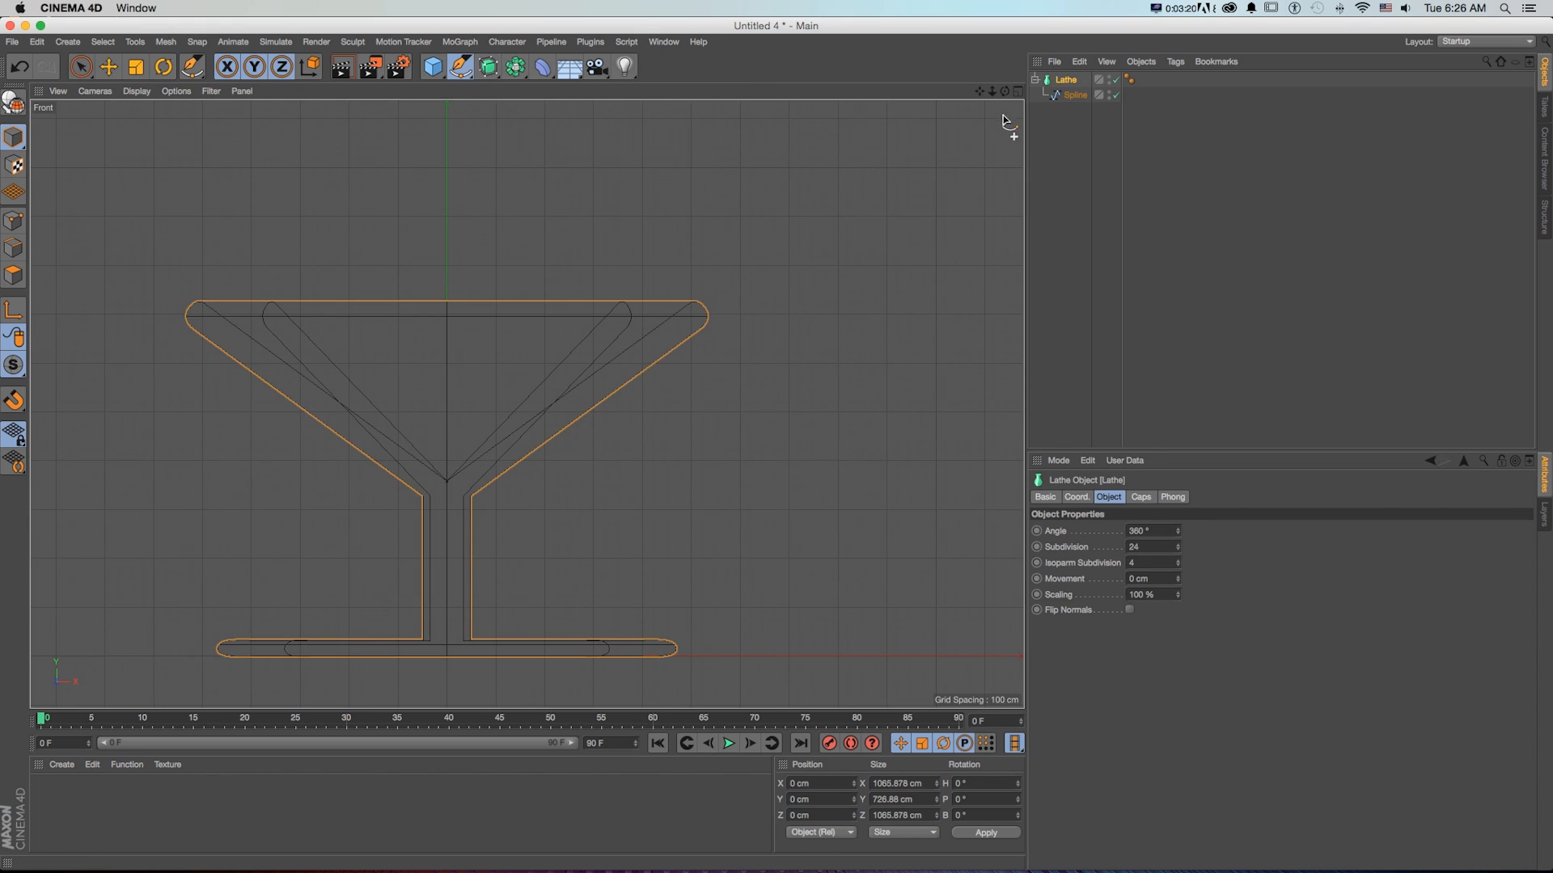
Step: Inspect the lathed glass in the four-view layout, then disable the Lathe object
left_click(1017, 91)
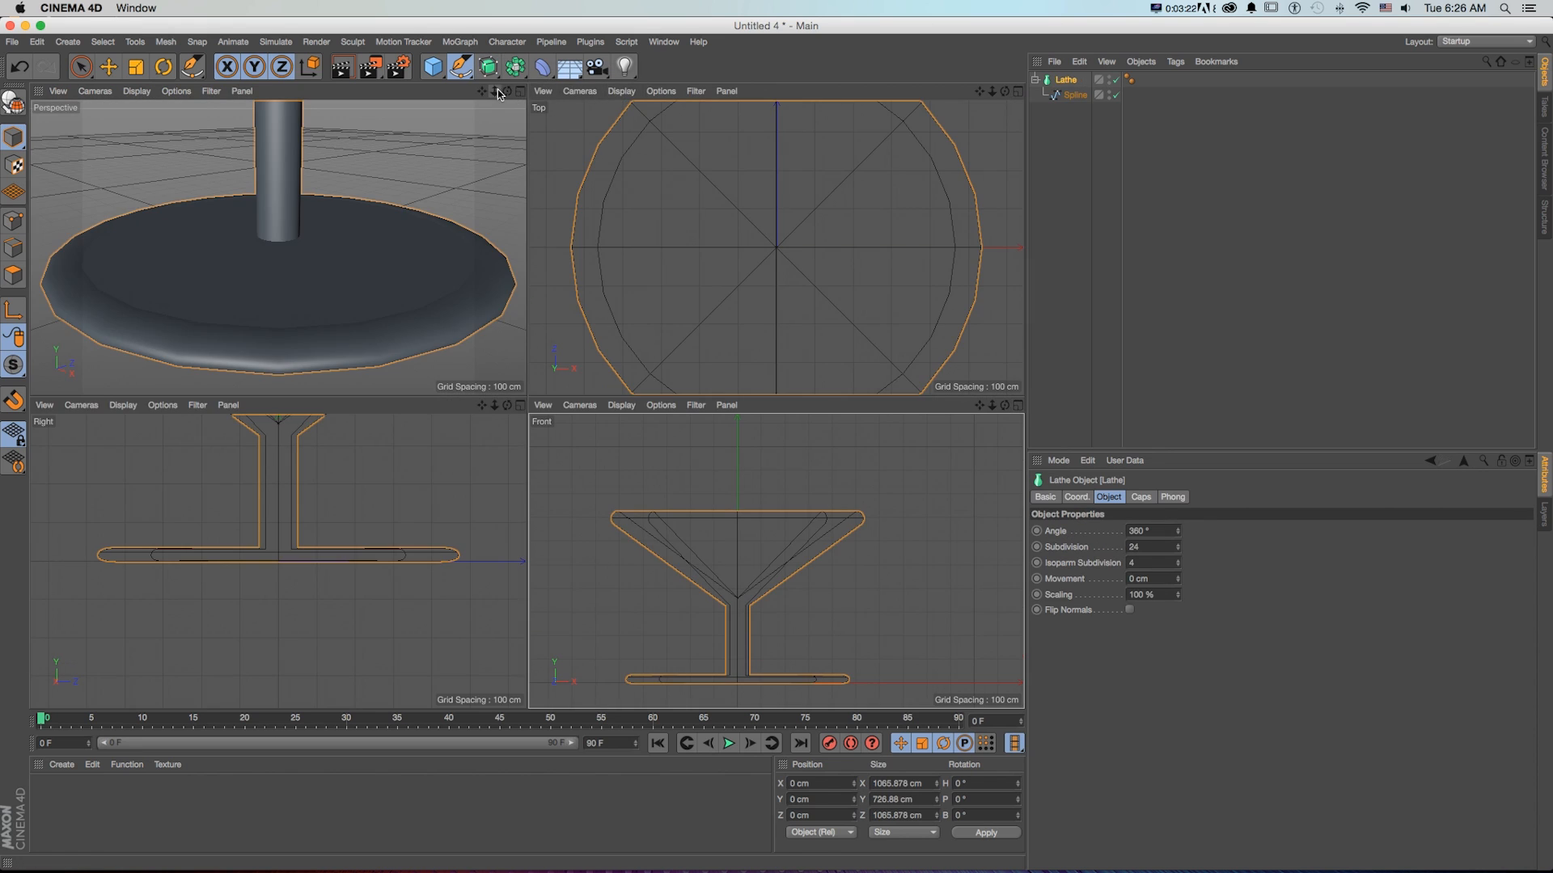
scroll("down", 3)
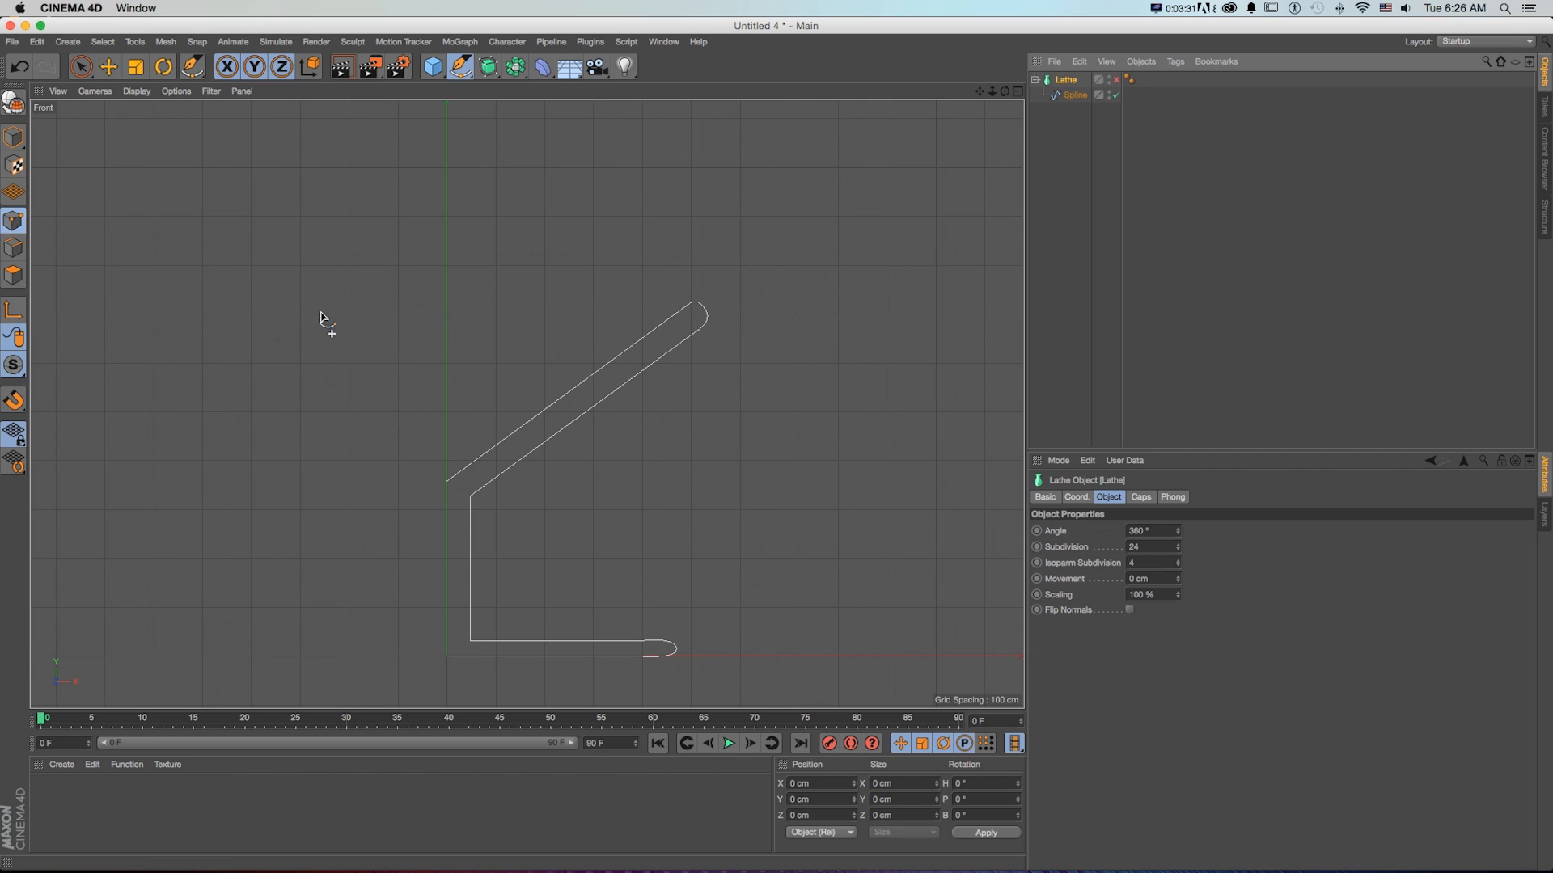
Step: Add profile points, reposition the rim corner, and insert a midpoint on the slanted edge
left_click(1075, 94)
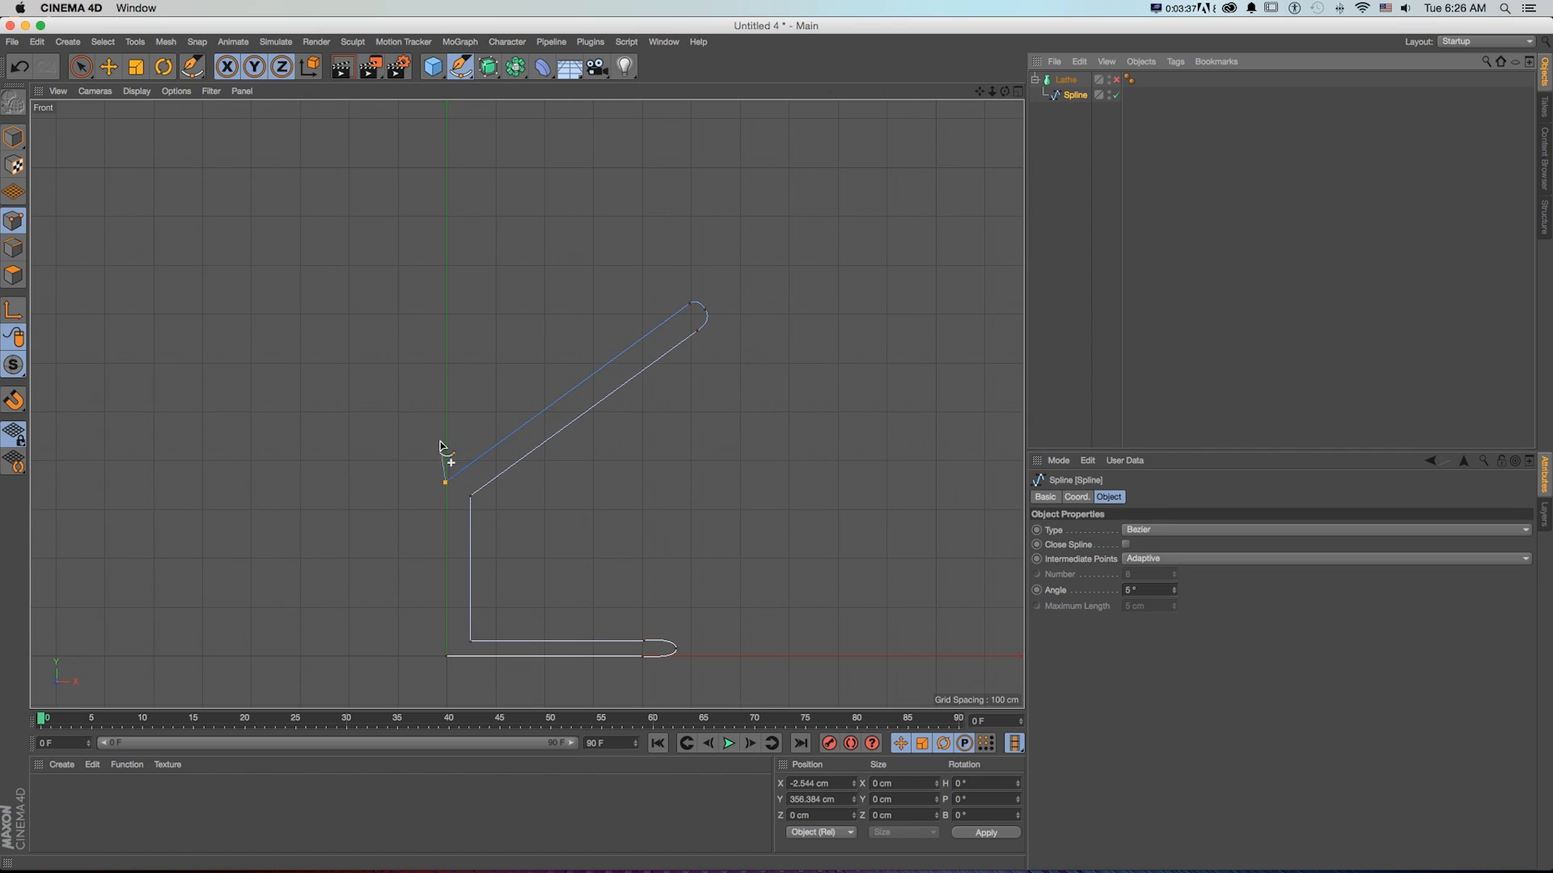
left_click_drag(449, 482, 632, 277)
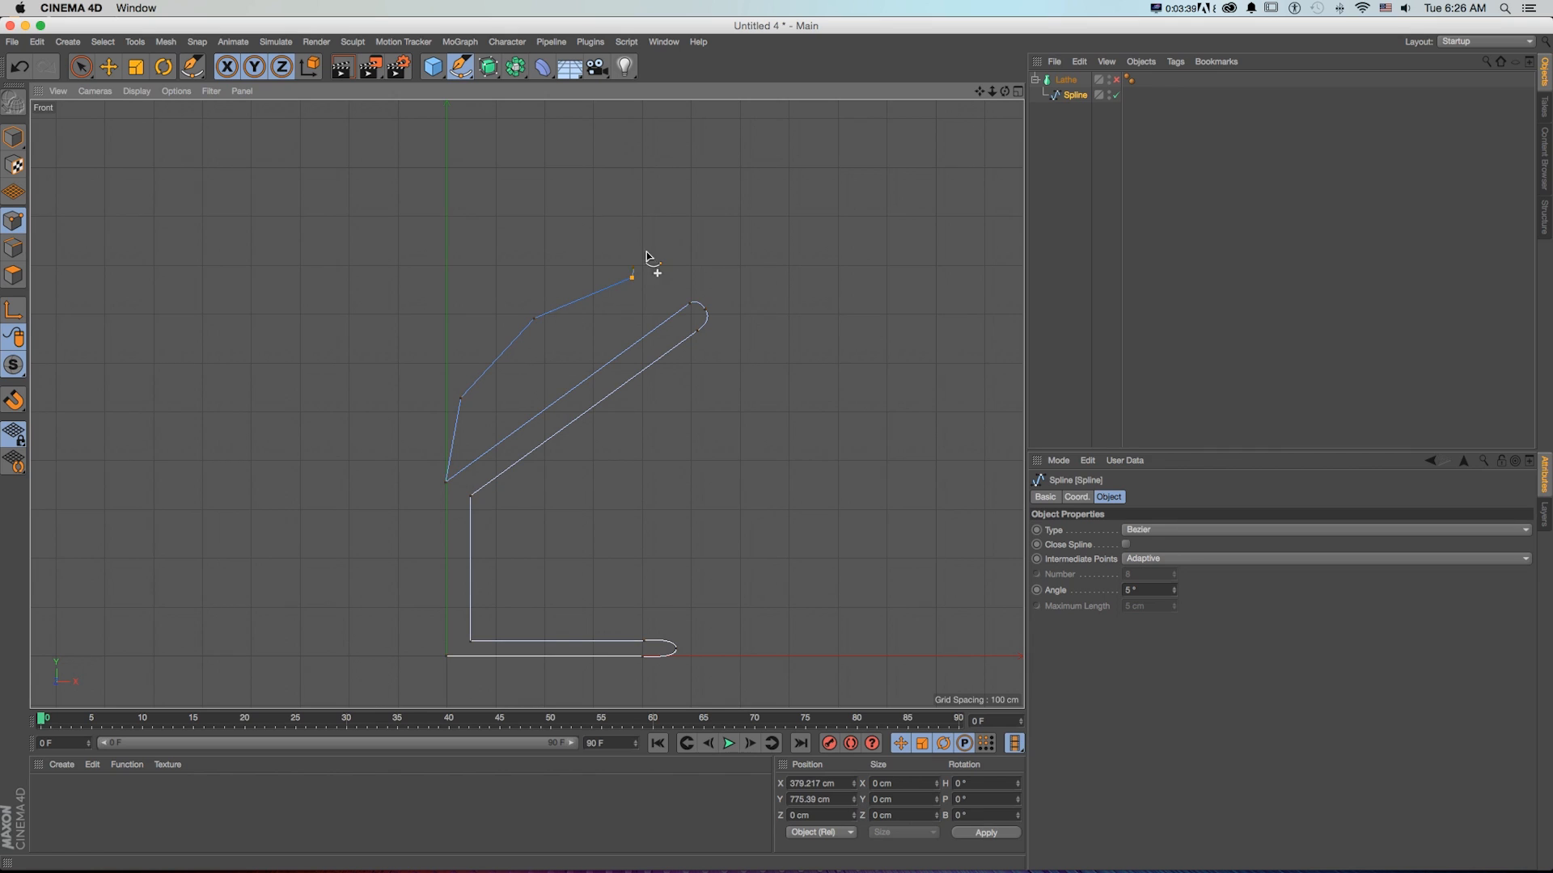
left_click_drag(632, 275, 444, 482)
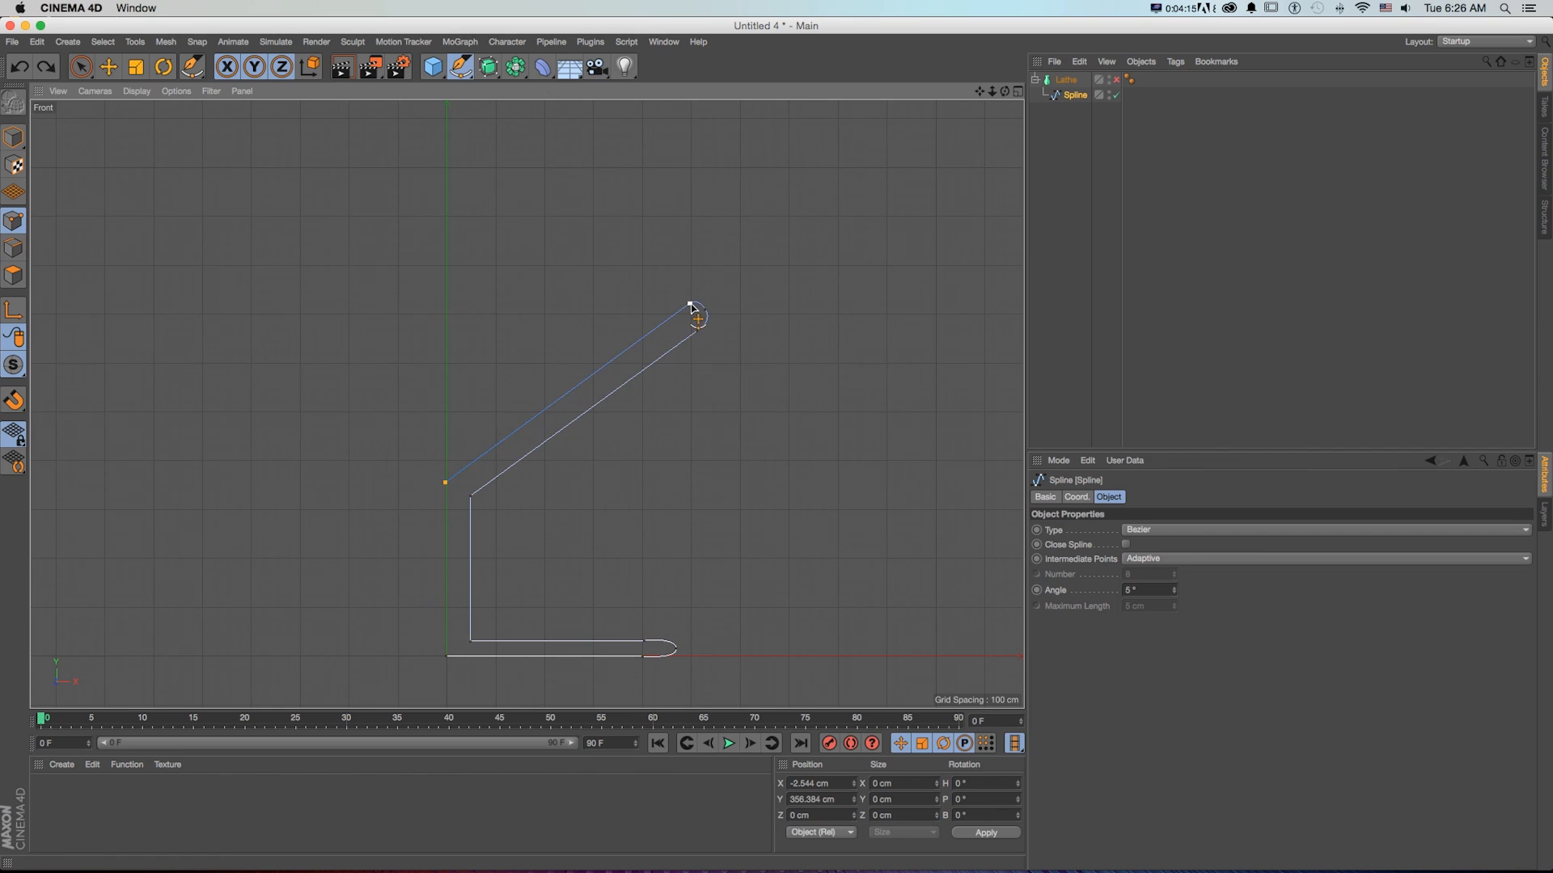
left_click_drag(693, 304, 673, 287)
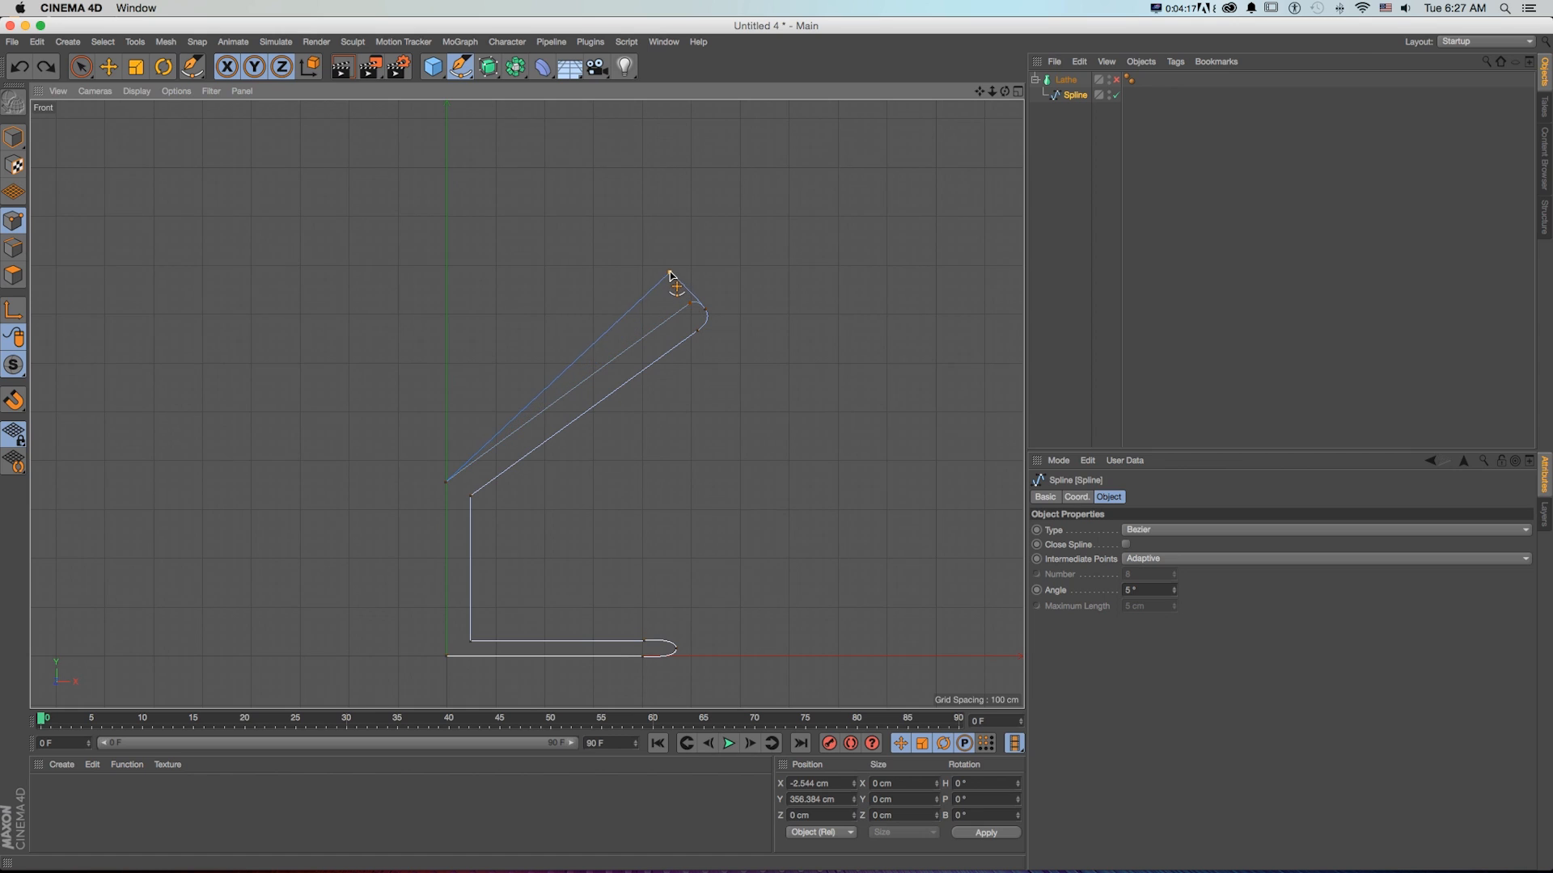
left_click_drag(673, 287, 706, 247)
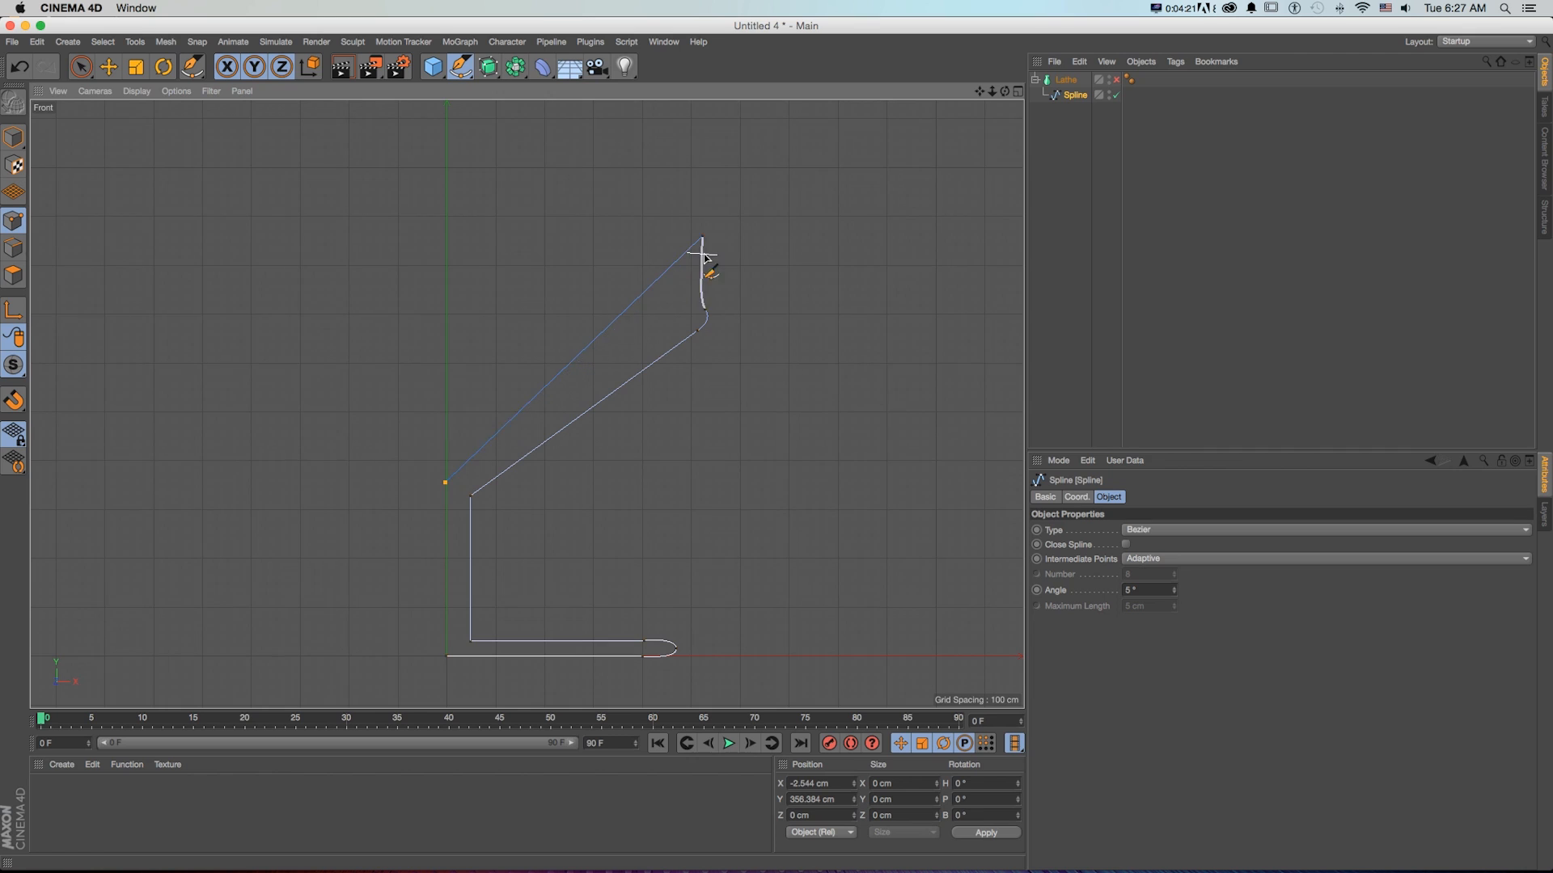
left_click_drag(703, 242, 698, 308)
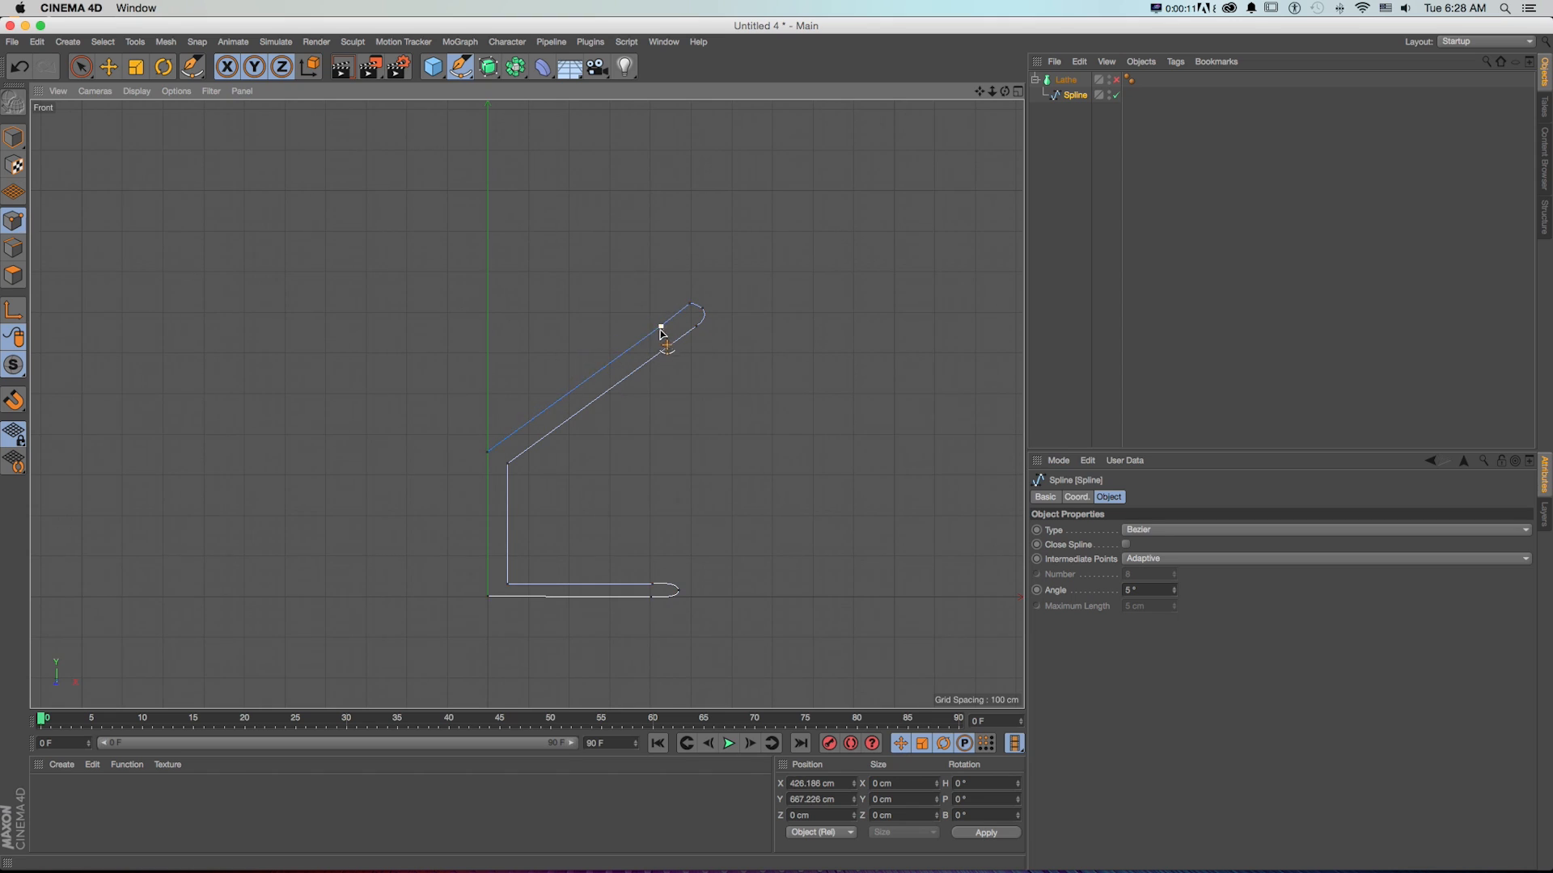
left_click_drag(661, 326, 662, 357)
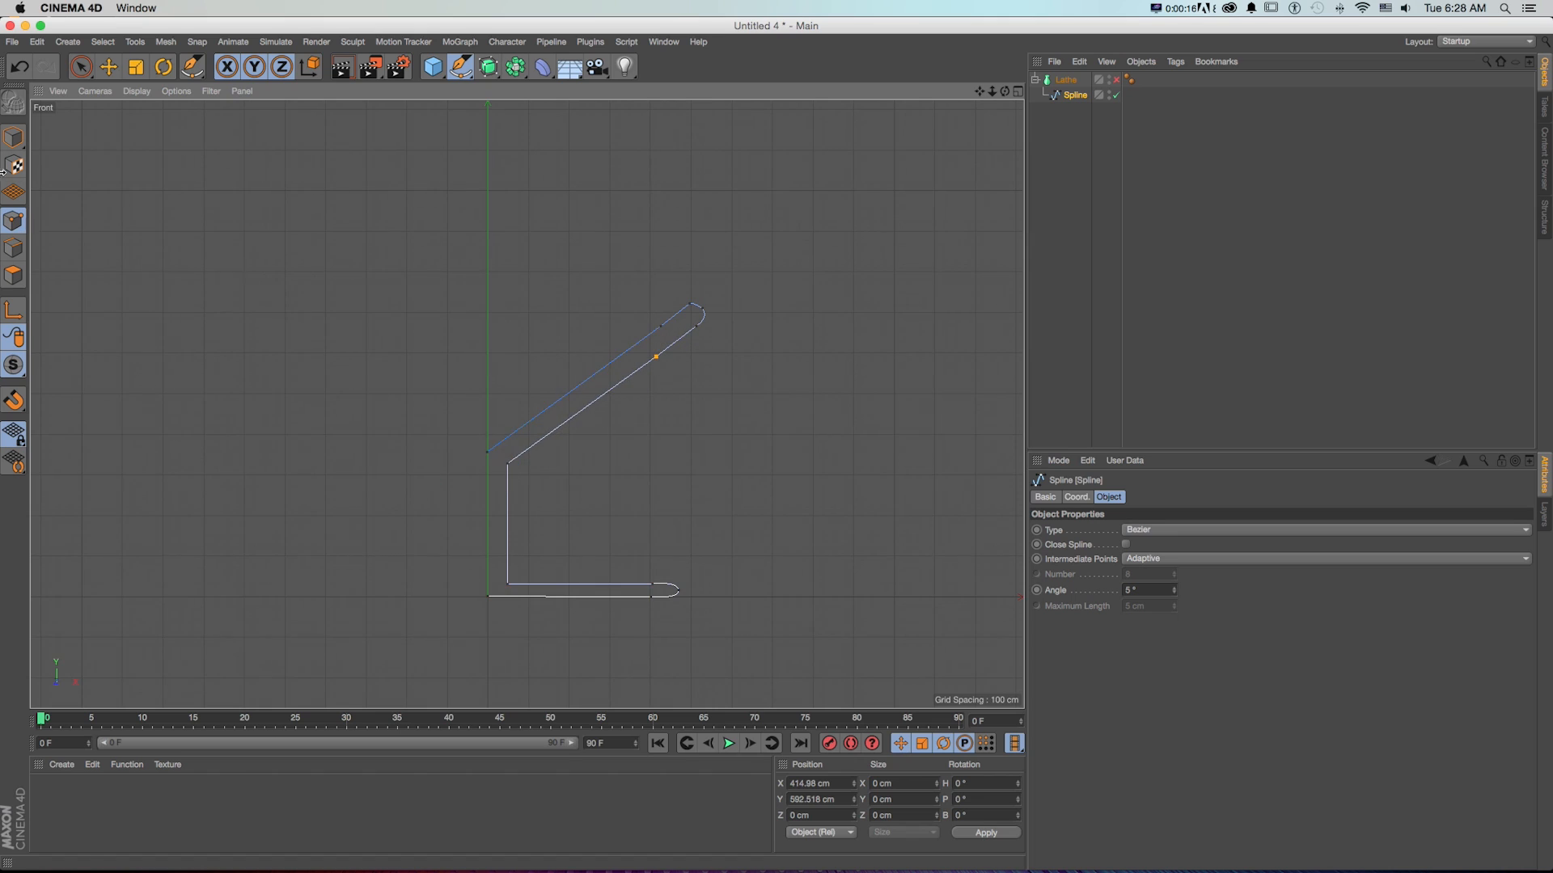
mouse_move(14, 136)
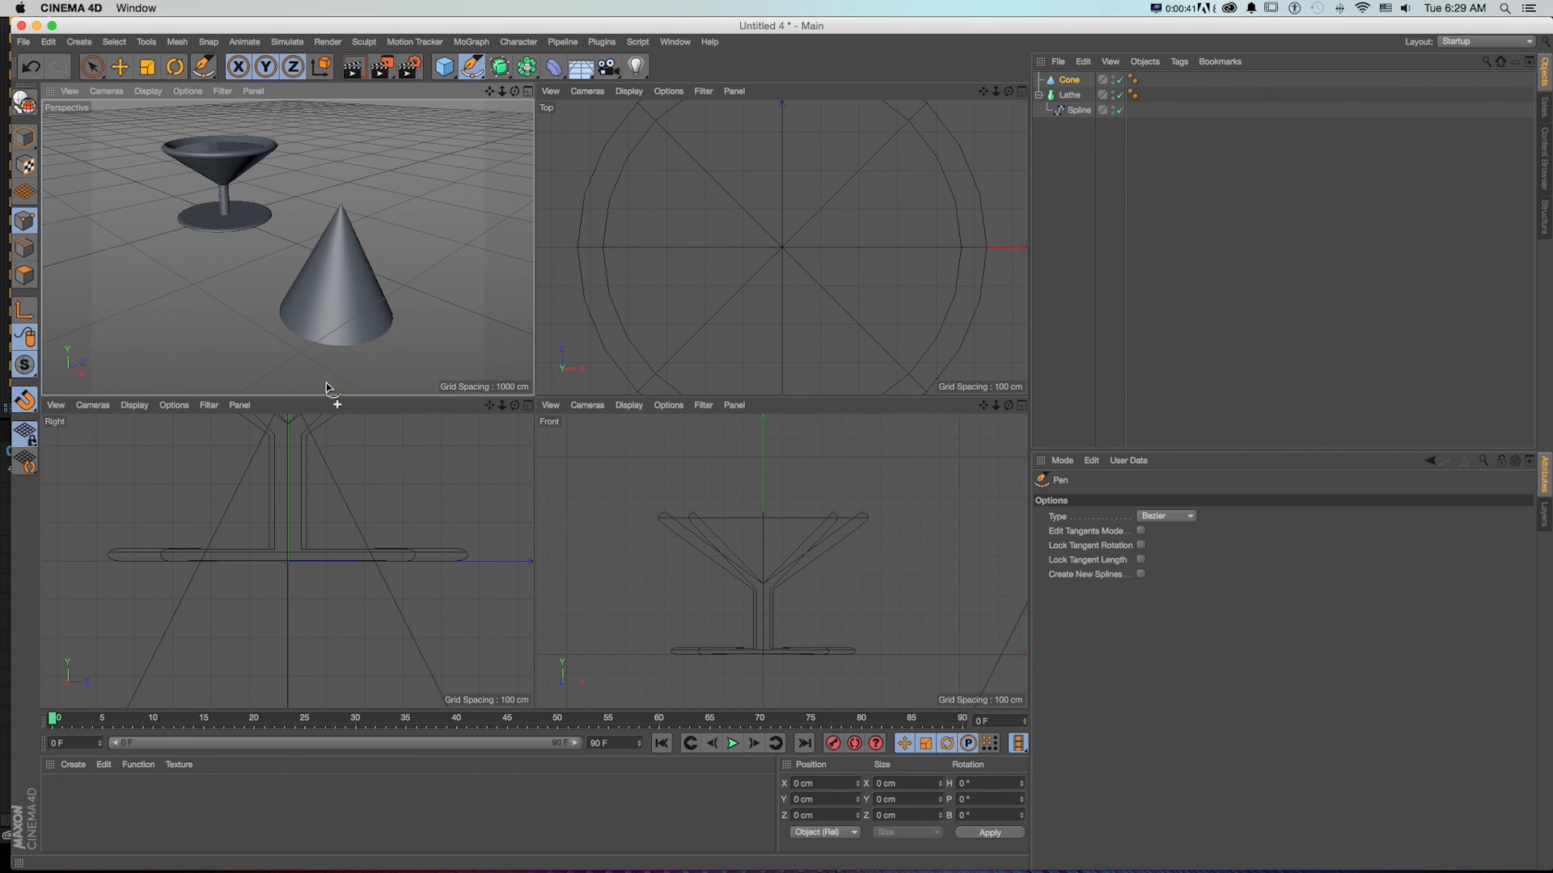
Step: Add a Cone and draw a new curved spline with the Pen tool in the Right view
left_click(501, 67)
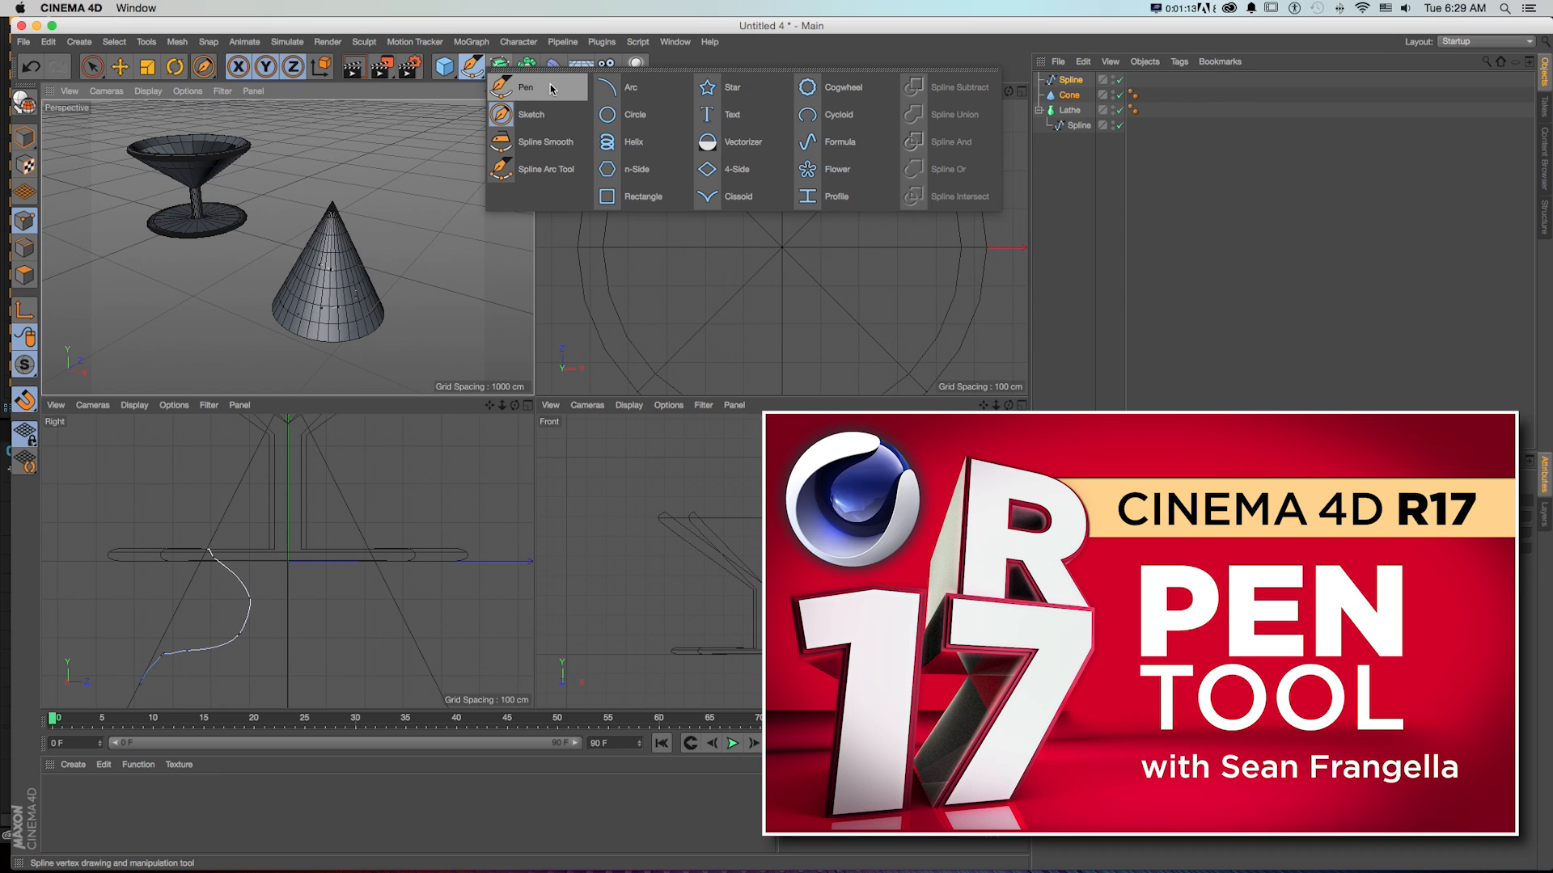
mouse_move(550, 97)
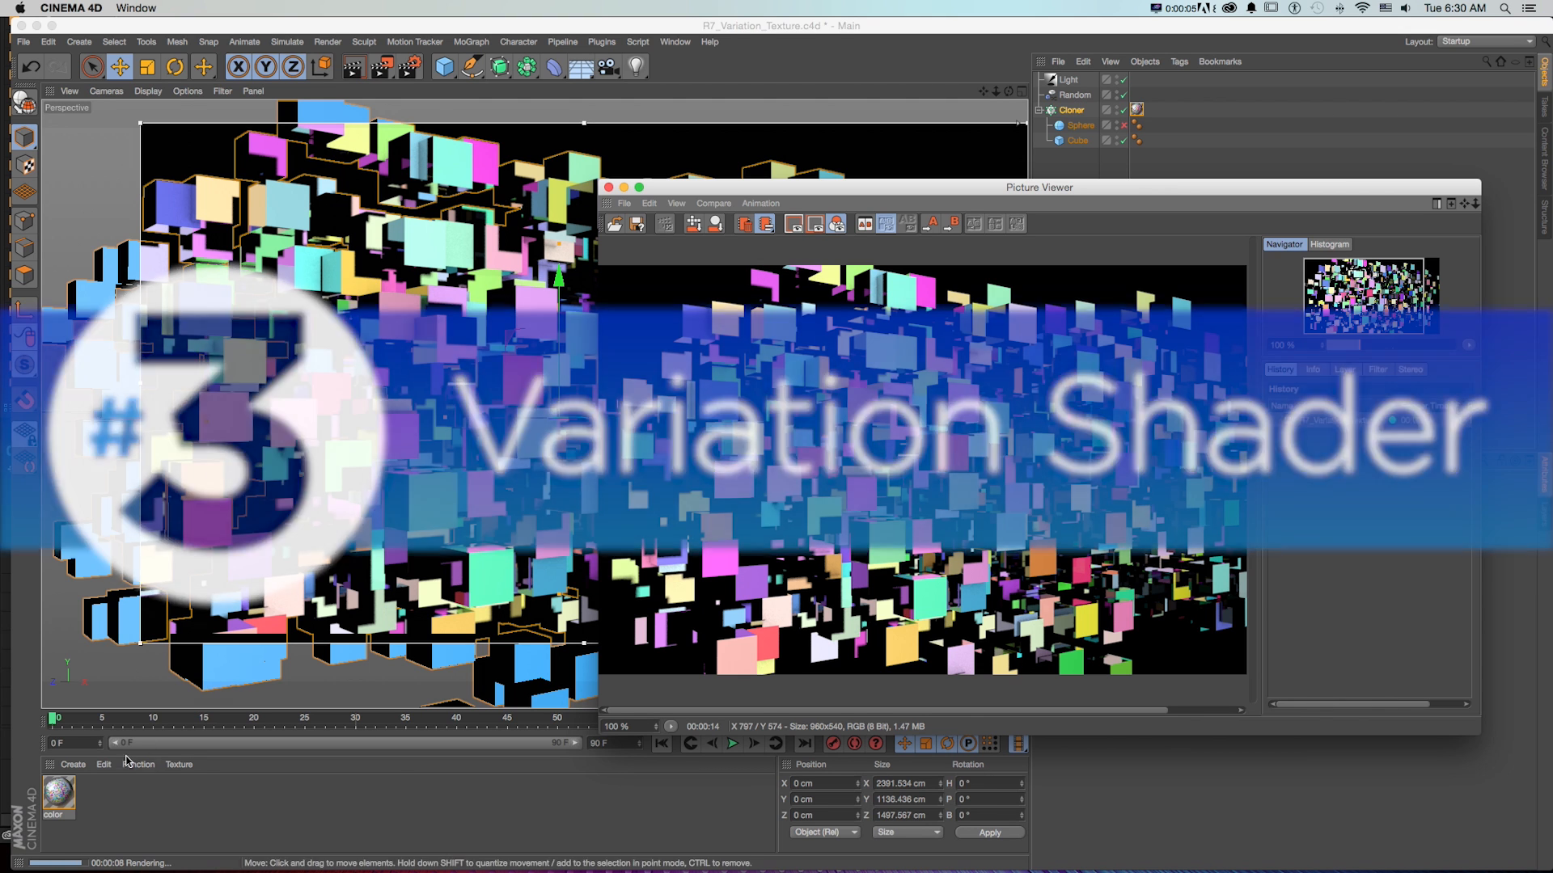
Step: Open the color material and show its Variation colour shader settings
double_click(57, 790)
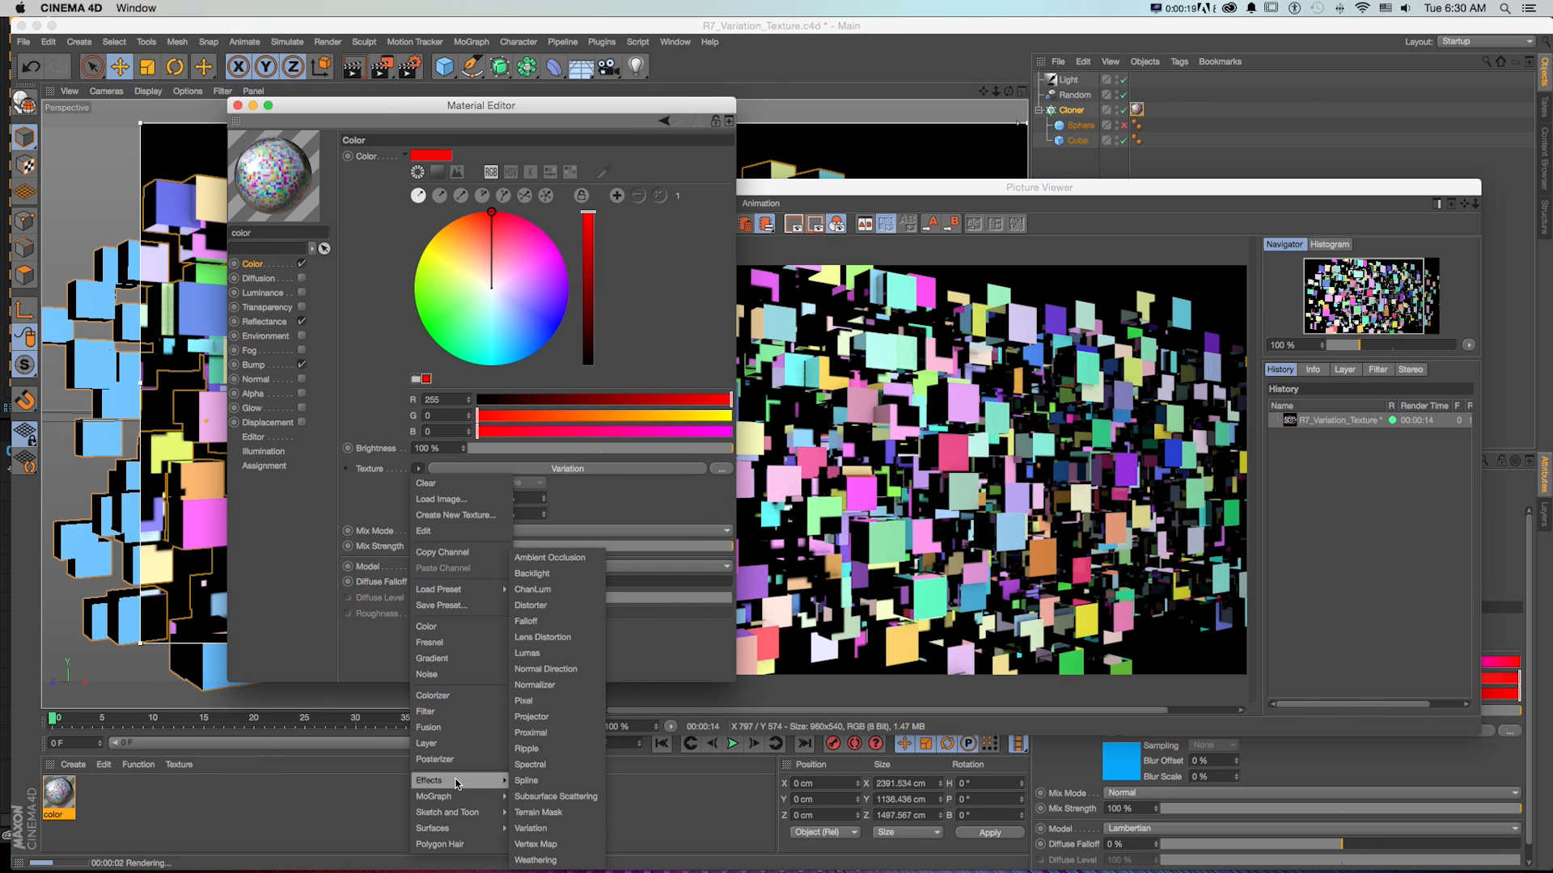
mouse_move(532, 828)
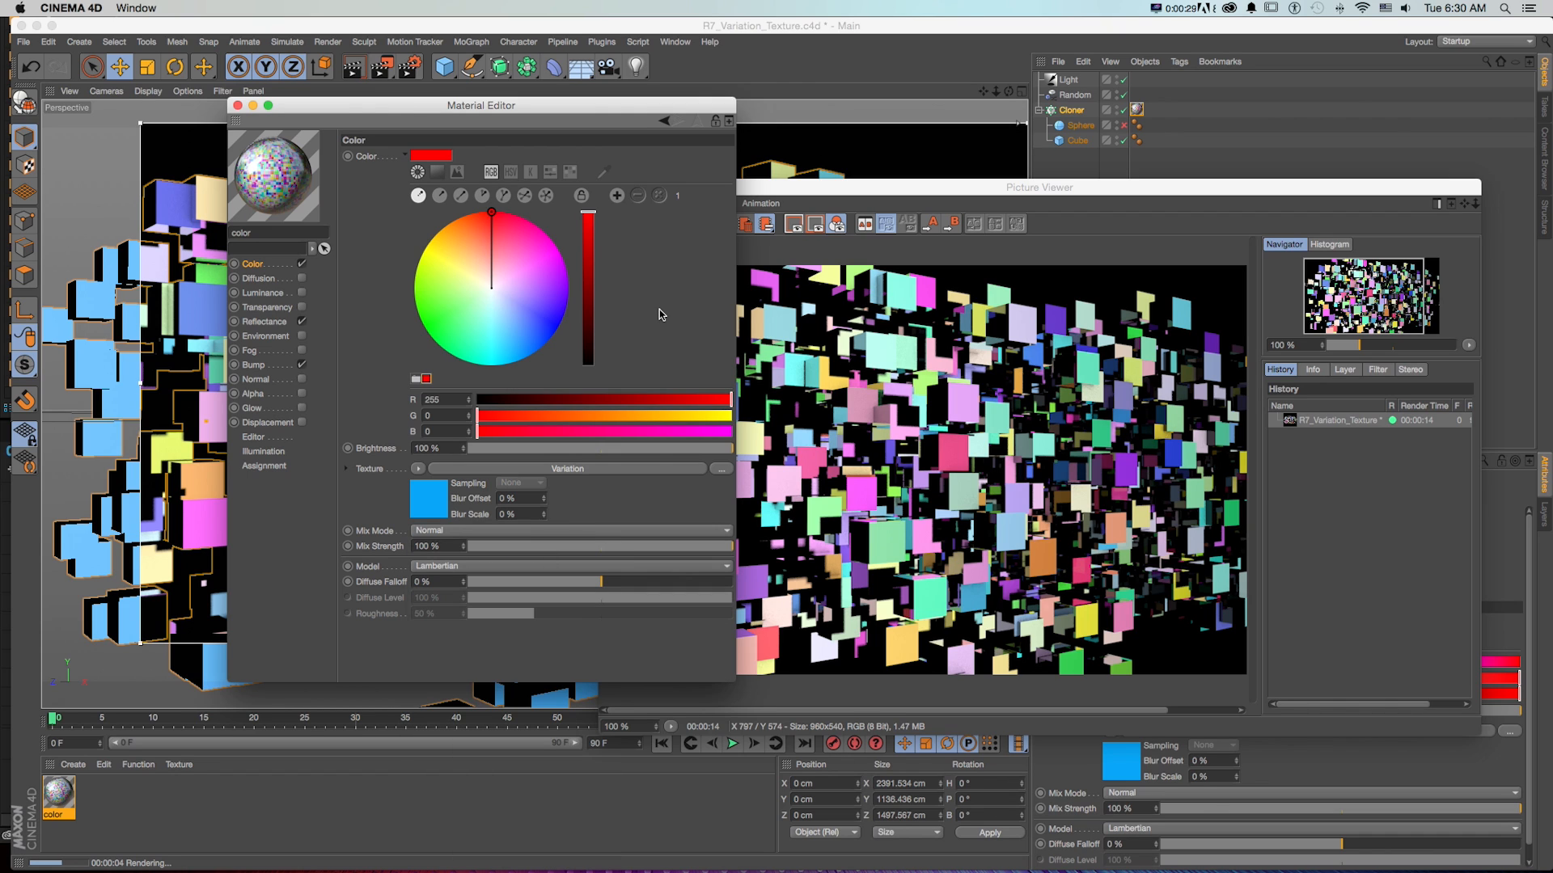
left_click(392, 137)
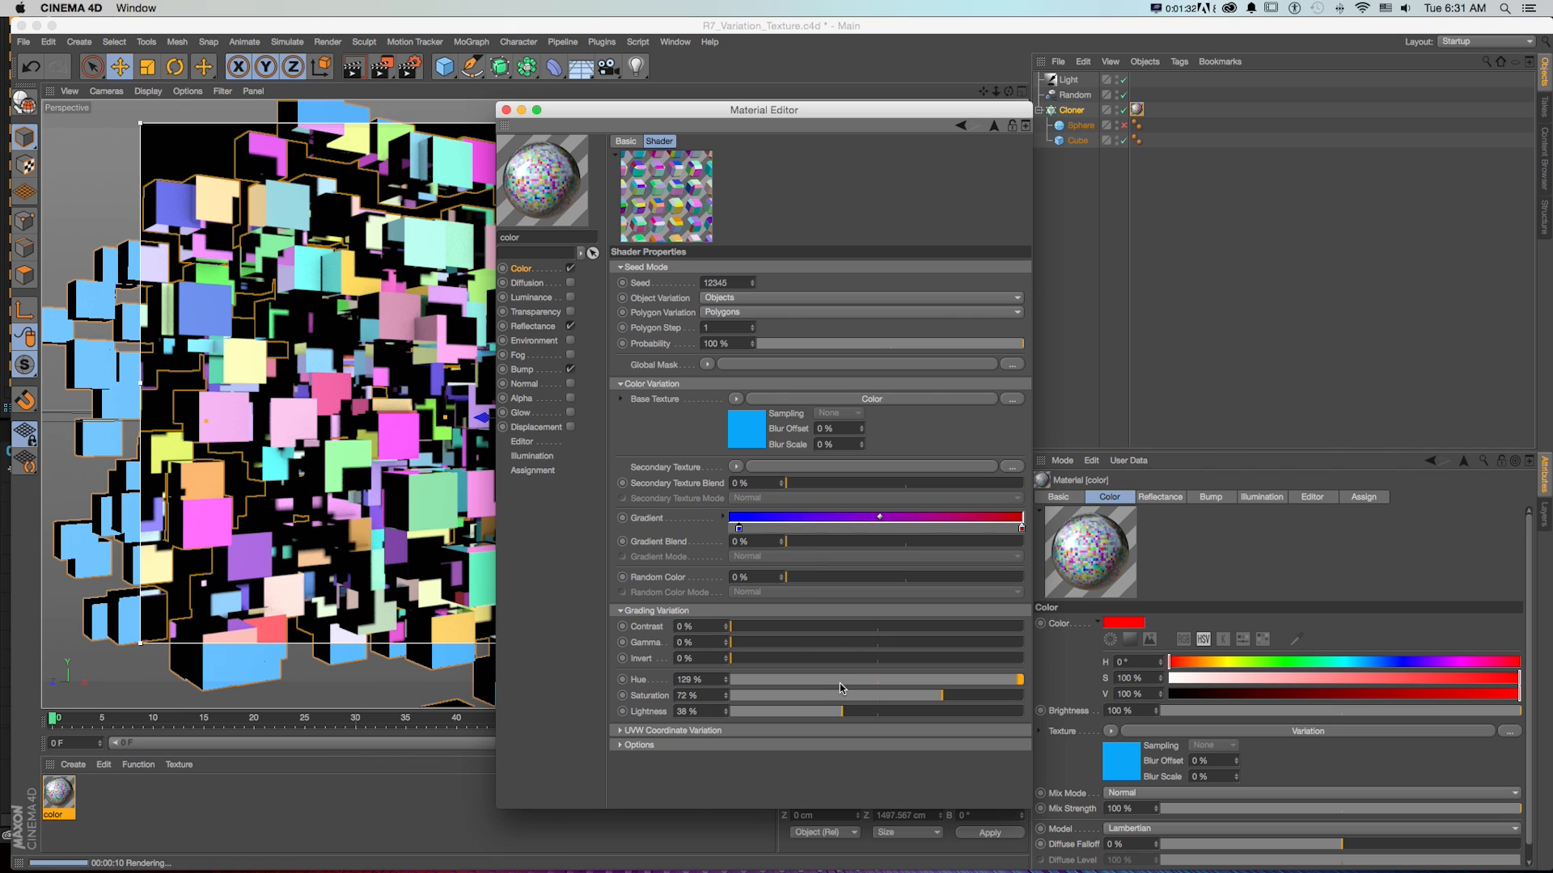
Step: Set Variation hue to 48% and saturation to 31%, toggling polygon variation off and on
left_click_drag(1015, 678, 830, 679)
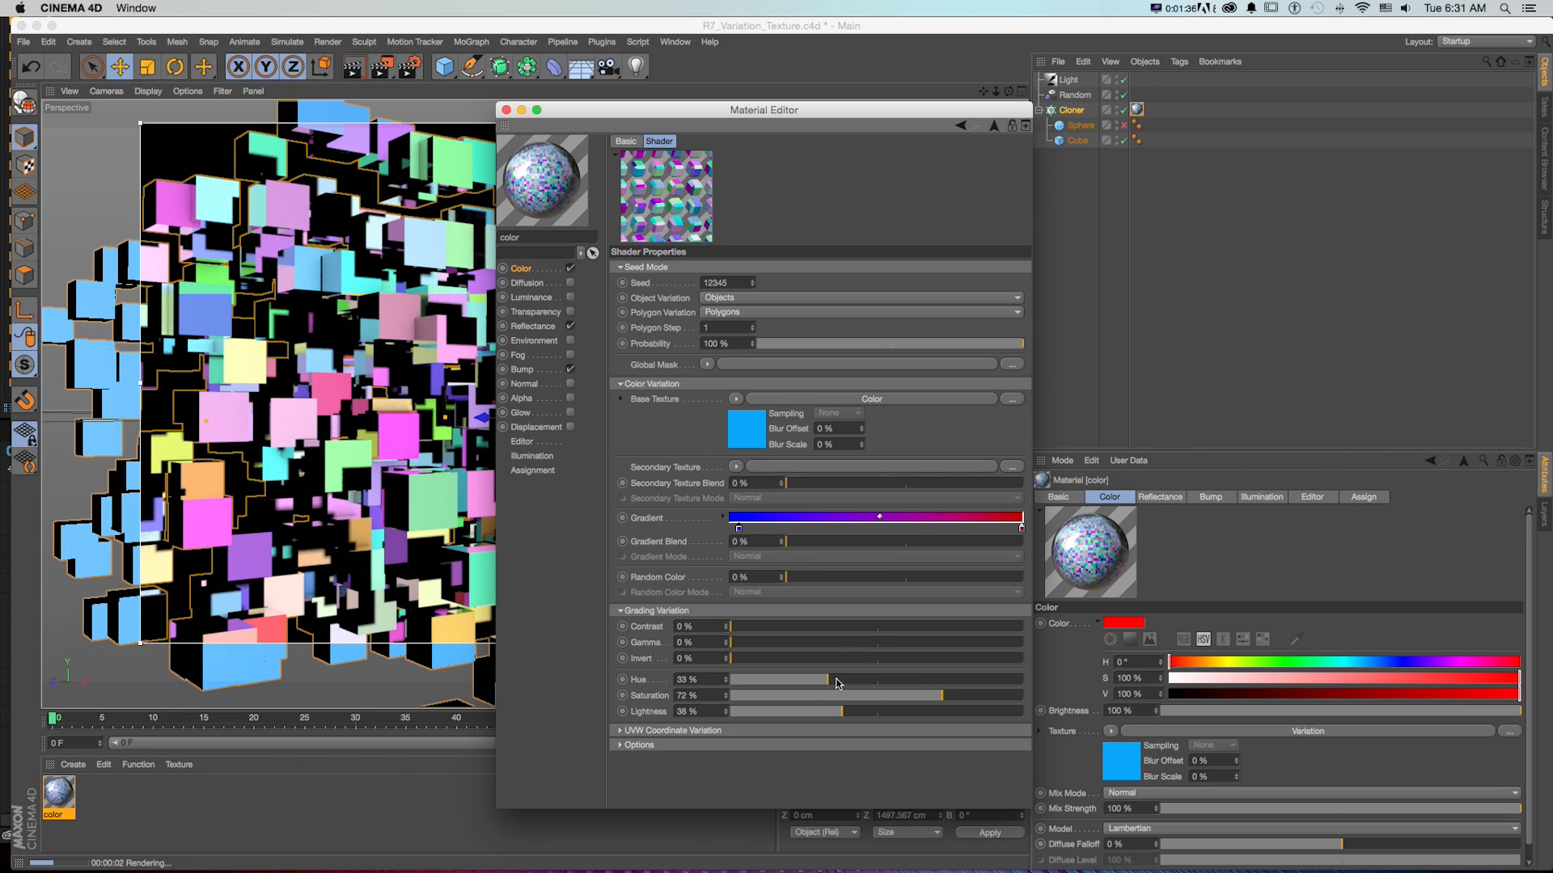
left_click_drag(802, 679, 869, 679)
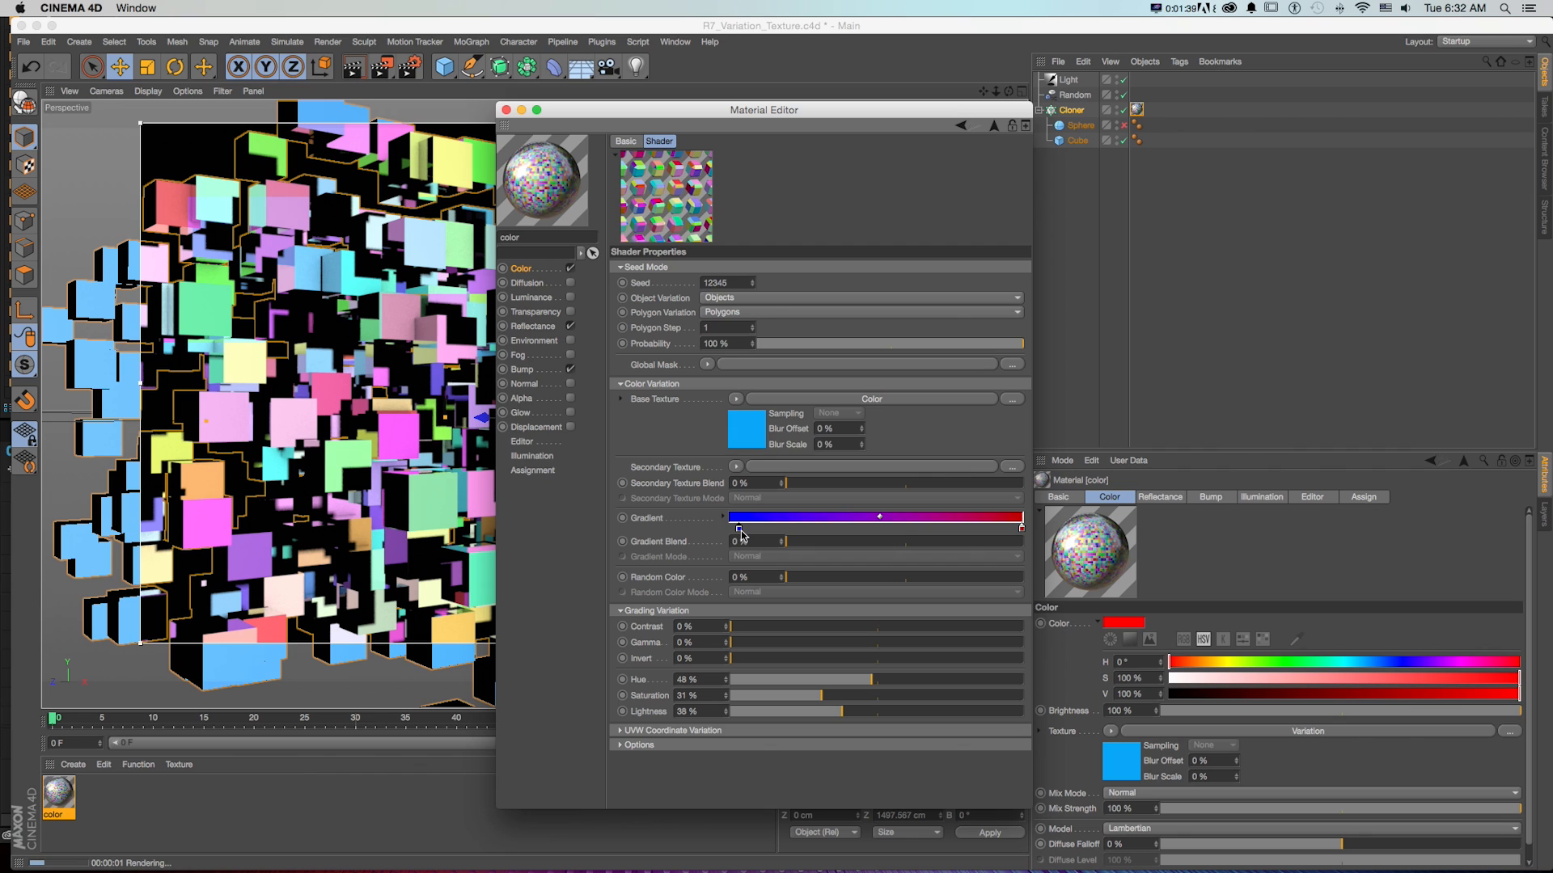
left_click(860, 312)
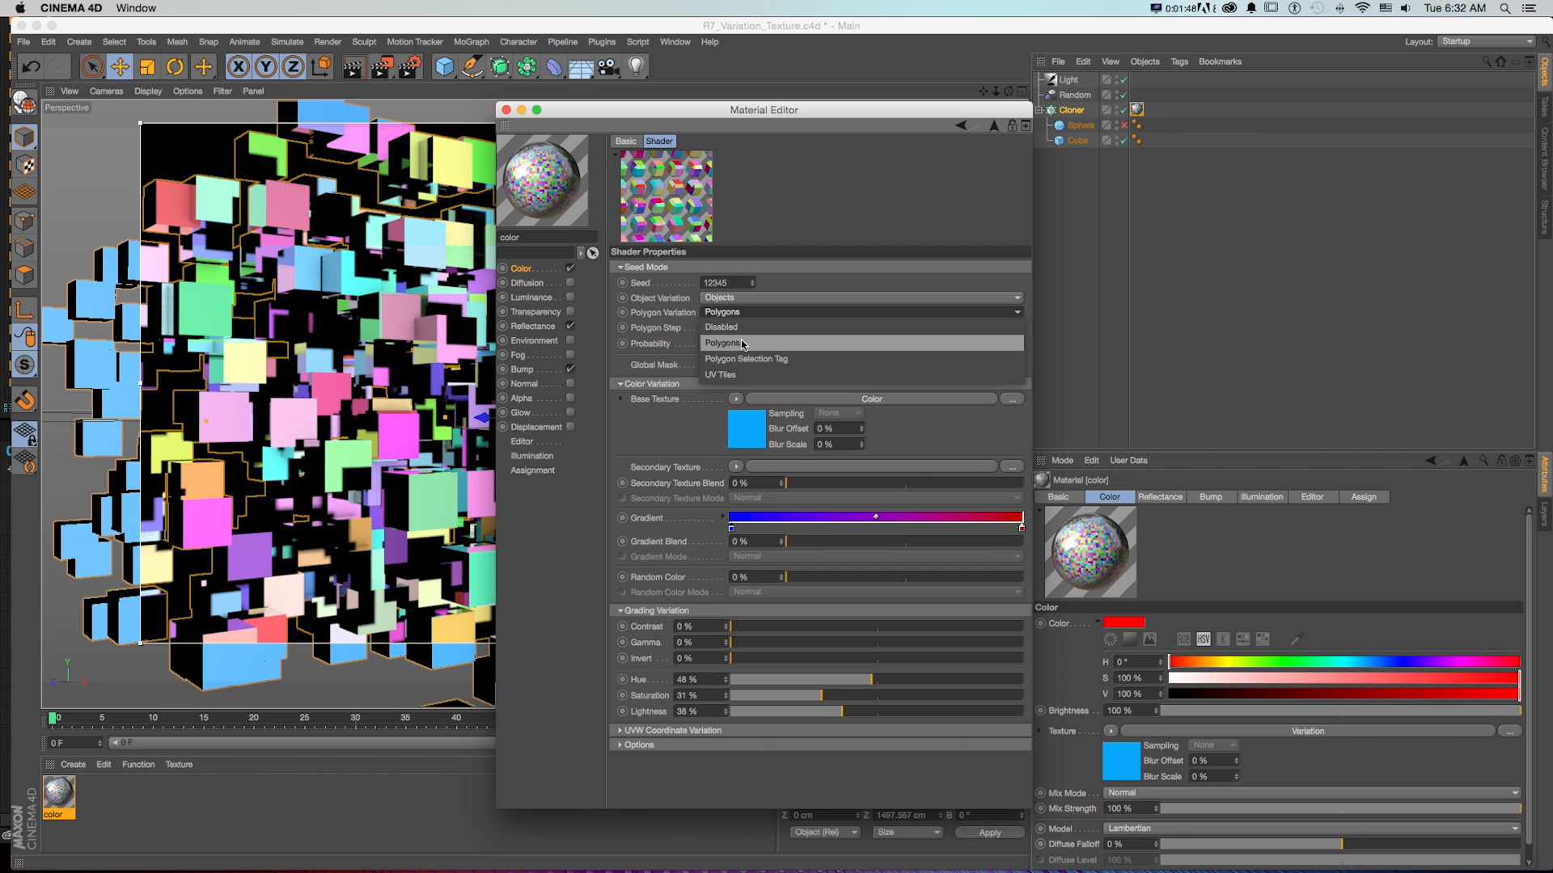
left_click(720, 326)
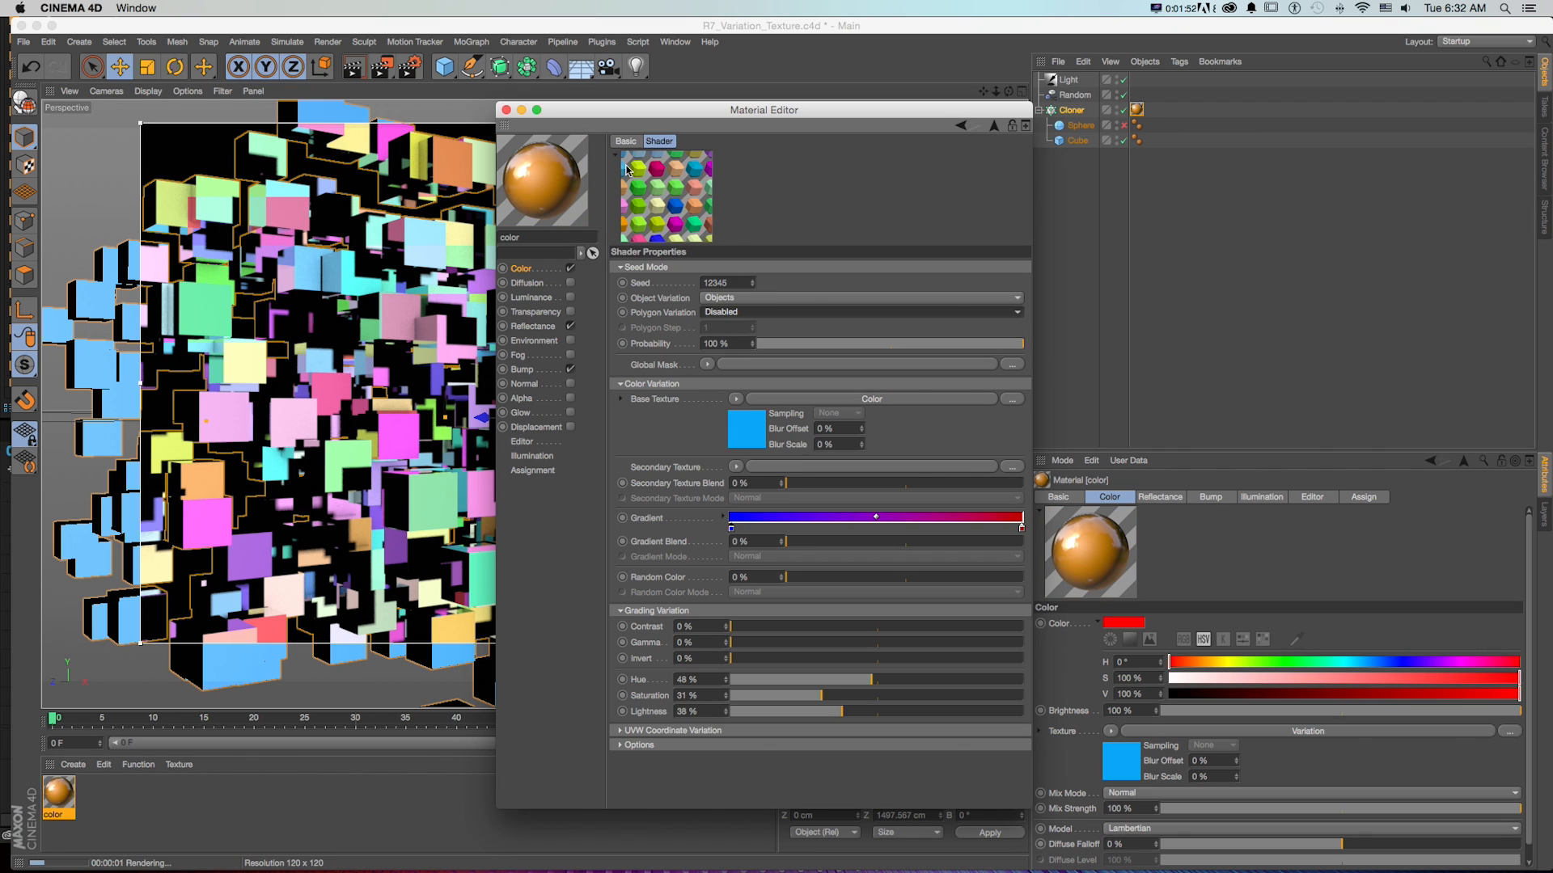
left_click(859, 312)
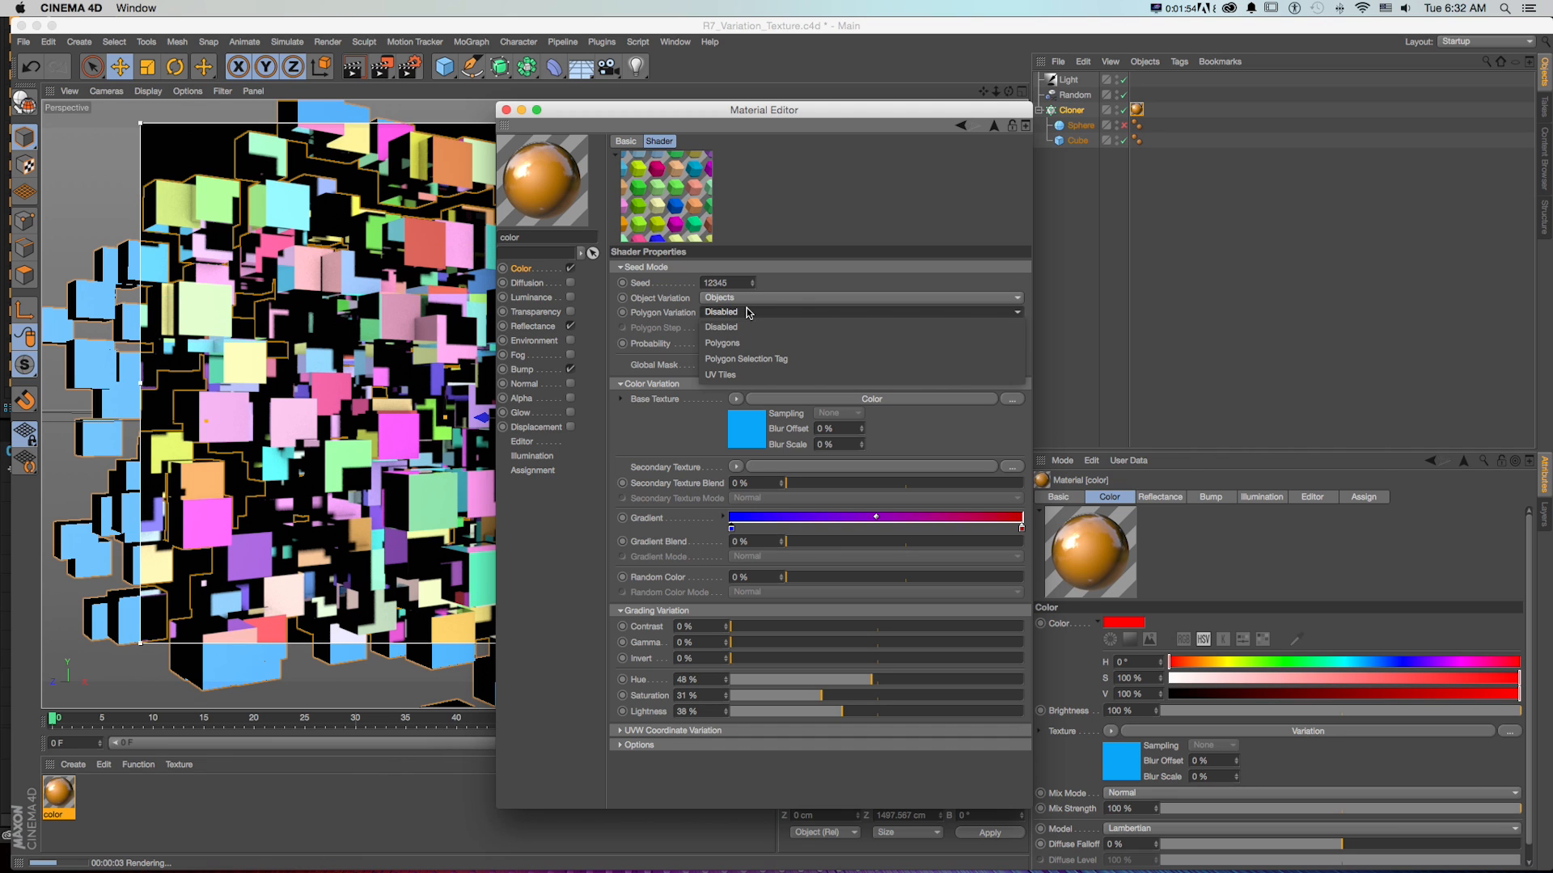
left_click(722, 343)
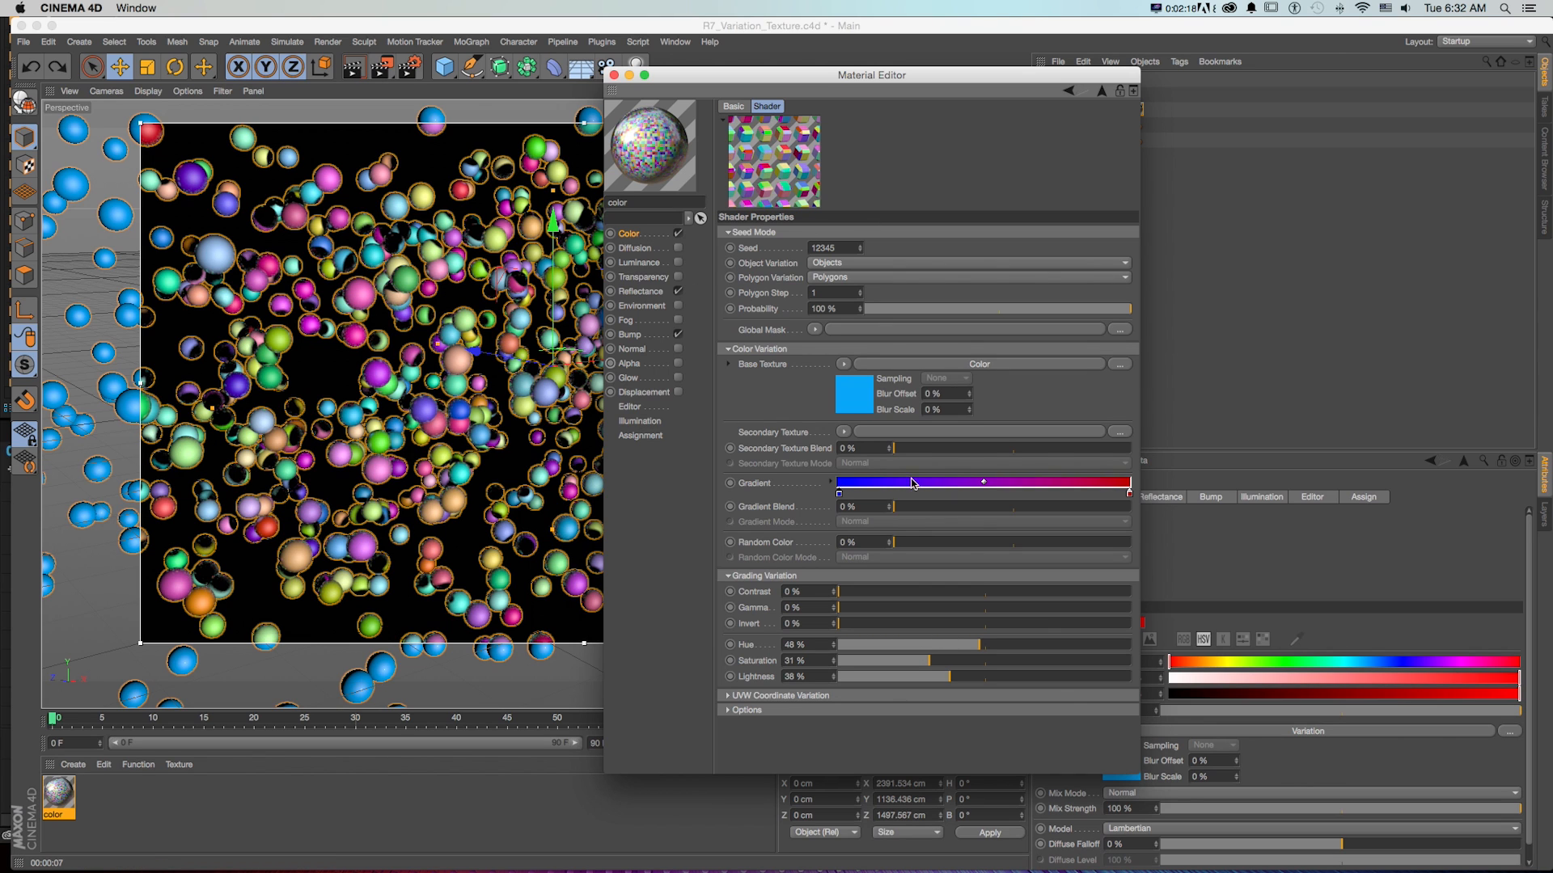
Step: Lower the Variation hue variation to about 5% and raise the saturation variation
left_click_drag(976, 644, 842, 644)
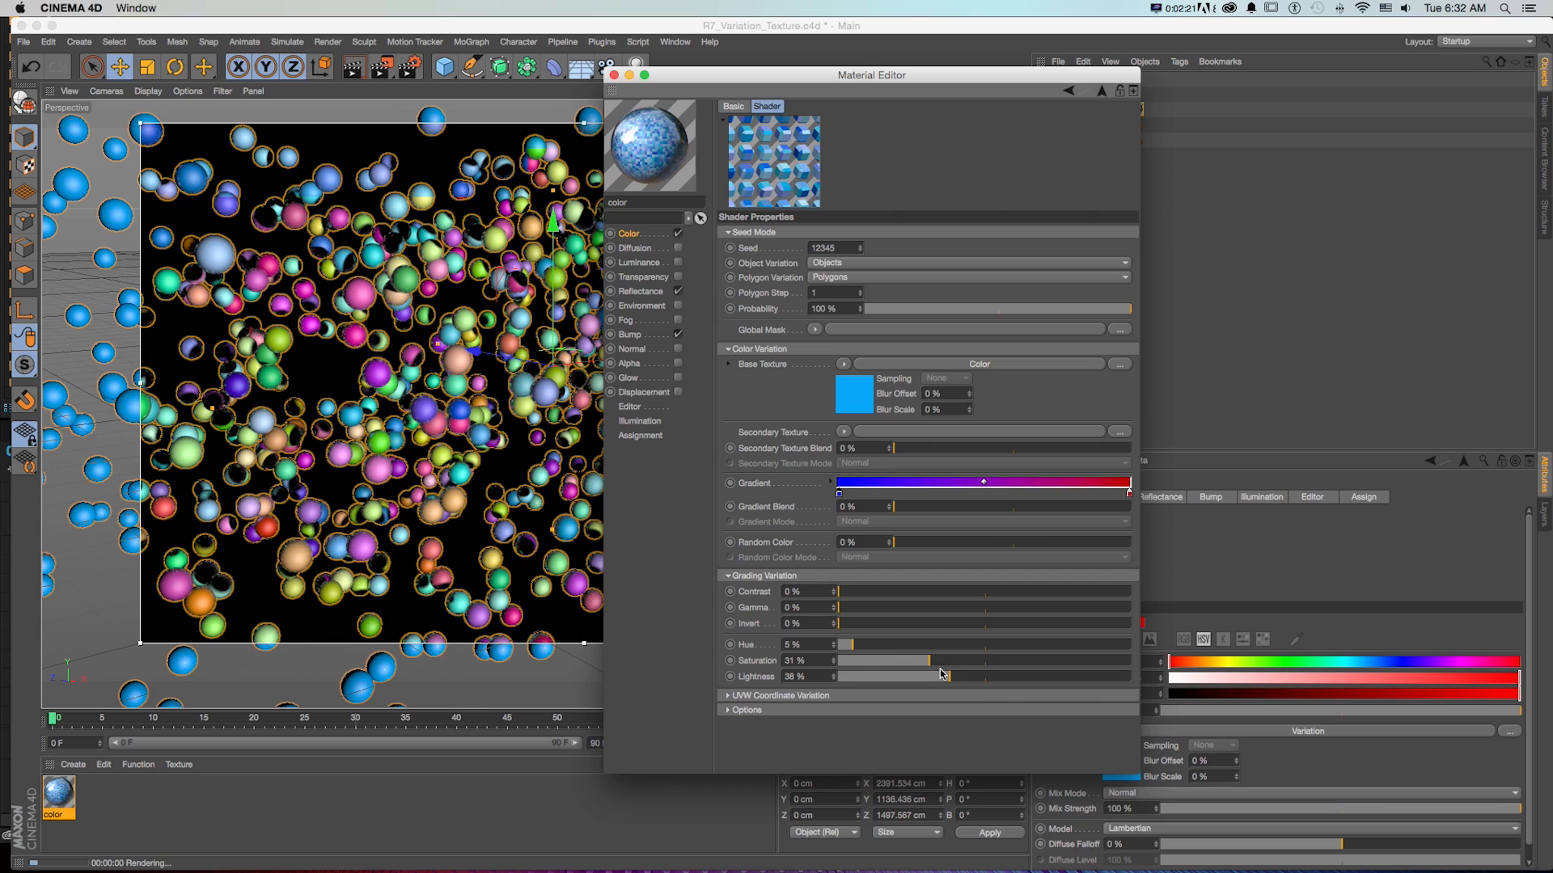
left_click_drag(926, 661, 935, 660)
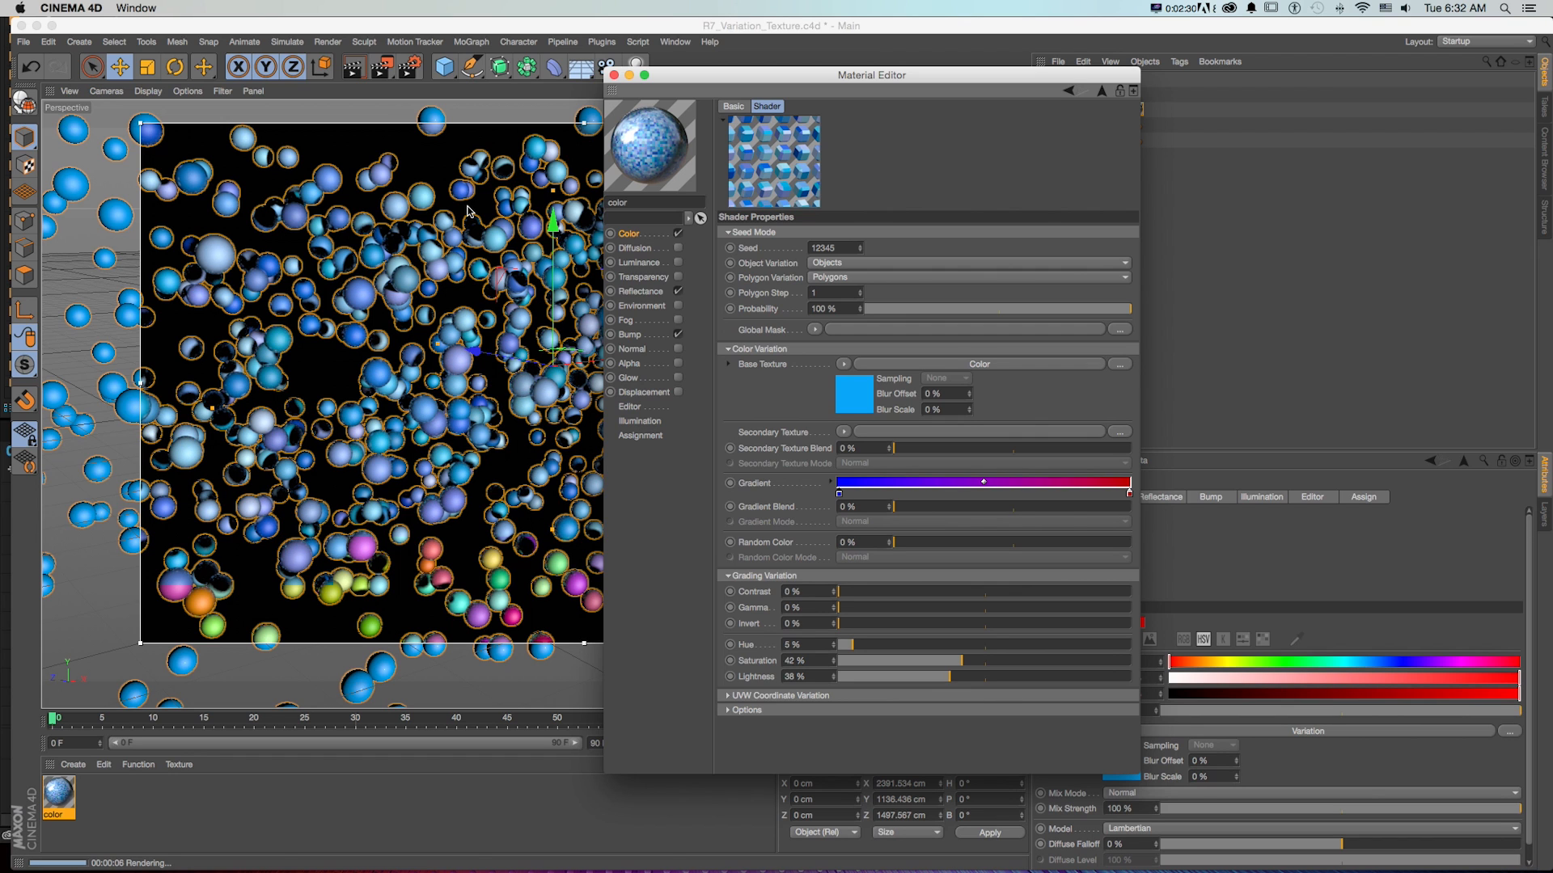
left_click_drag(871, 74, 844, 114)
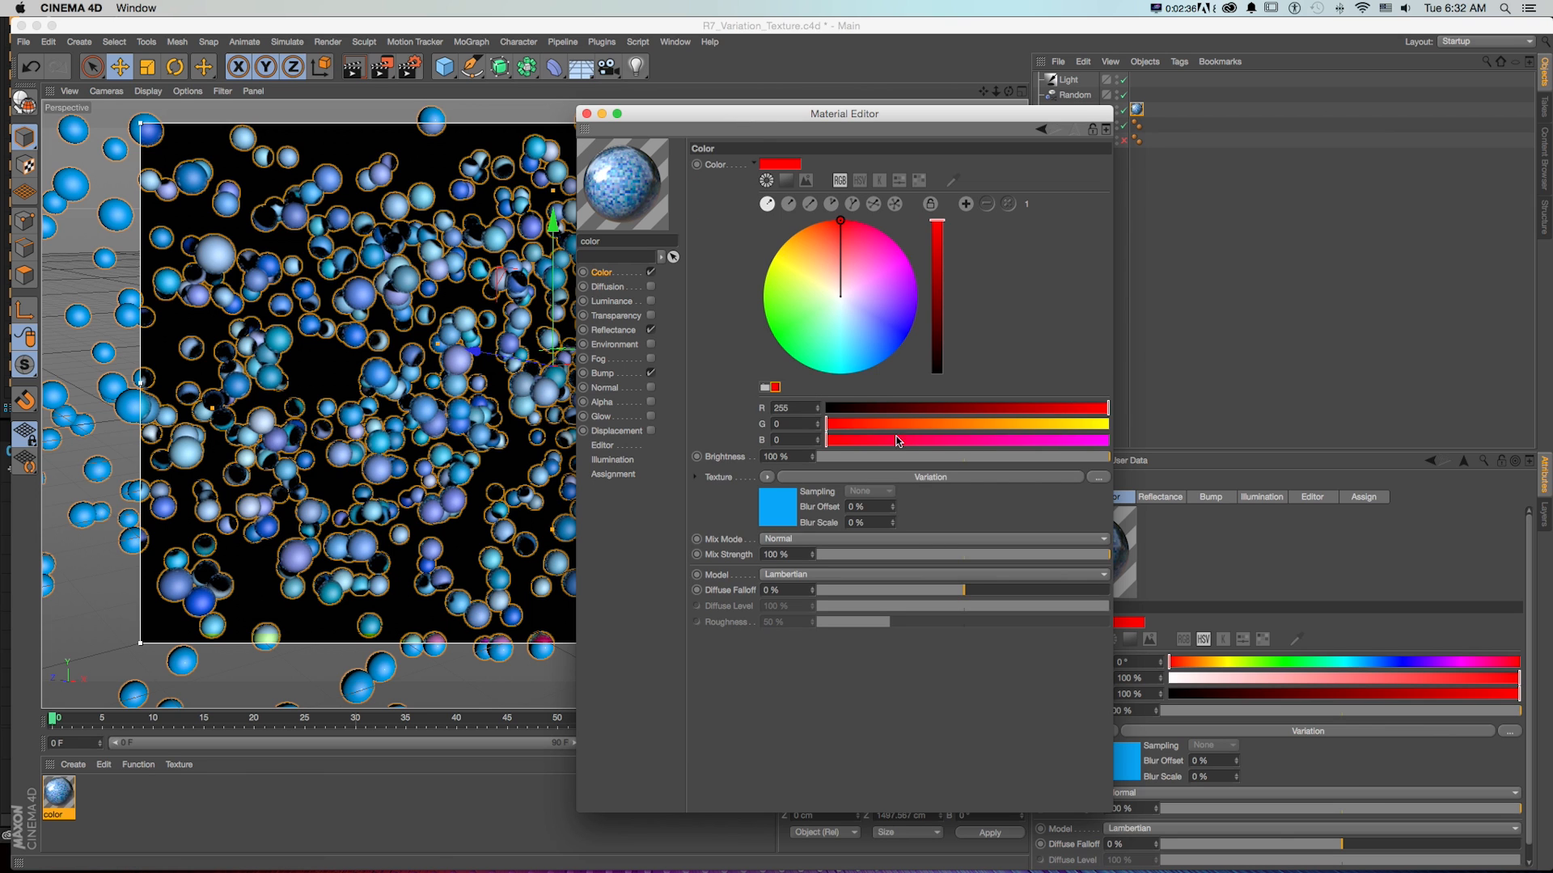
Step: View the material's Reflectance layers, then return to the Color channel settings
left_click(613, 330)
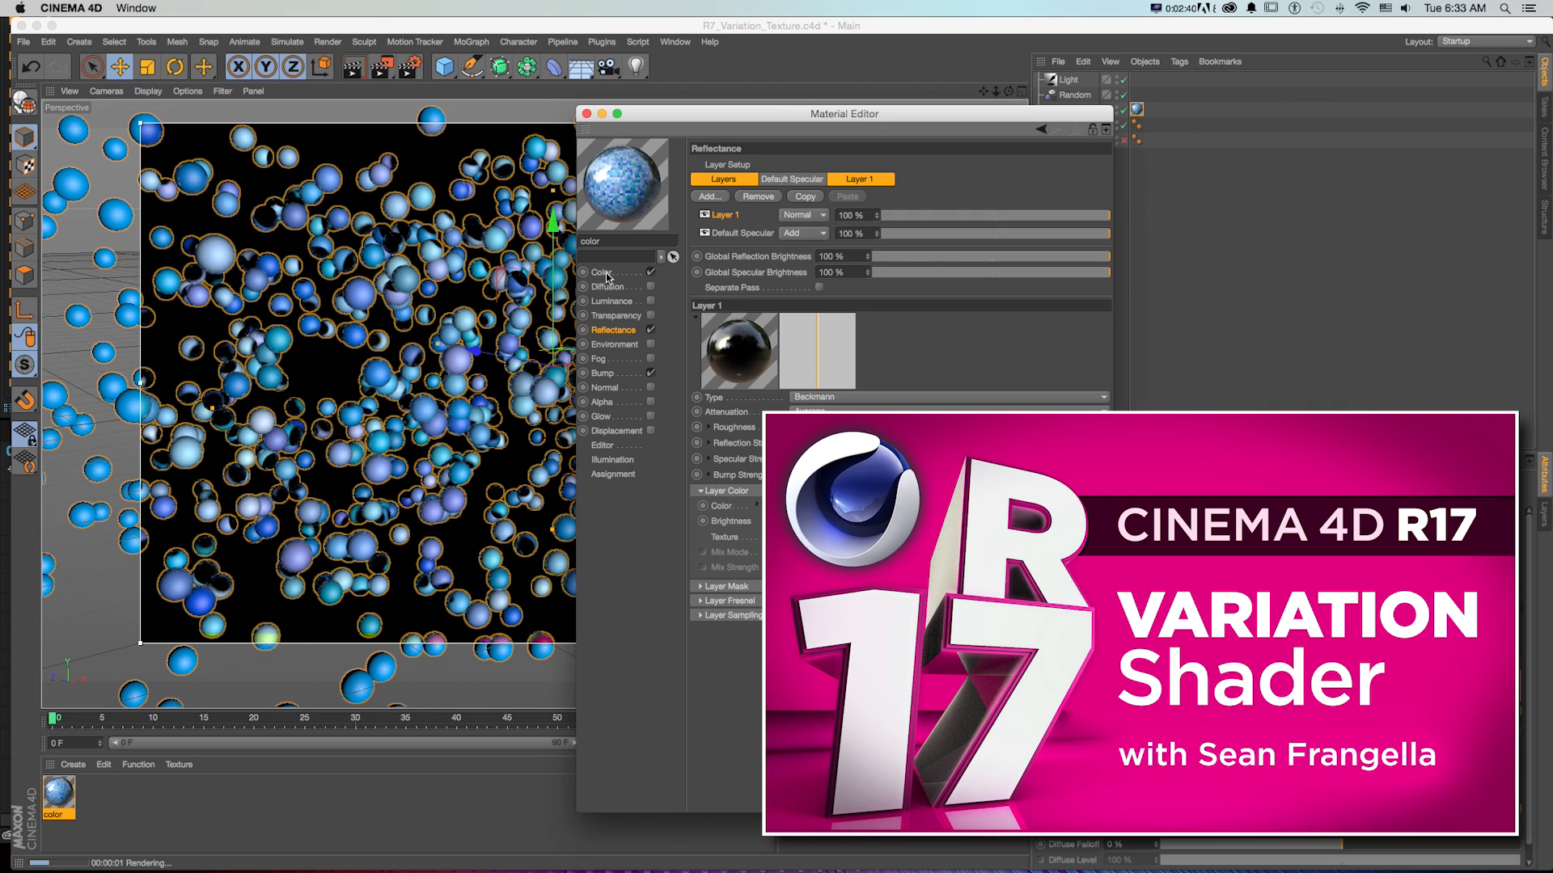
left_click(603, 271)
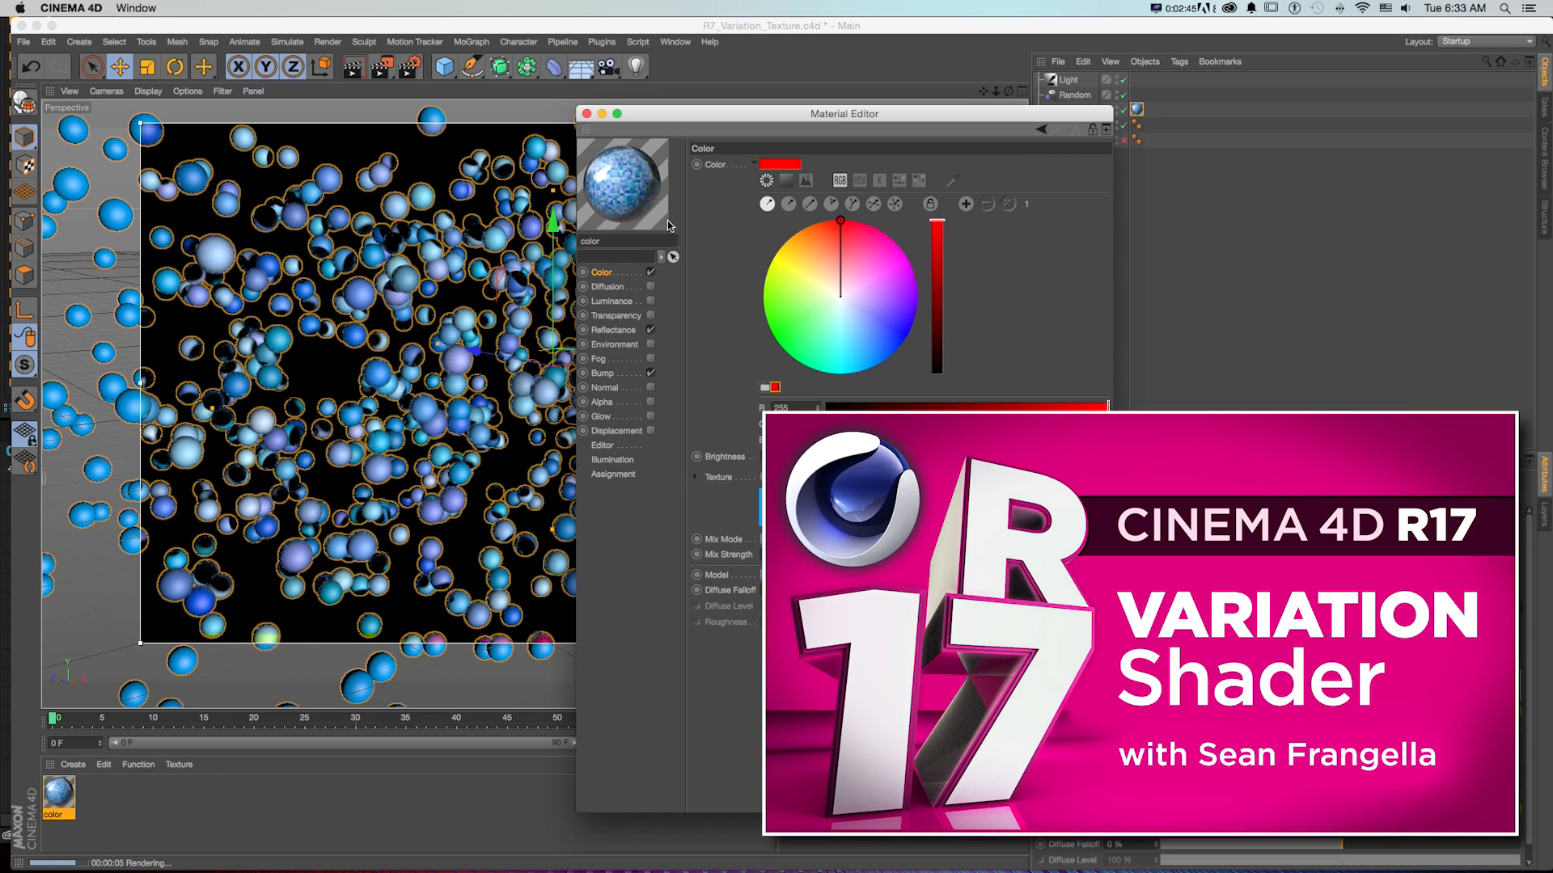
left_click(740, 145)
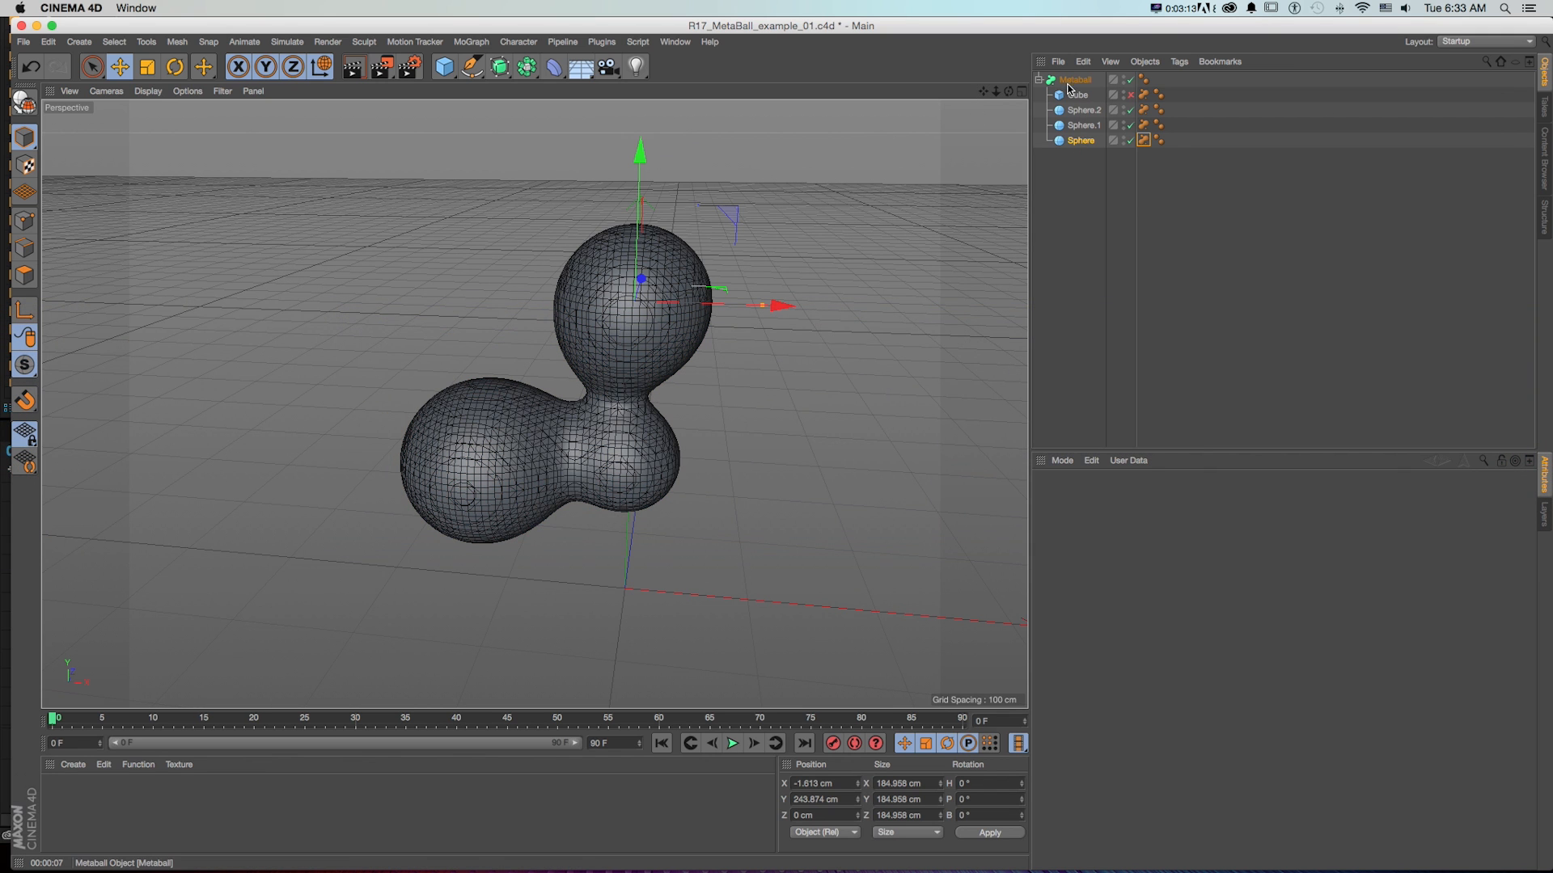
Step: Select the Metaball object and switch the Cube off inside it
left_click(1075, 80)
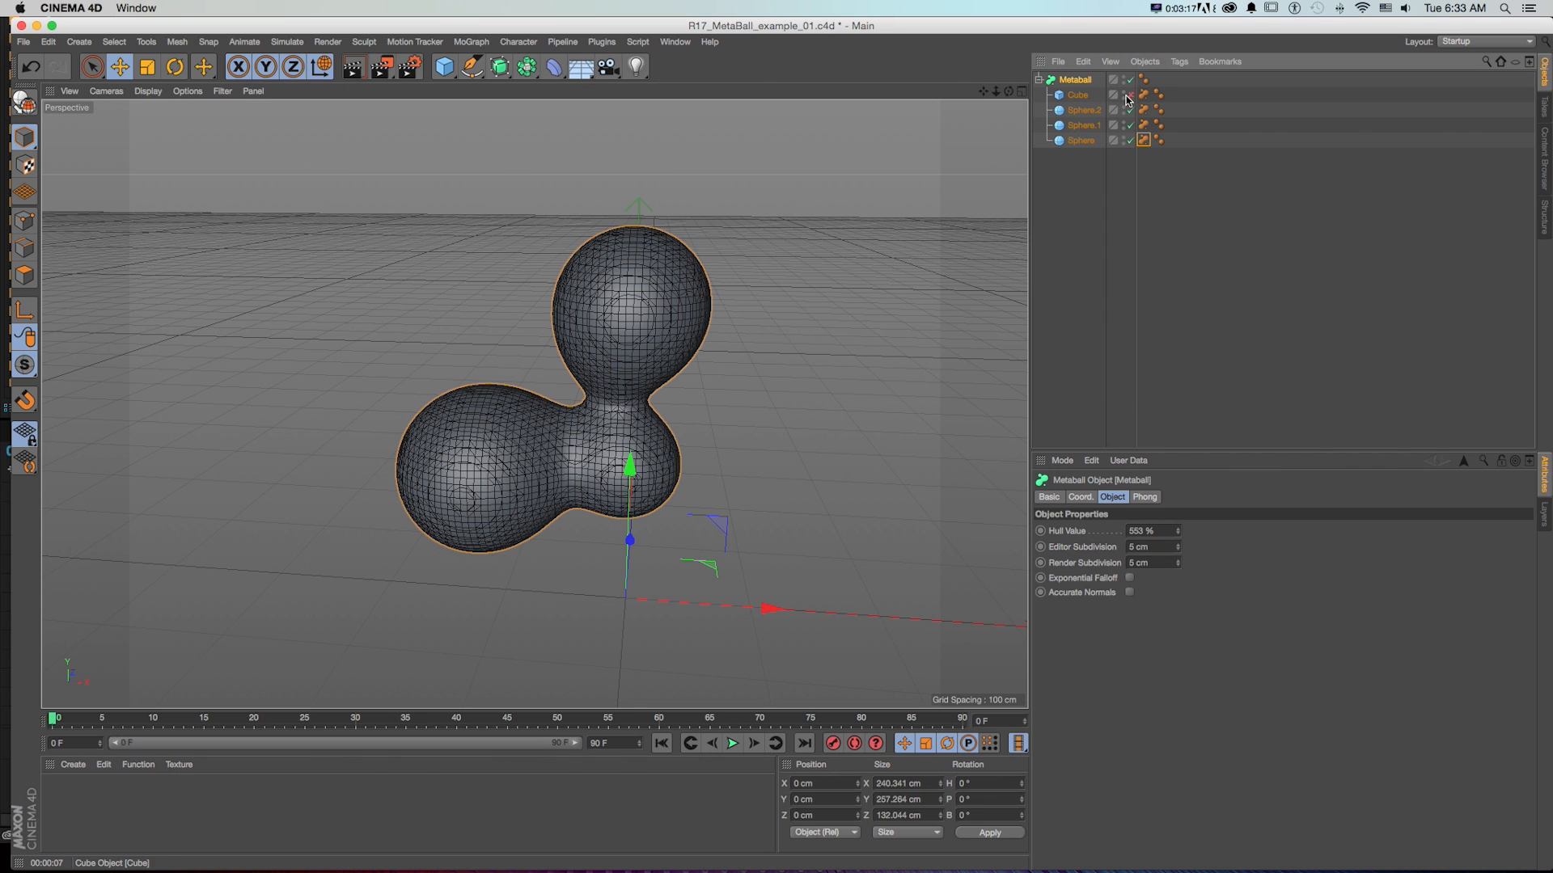
left_click(1074, 79)
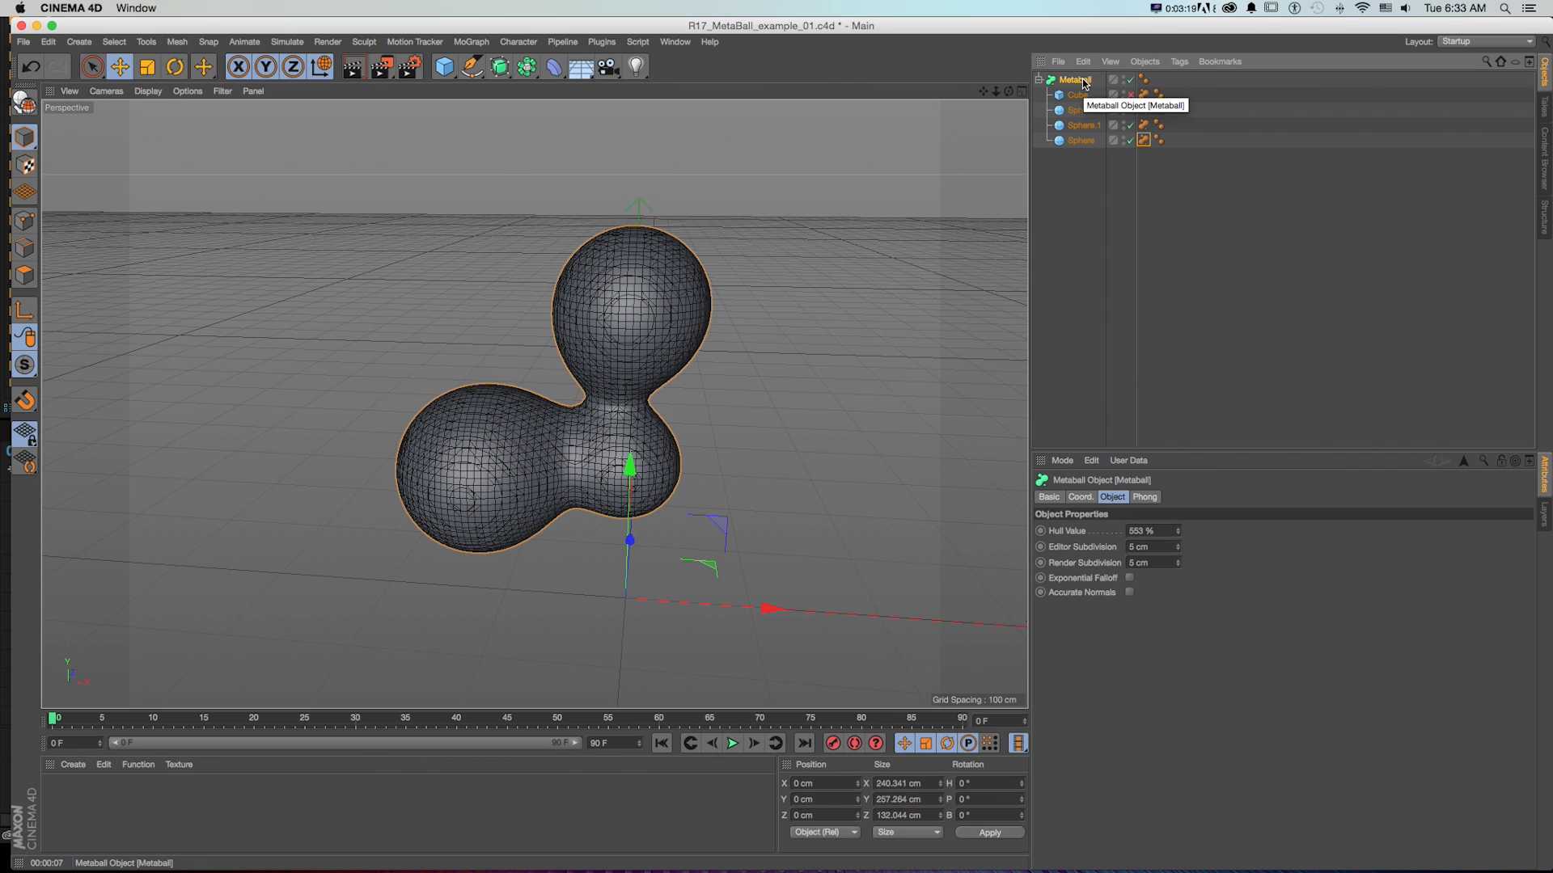
left_click(1085, 109)
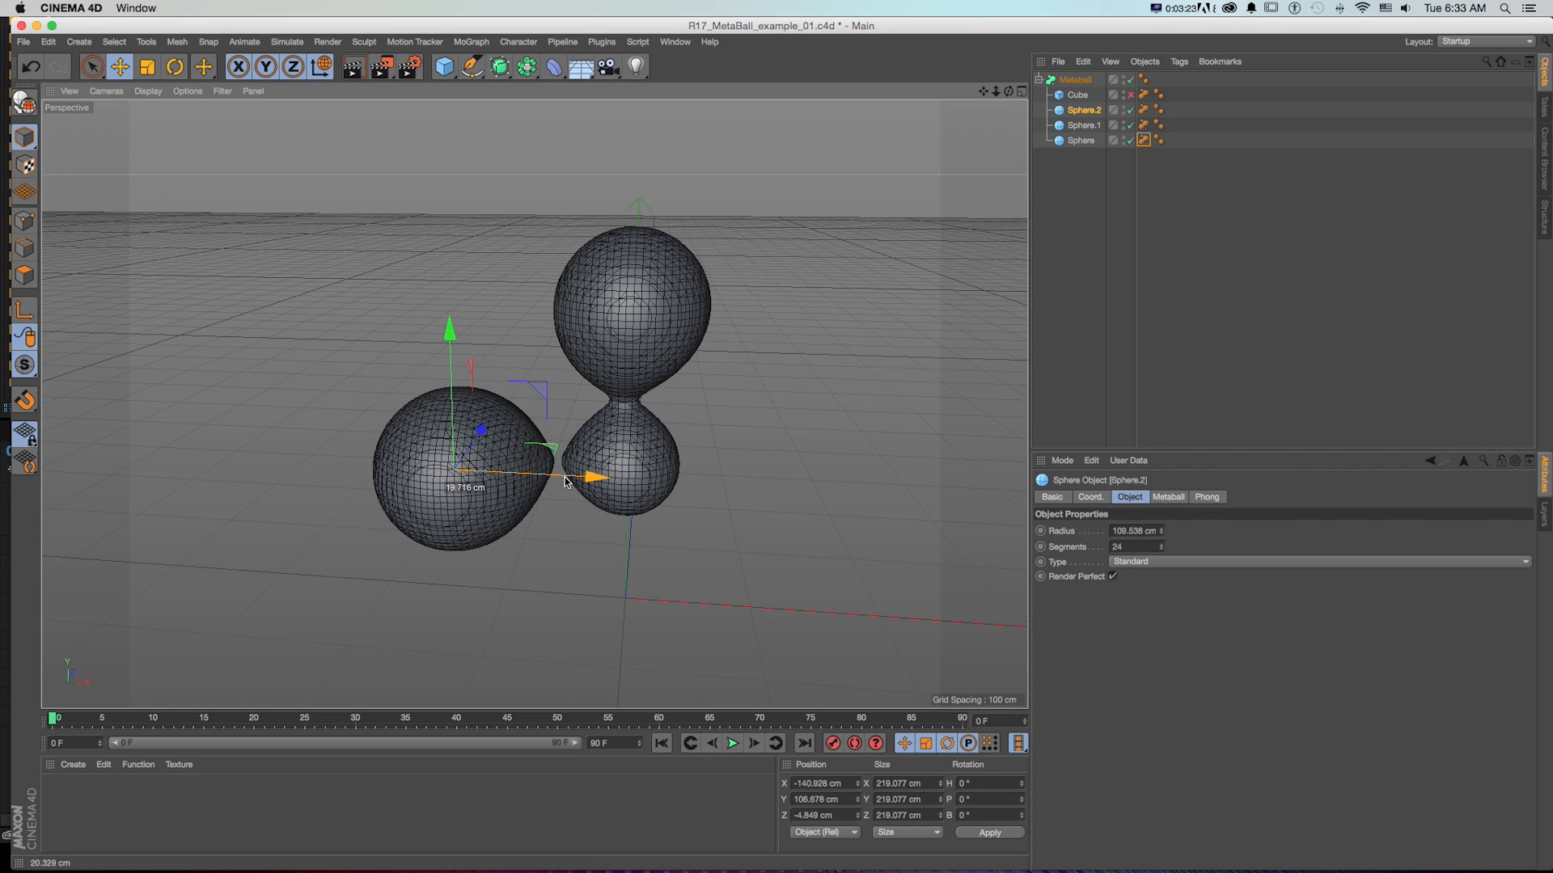
Step: Move the left sphere away from the others and show its Metaball tag properties
left_click_drag(564, 481, 604, 478)
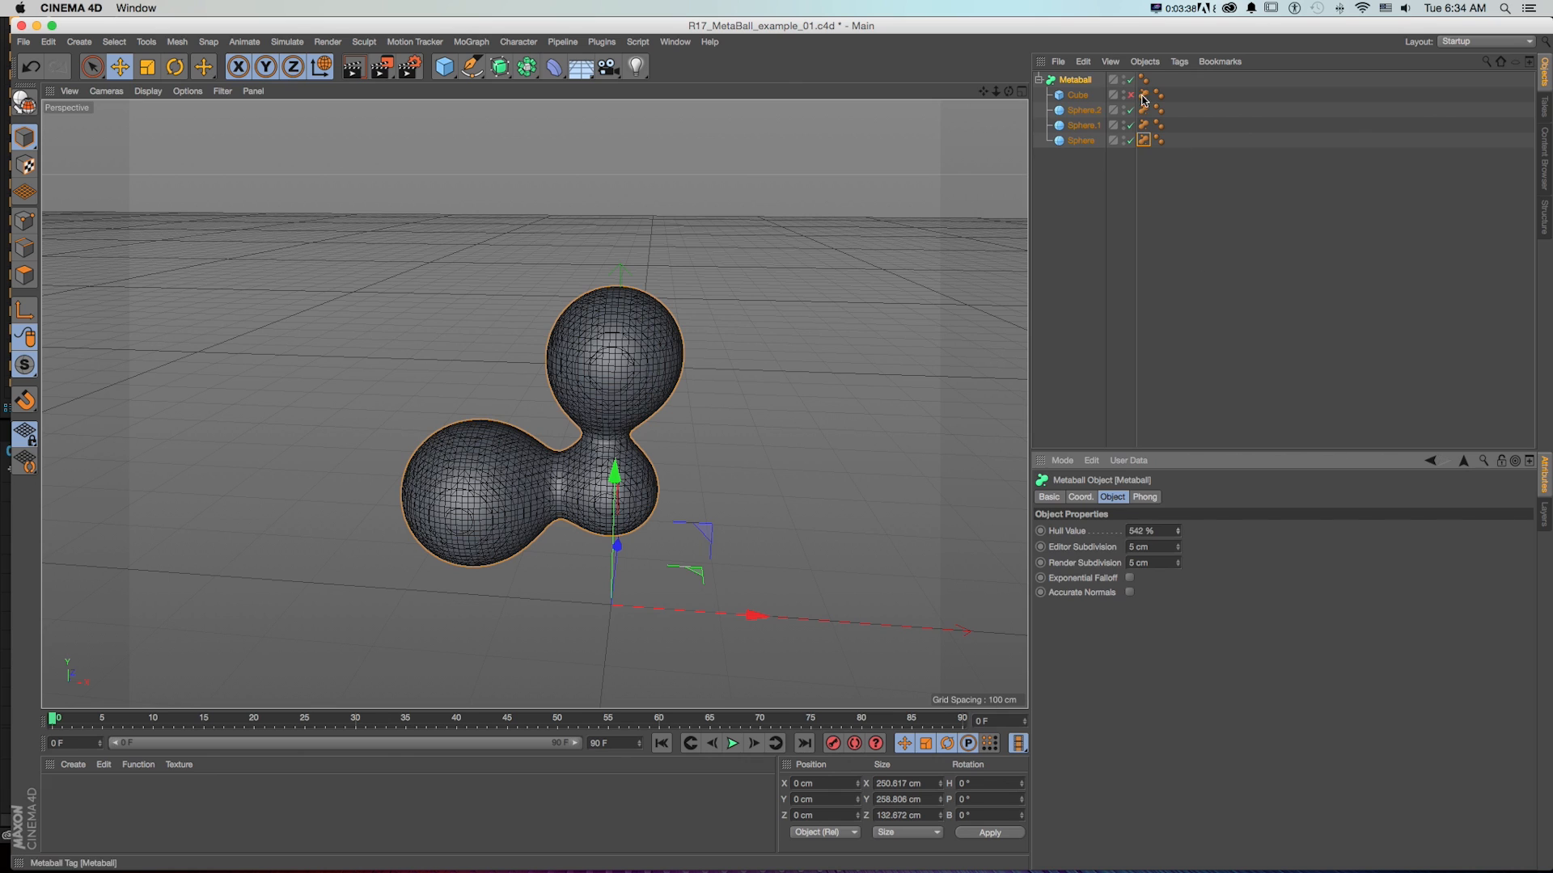
left_click(1150, 109)
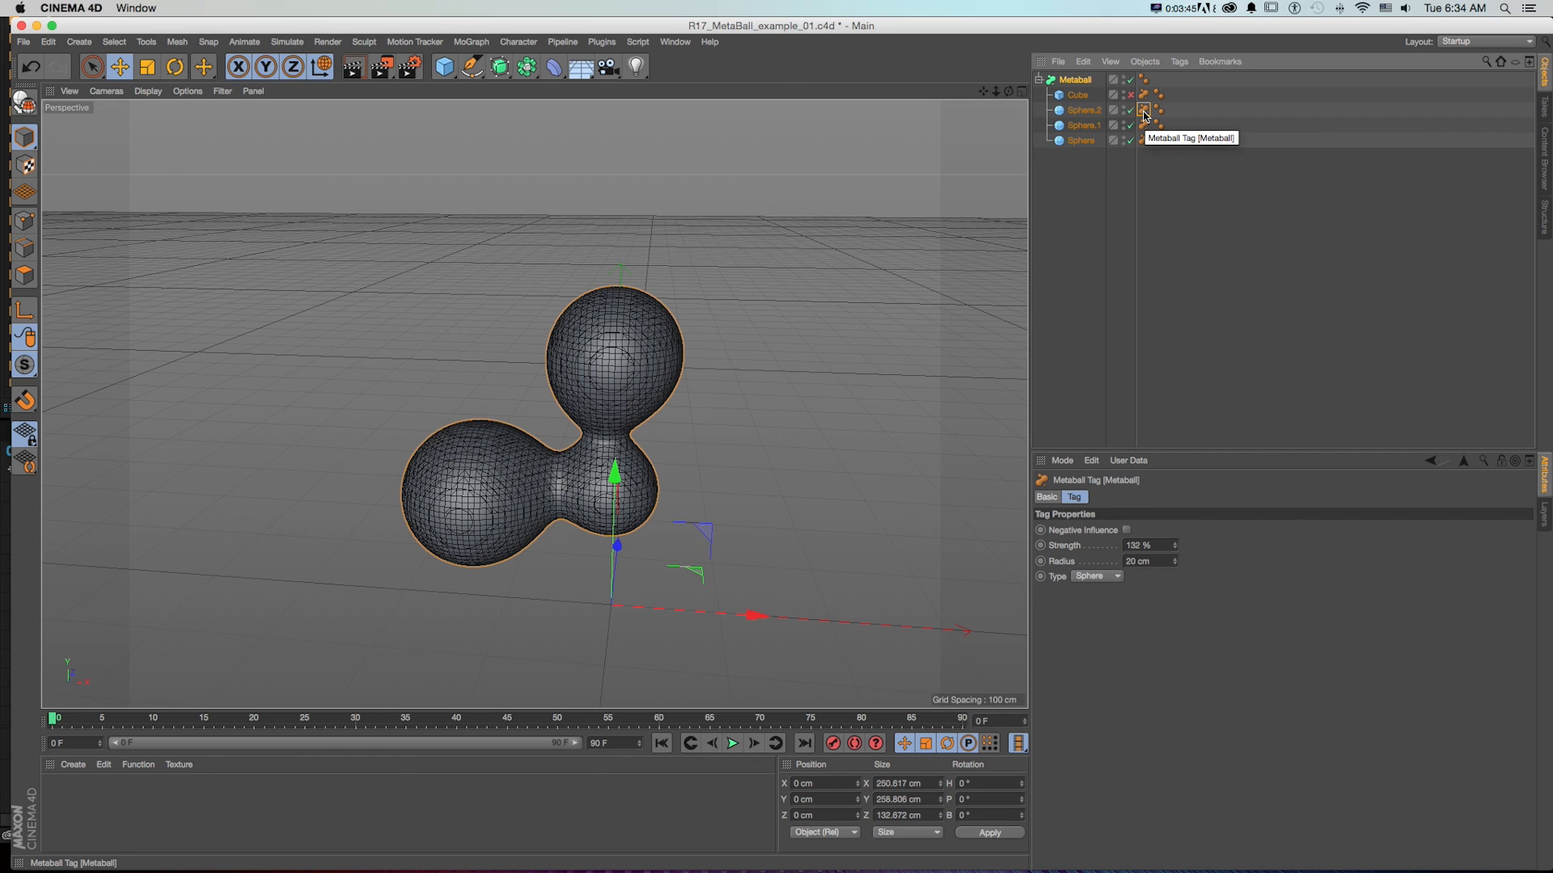
right_click(1145, 111)
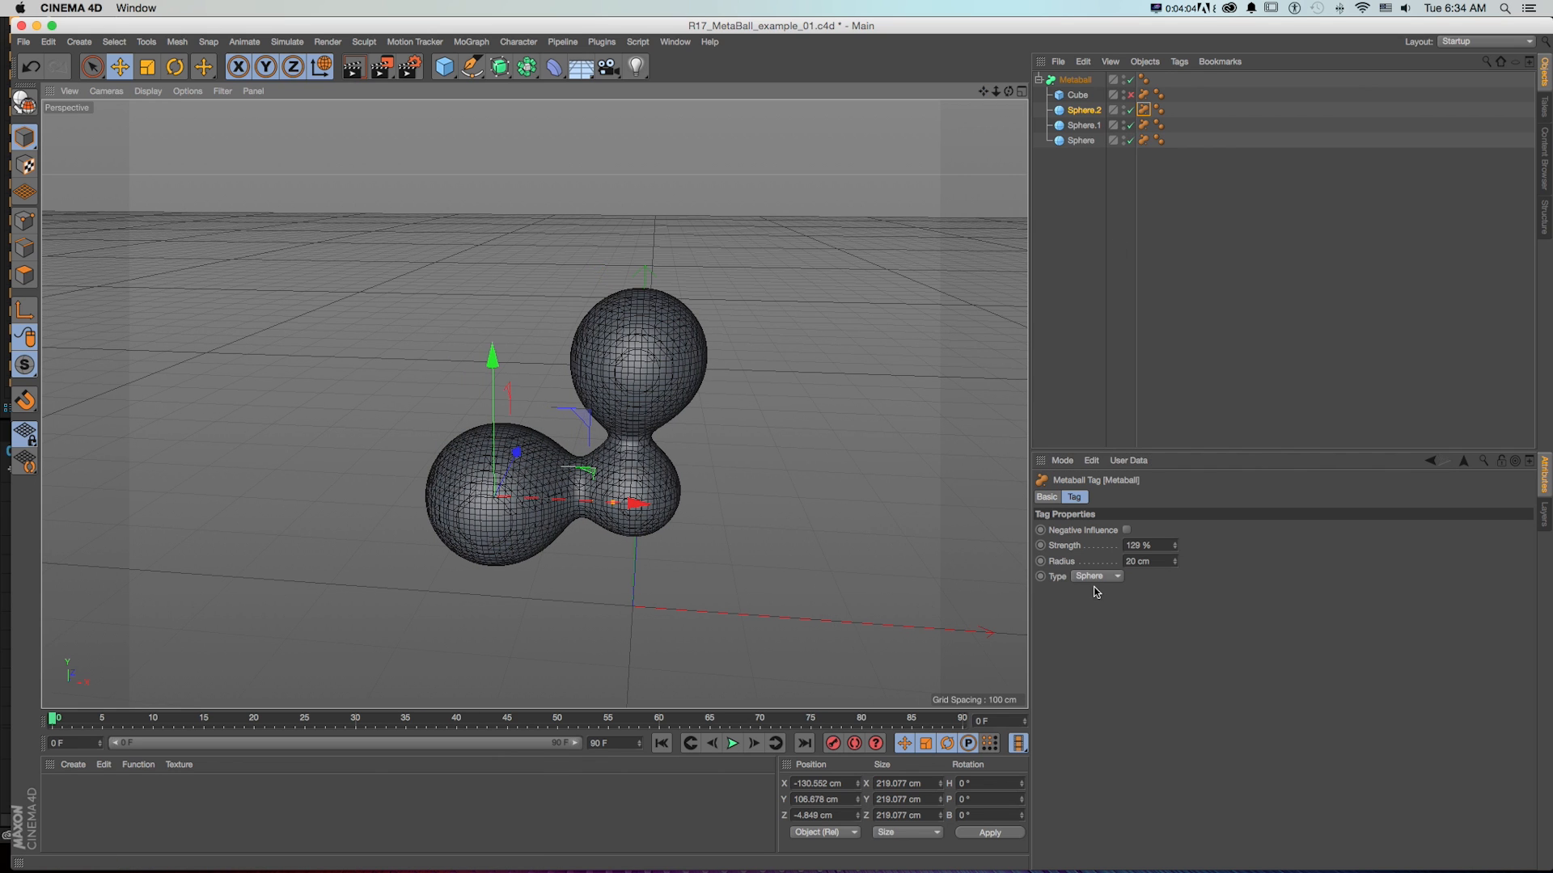
Step: Re-enable the Cube, set its Metaball tag type to Triangle, and select the Metaball object
left_click(1097, 577)
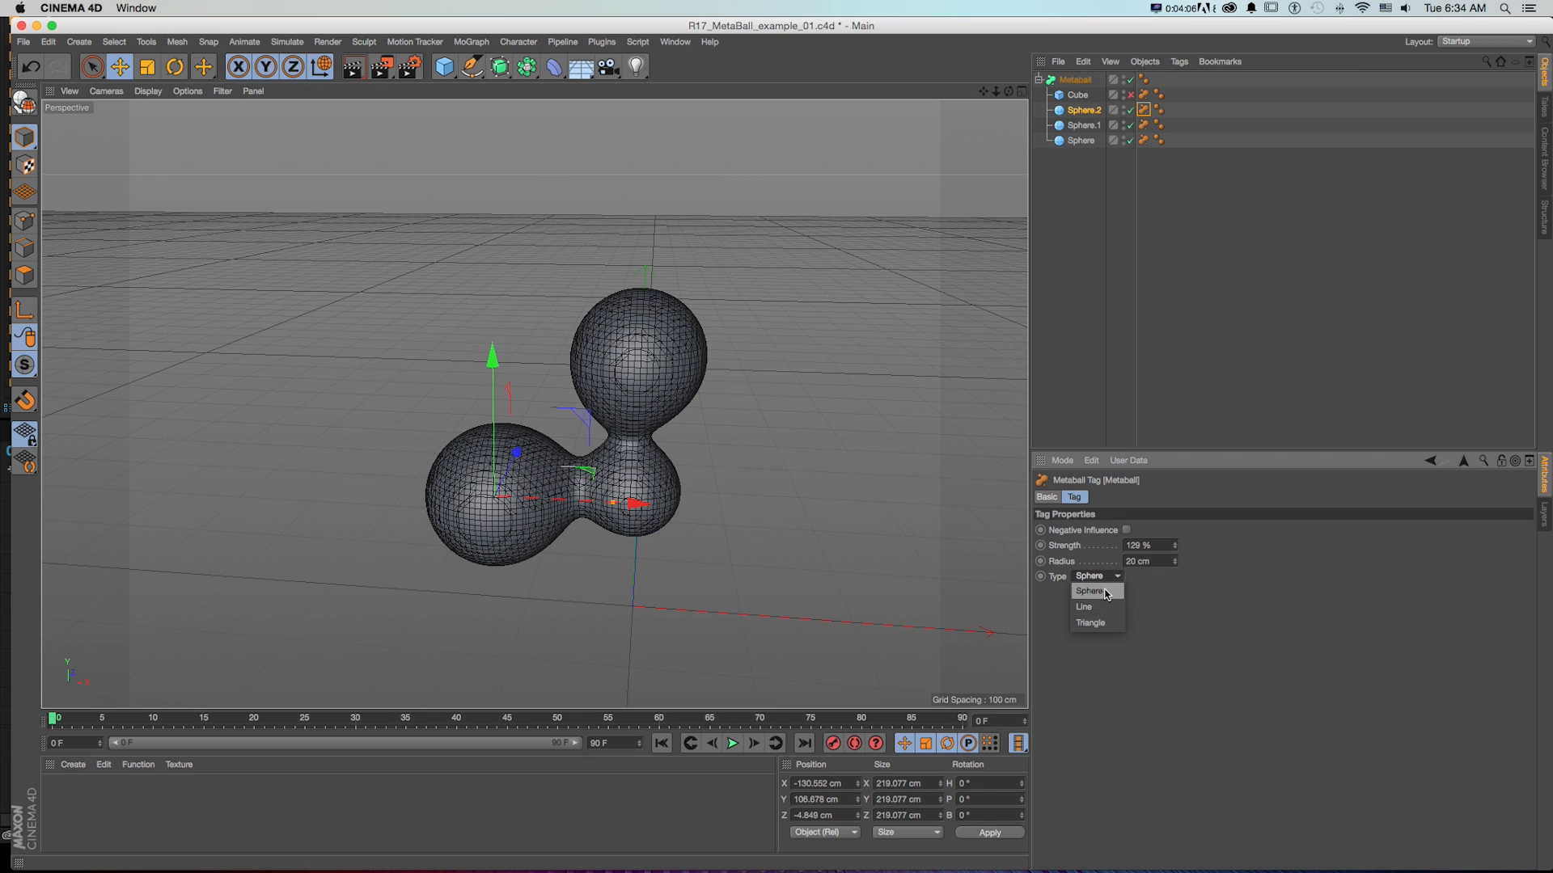
mouse_move(1098, 612)
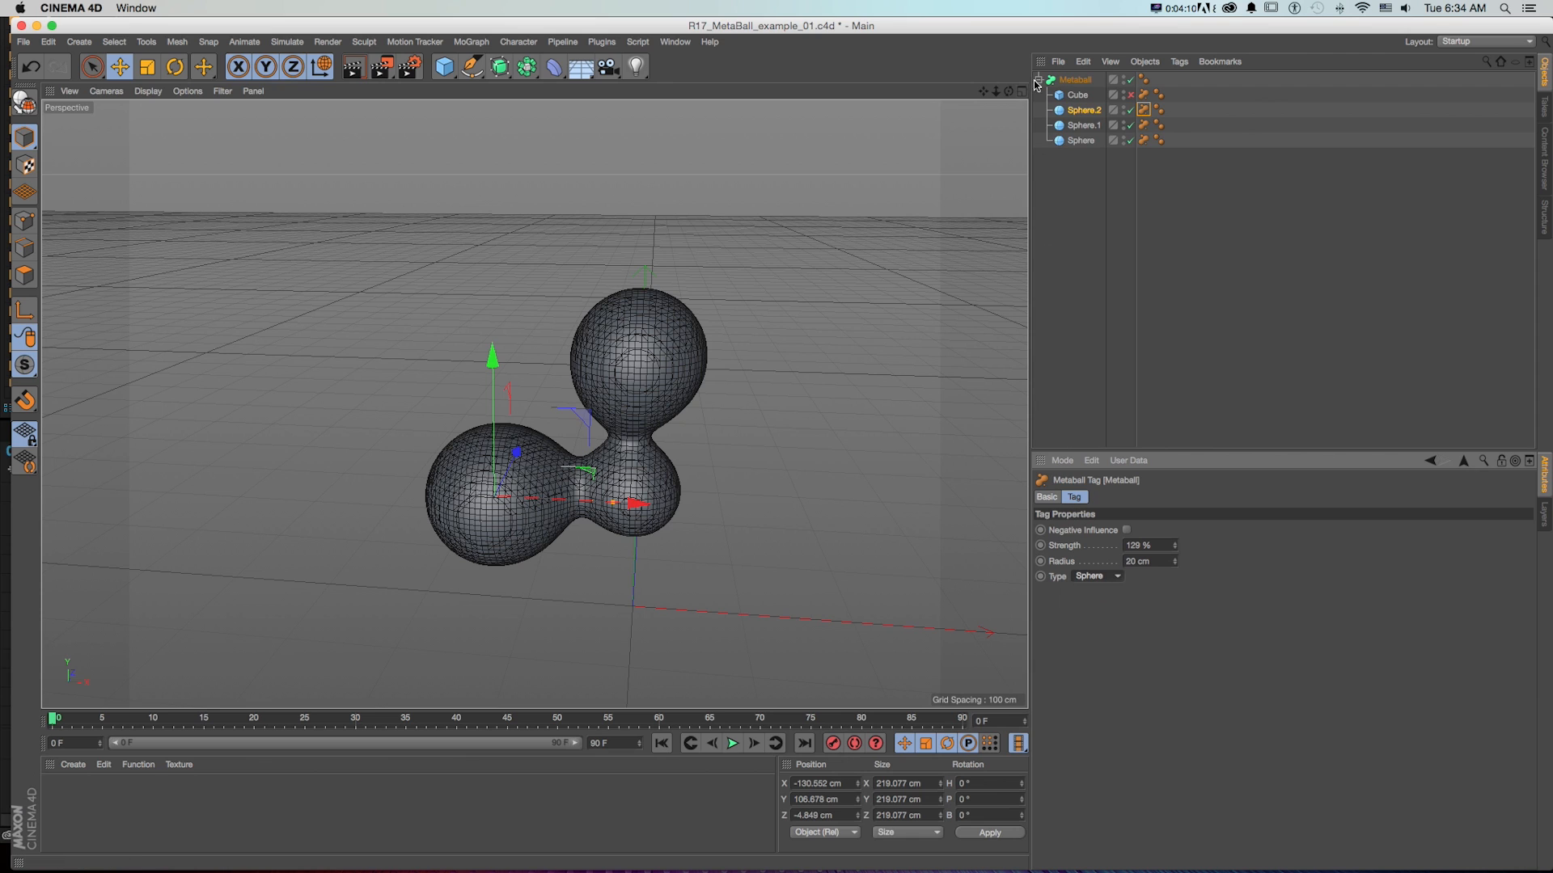
left_click(1078, 94)
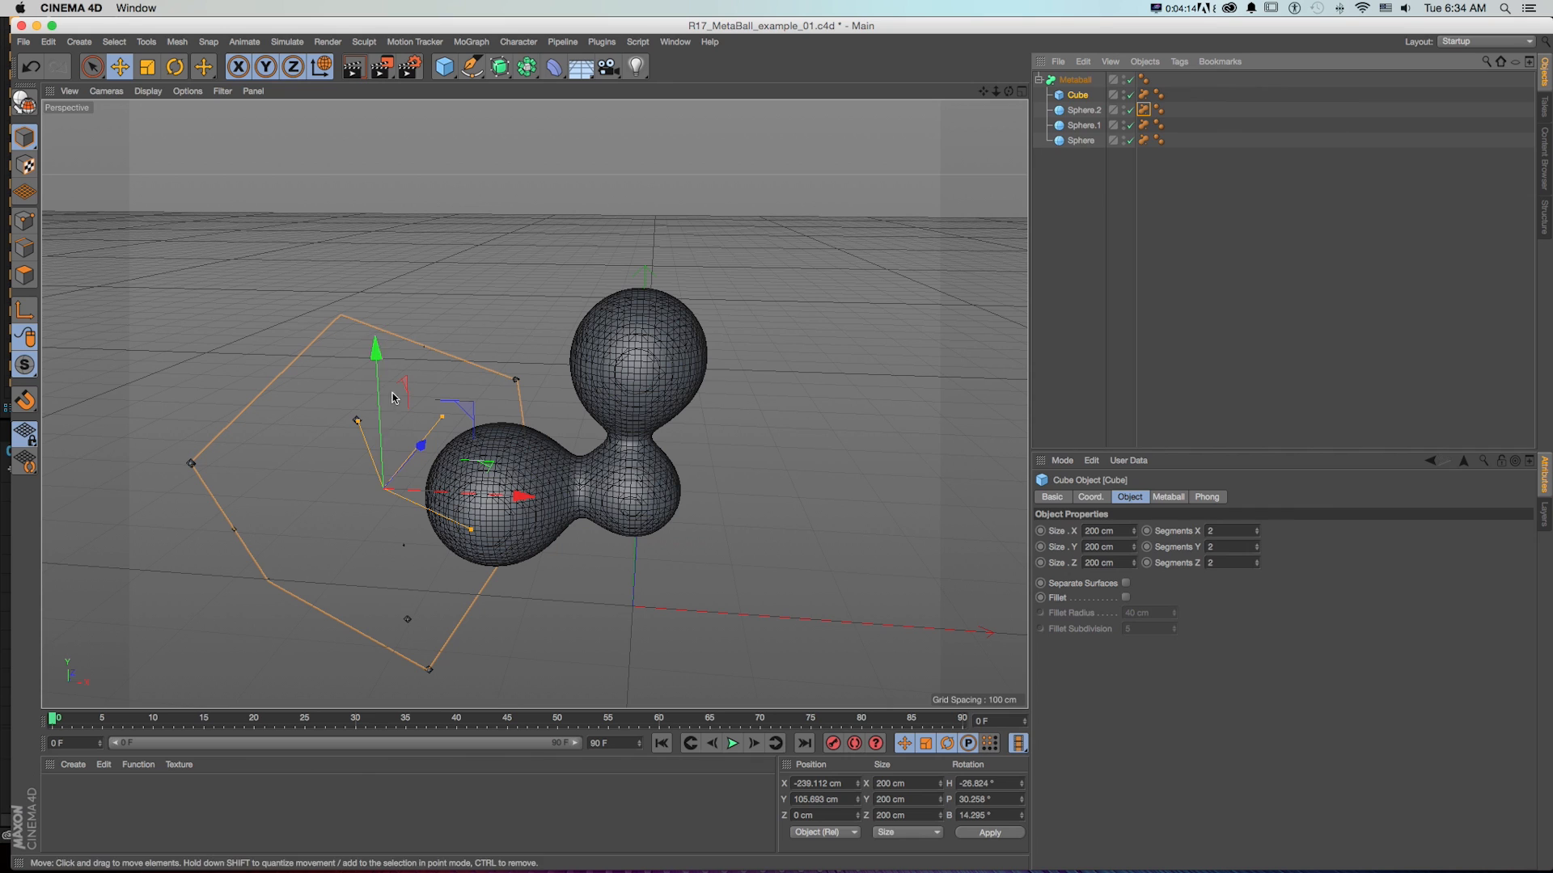
mouse_move(1049, 453)
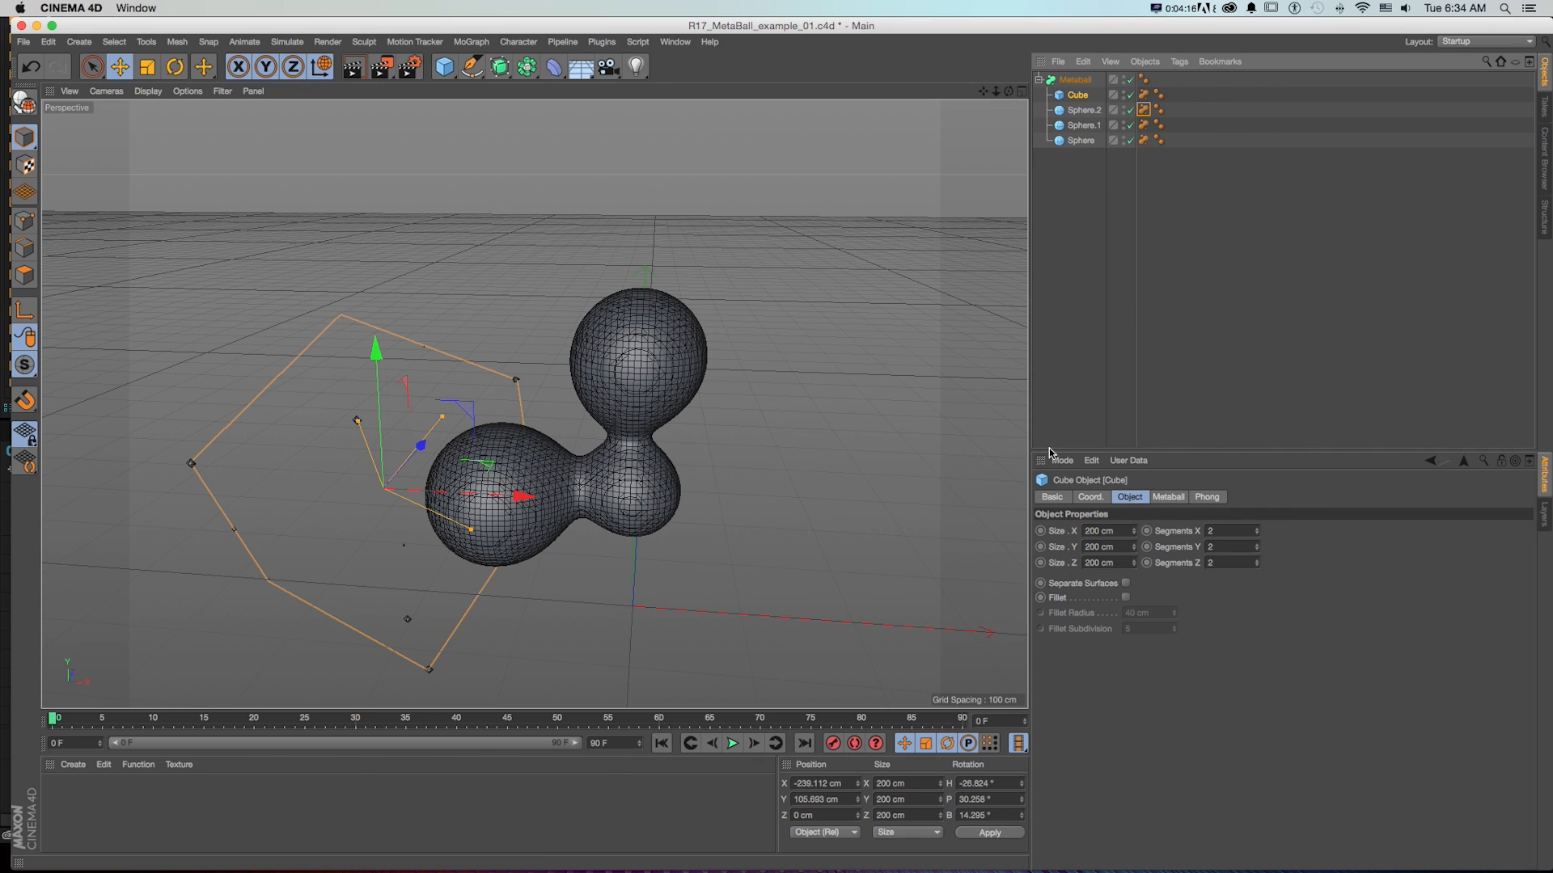
left_click(1143, 93)
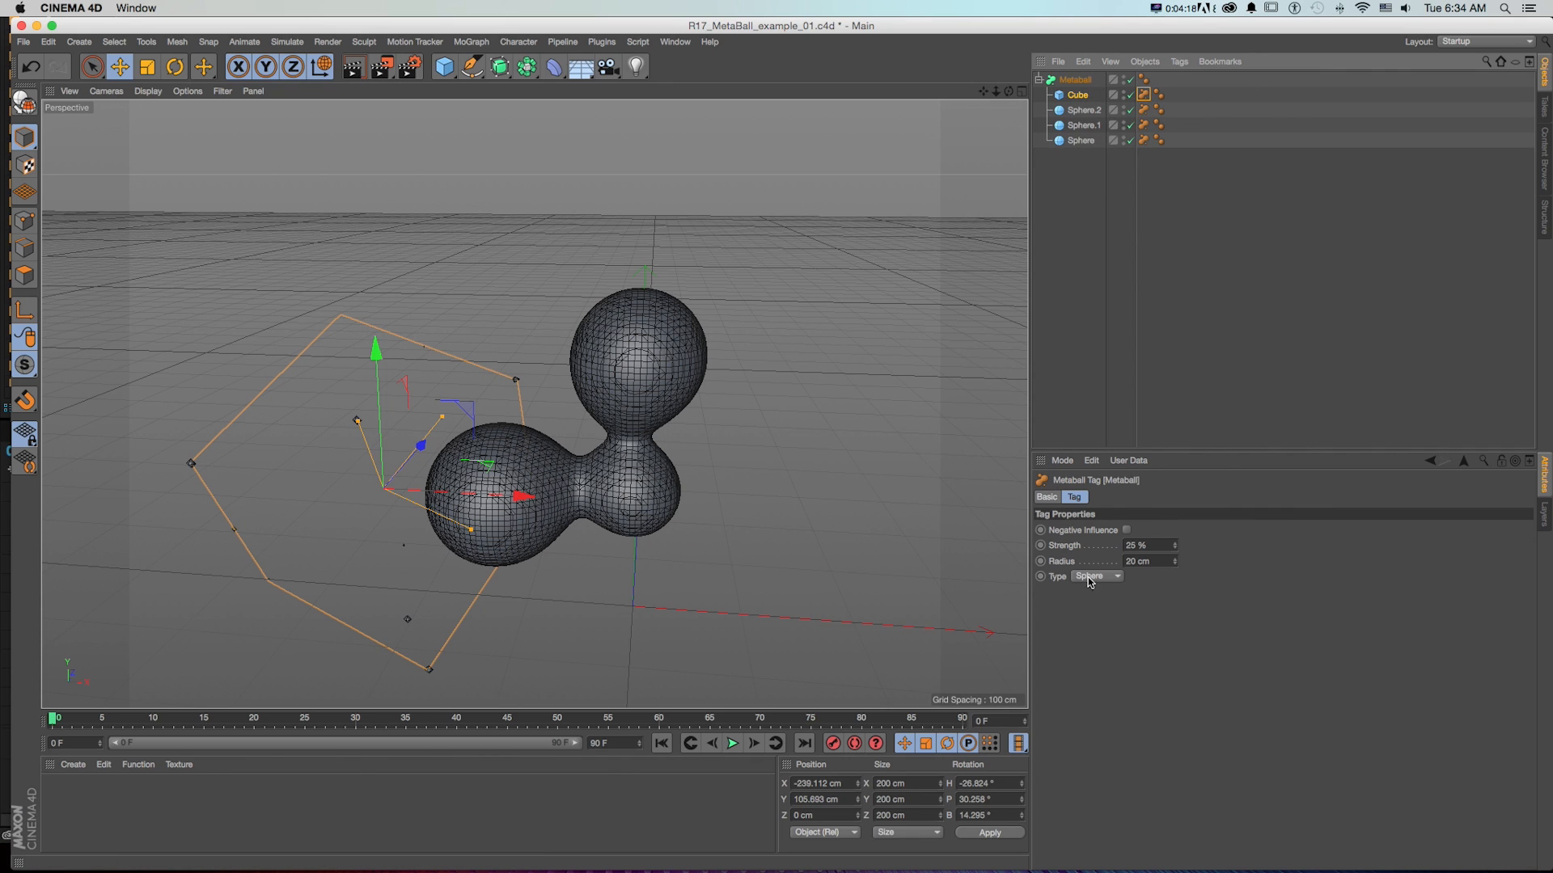
left_click(1097, 576)
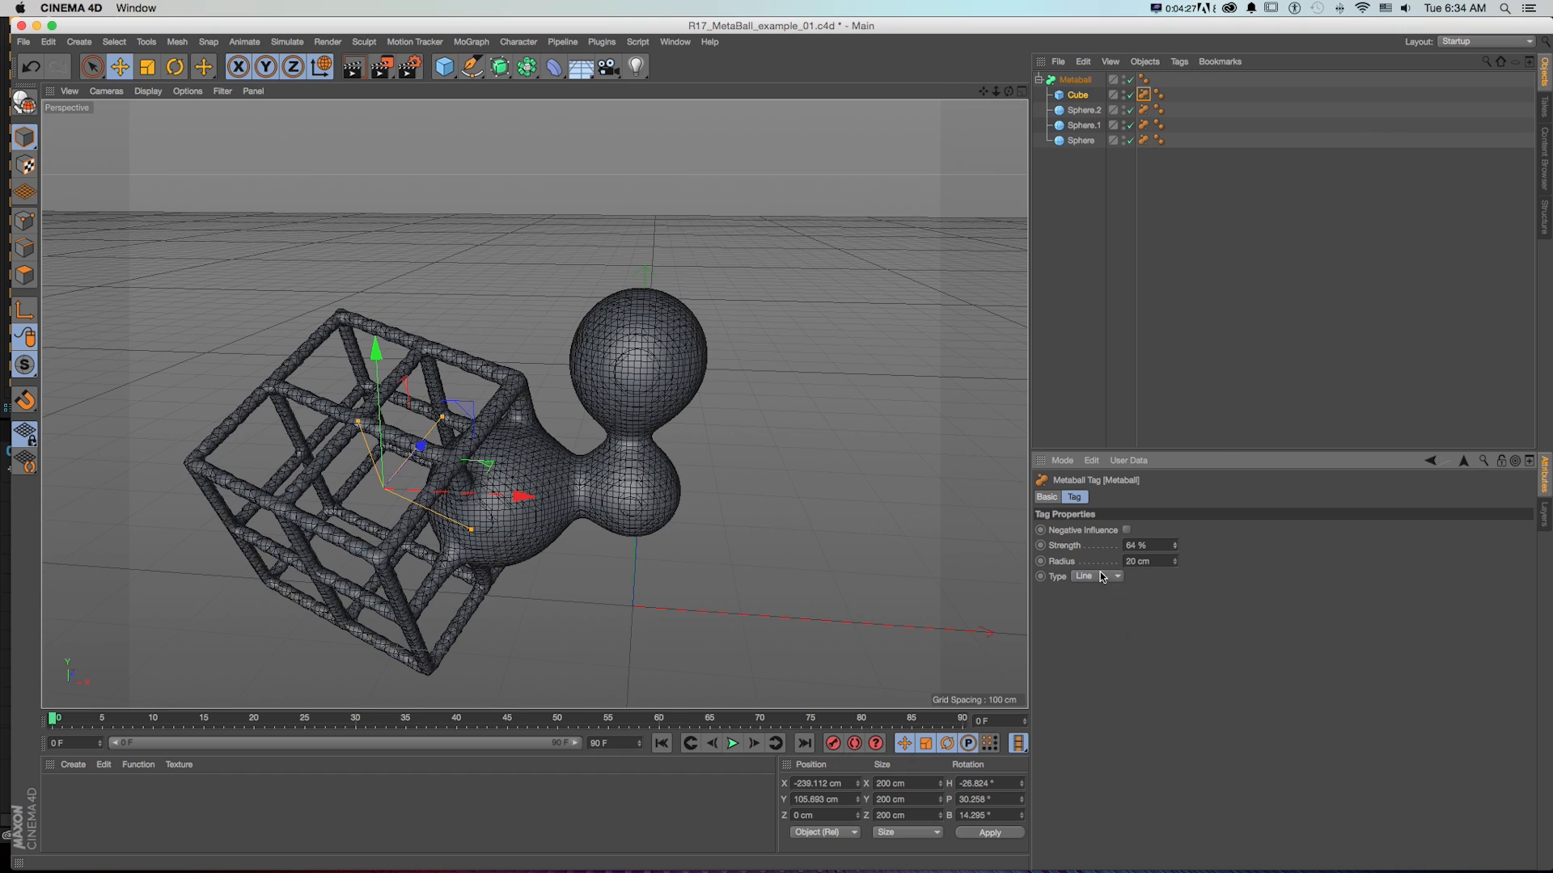
left_click(1098, 576)
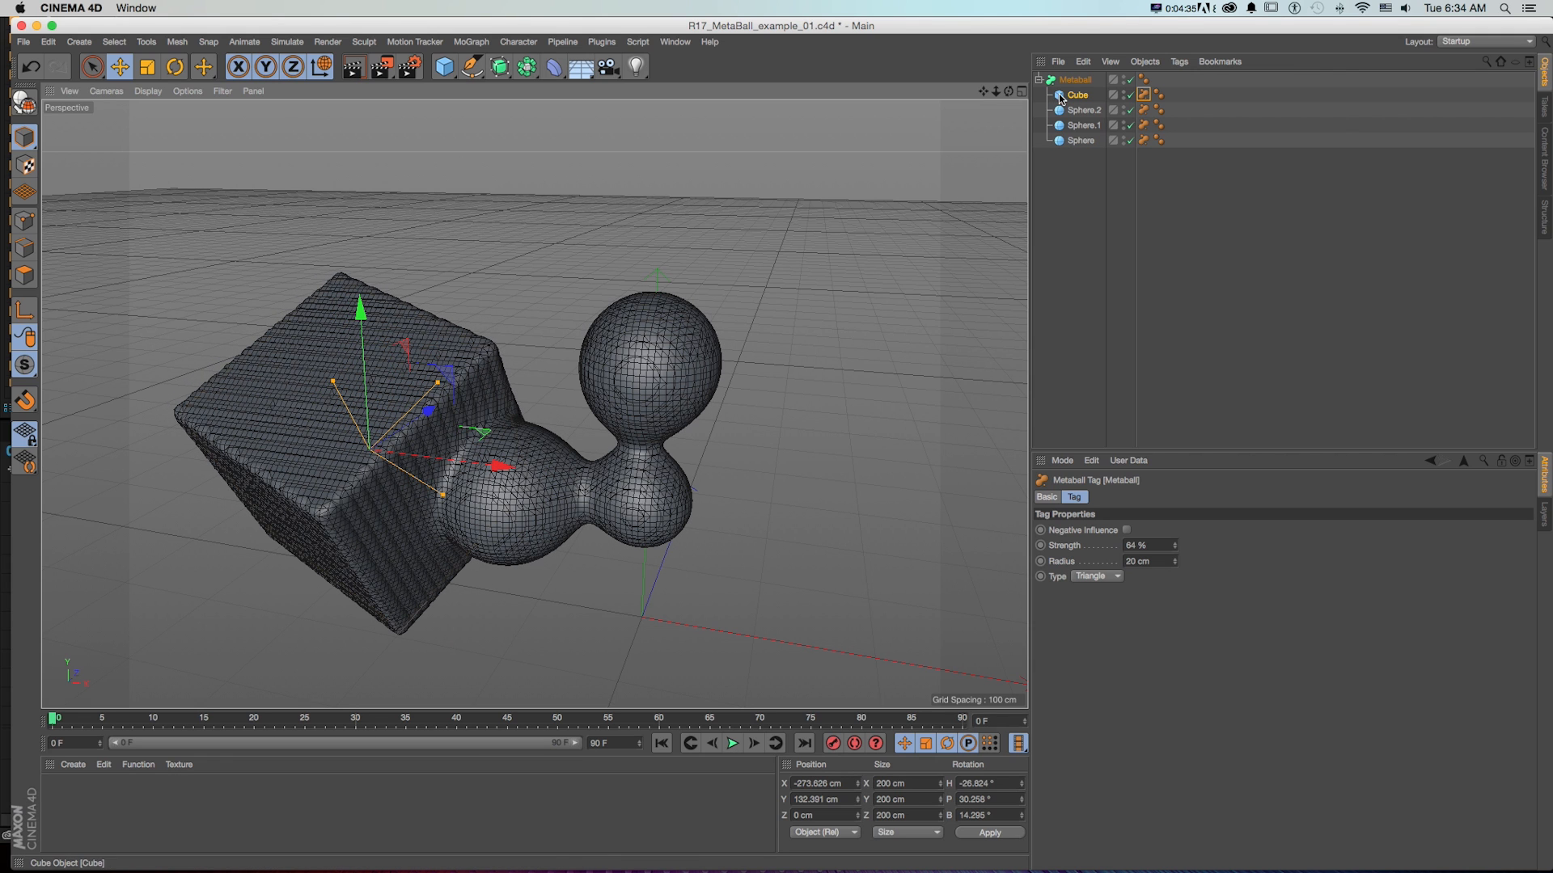
left_click(1074, 79)
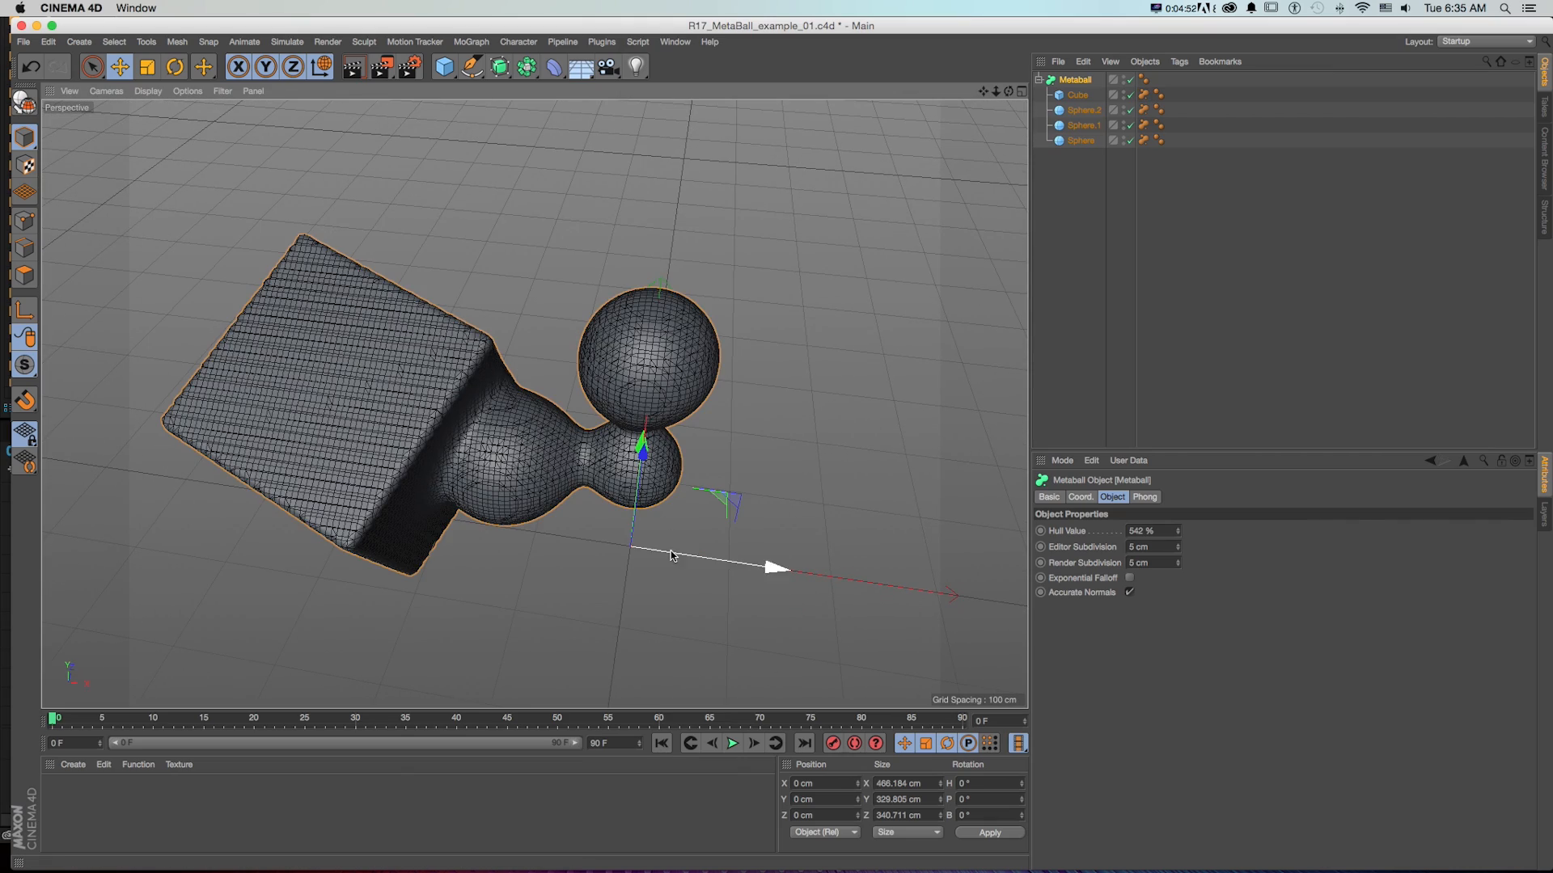
Step: Move the Cube further from the spheres and raise Sphere.2 higher within the blob
left_click(1078, 94)
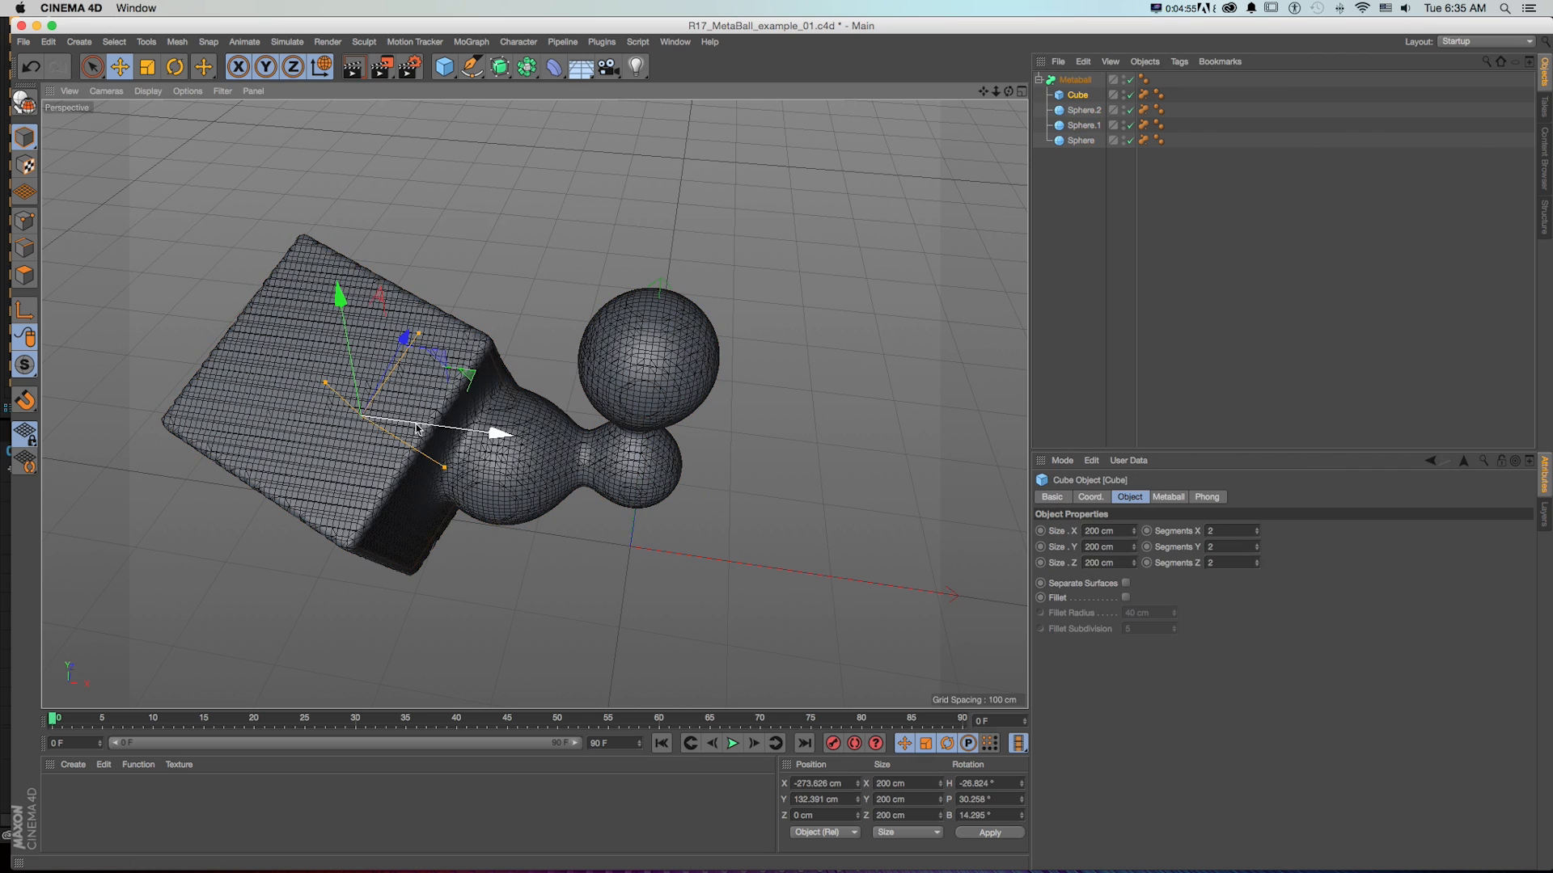
left_click_drag(505, 432, 460, 432)
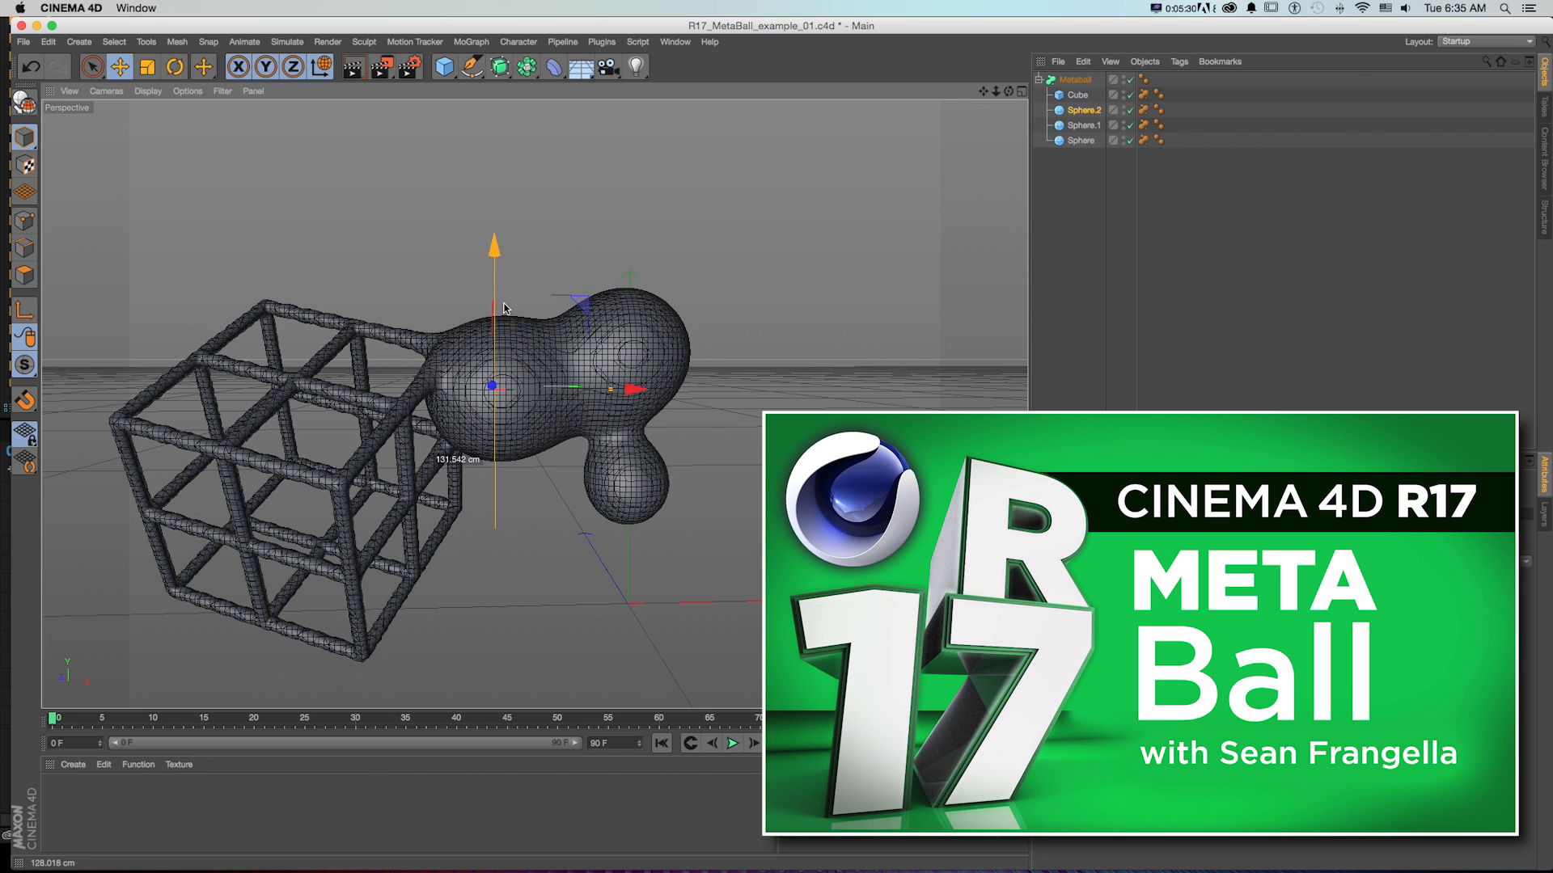
left_click_drag(505, 388, 609, 388)
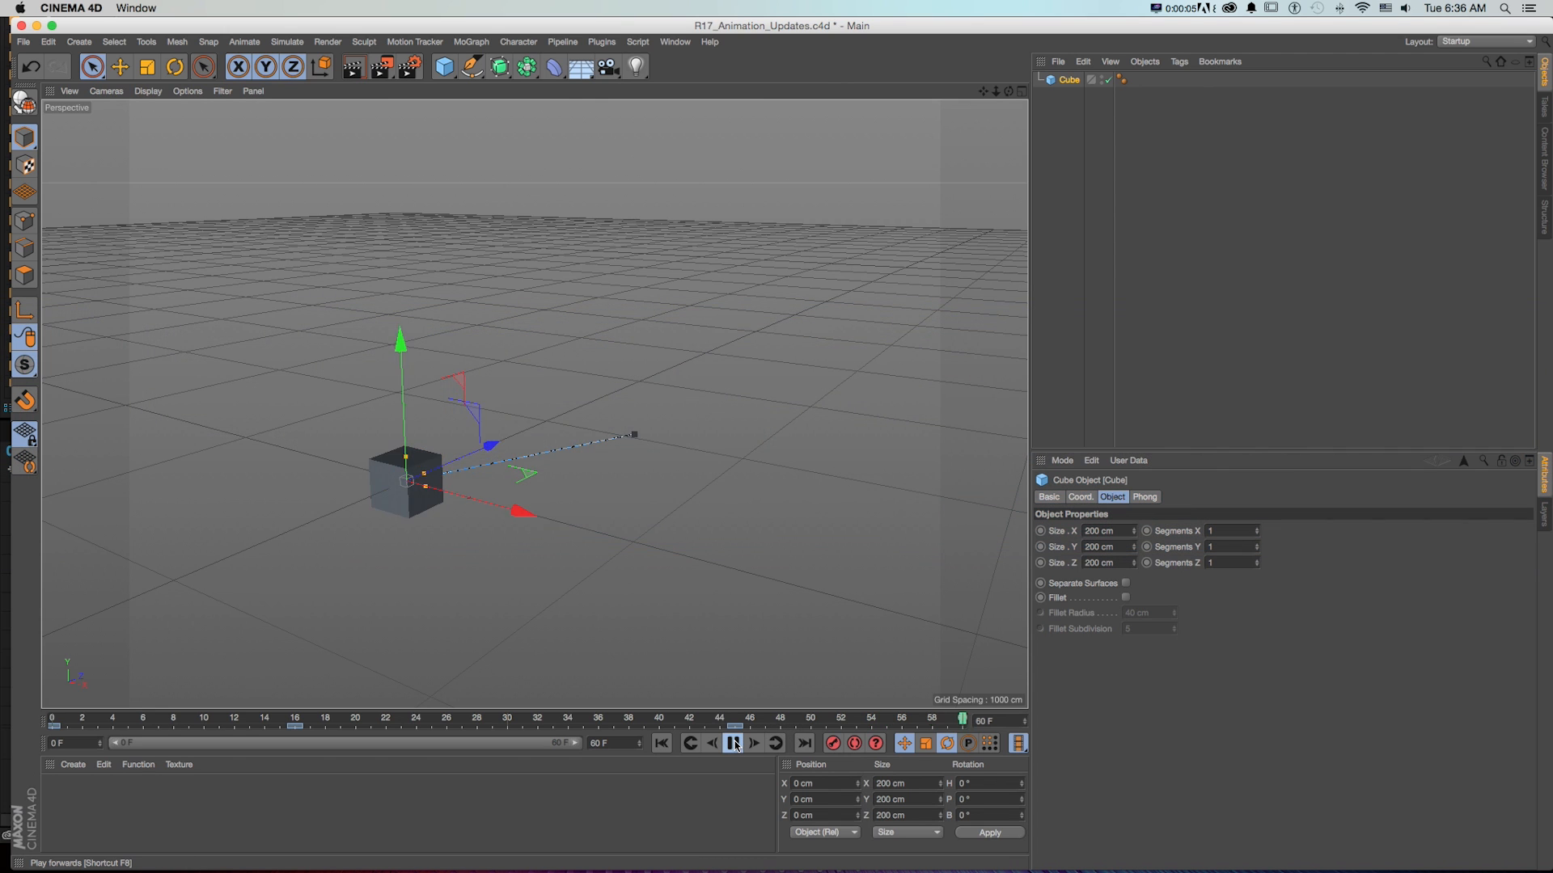
mouse_move(734, 742)
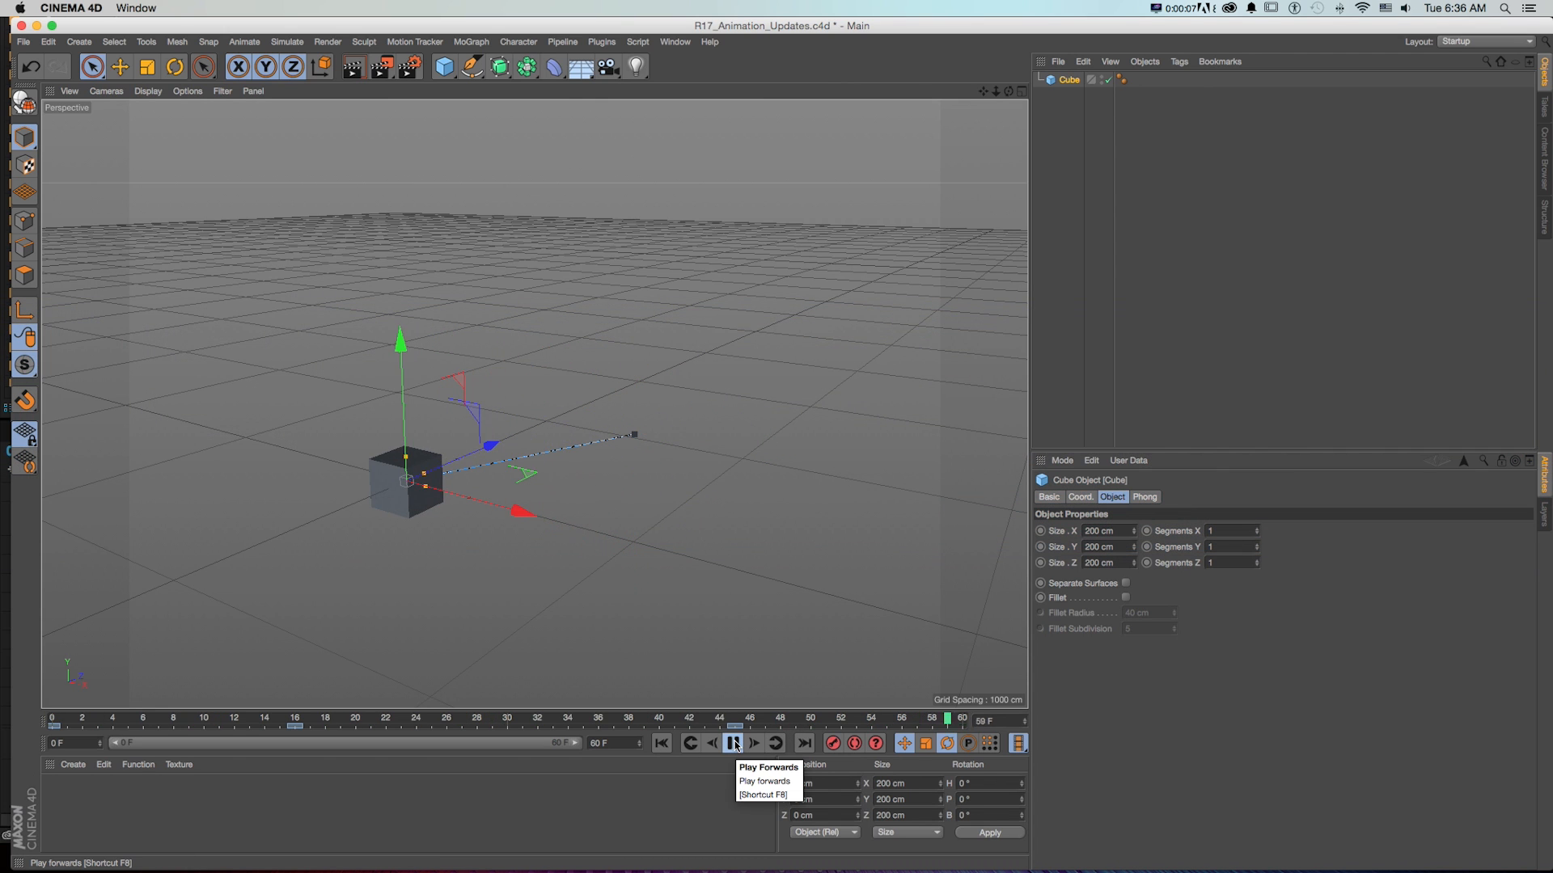
Step: Stop playback and open the Timeline (F-Curve) curve editor
left_click(673, 41)
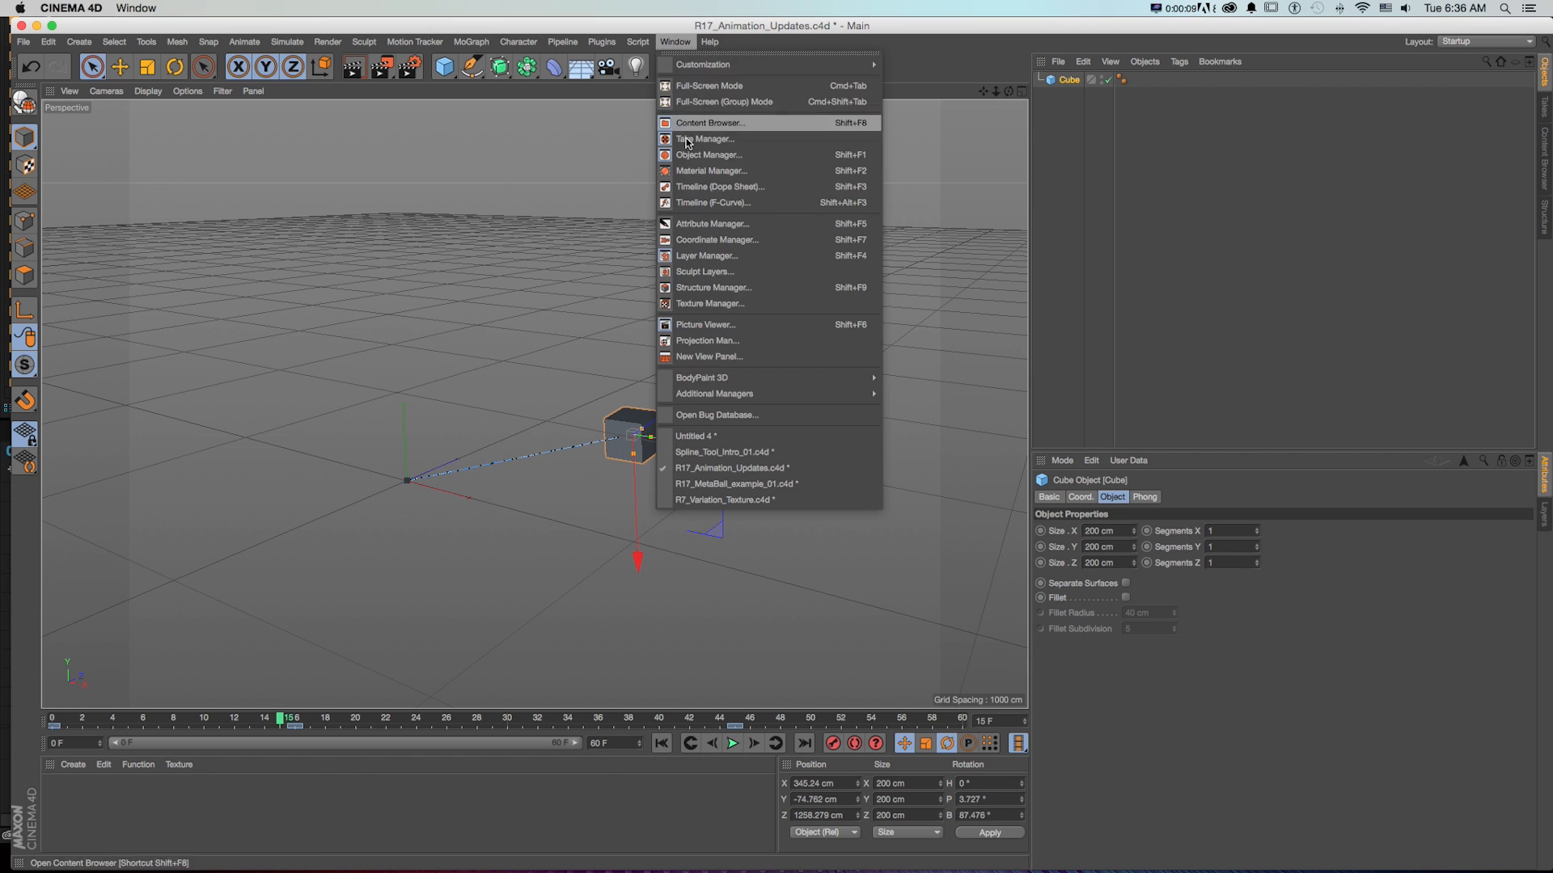
left_click(713, 203)
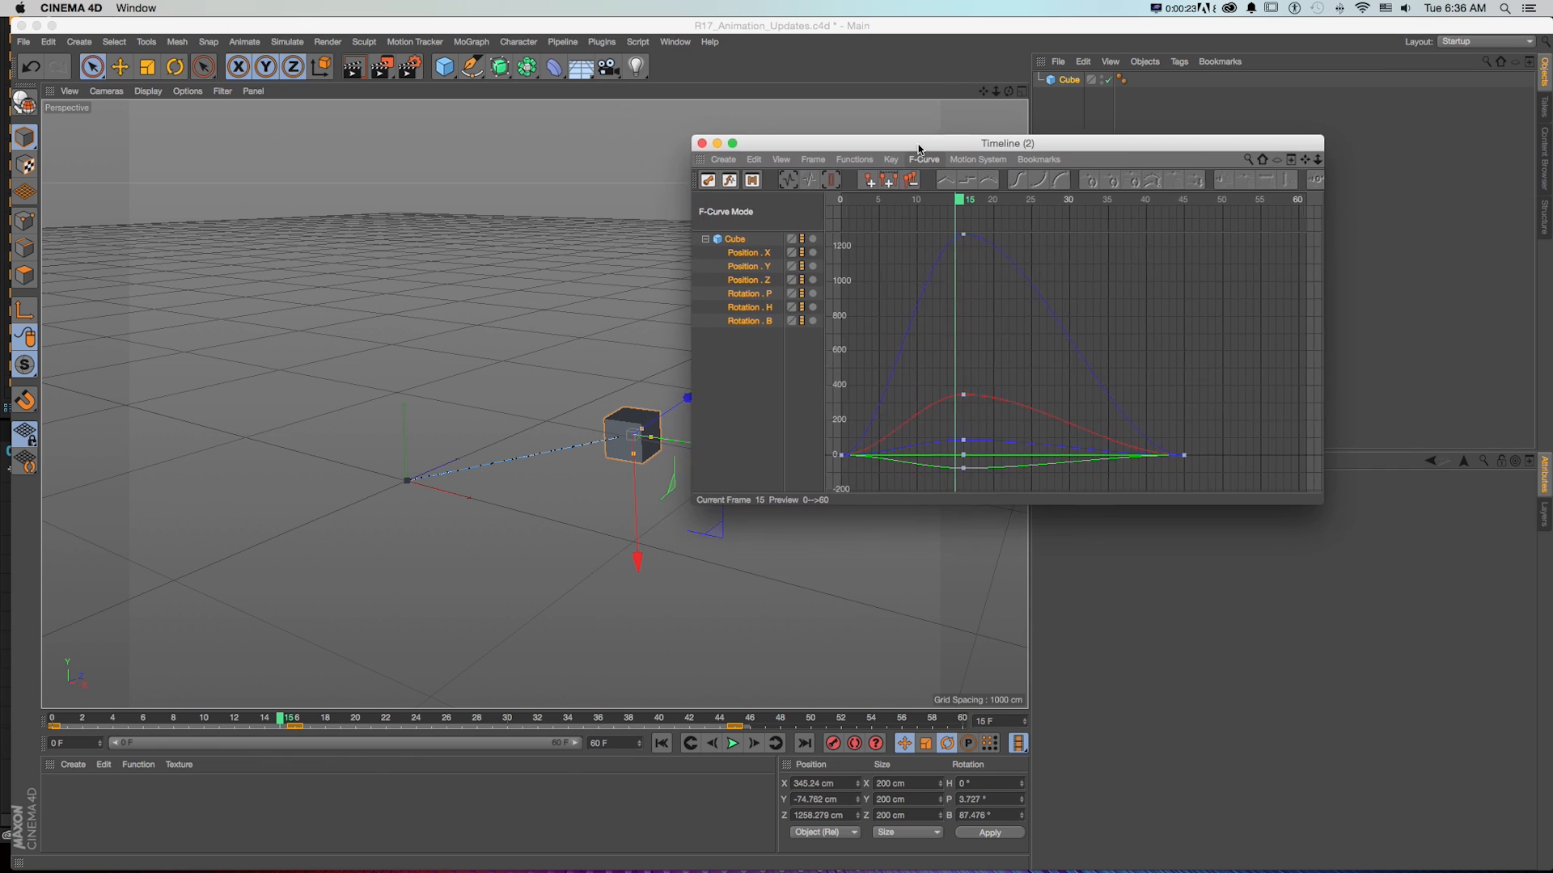
Step: Inspect the cube's F-curve keys, toggle Dope Sheet view, and select the Position.Z peak key
left_click_drag(1006, 143, 972, 136)
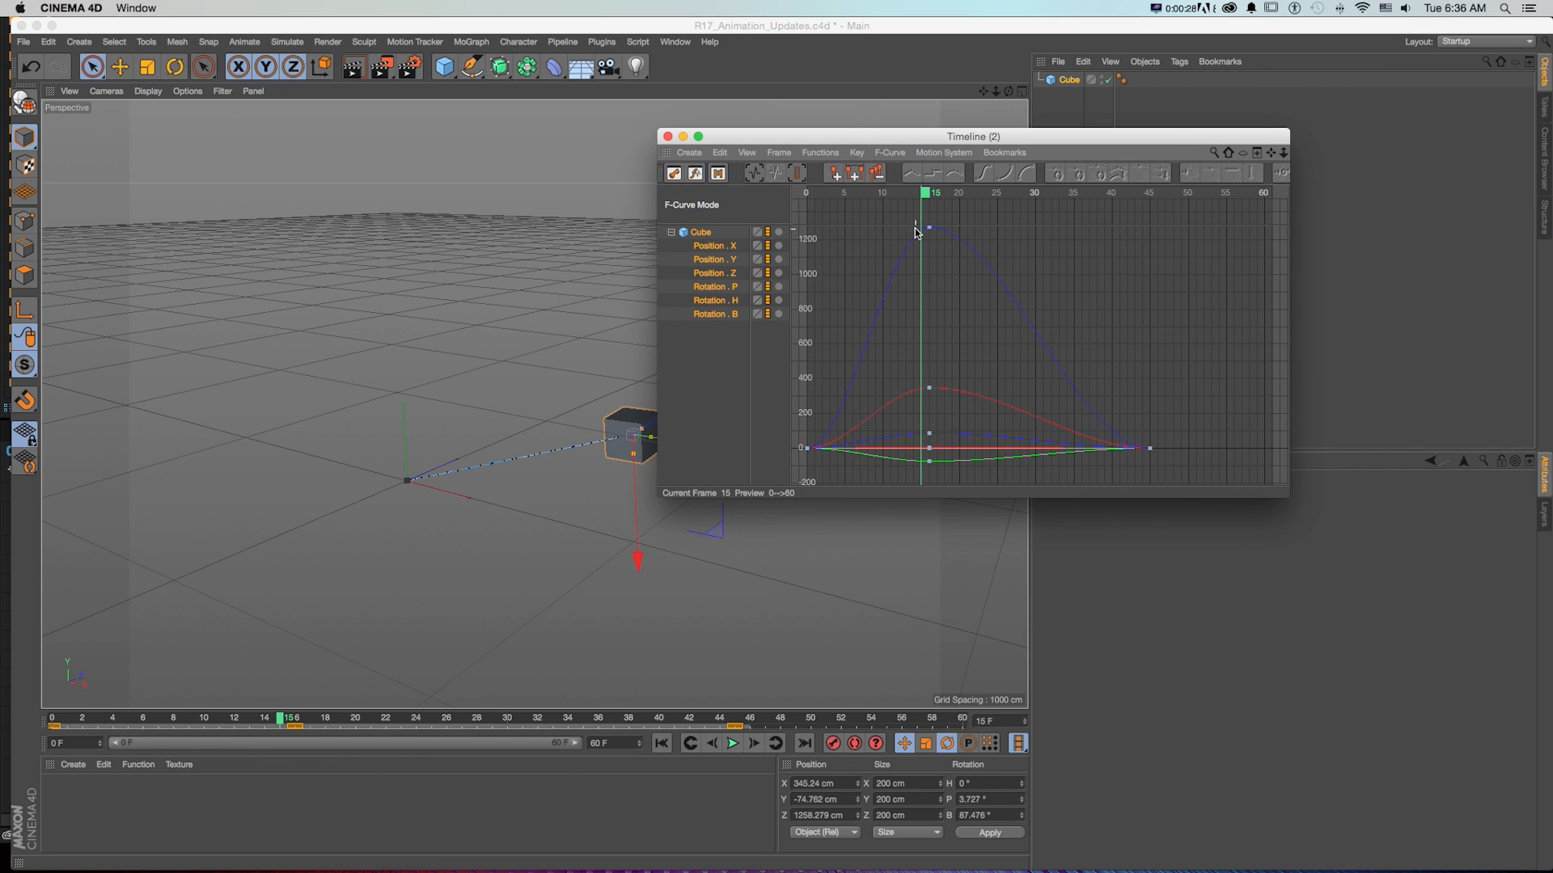
left_click(731, 742)
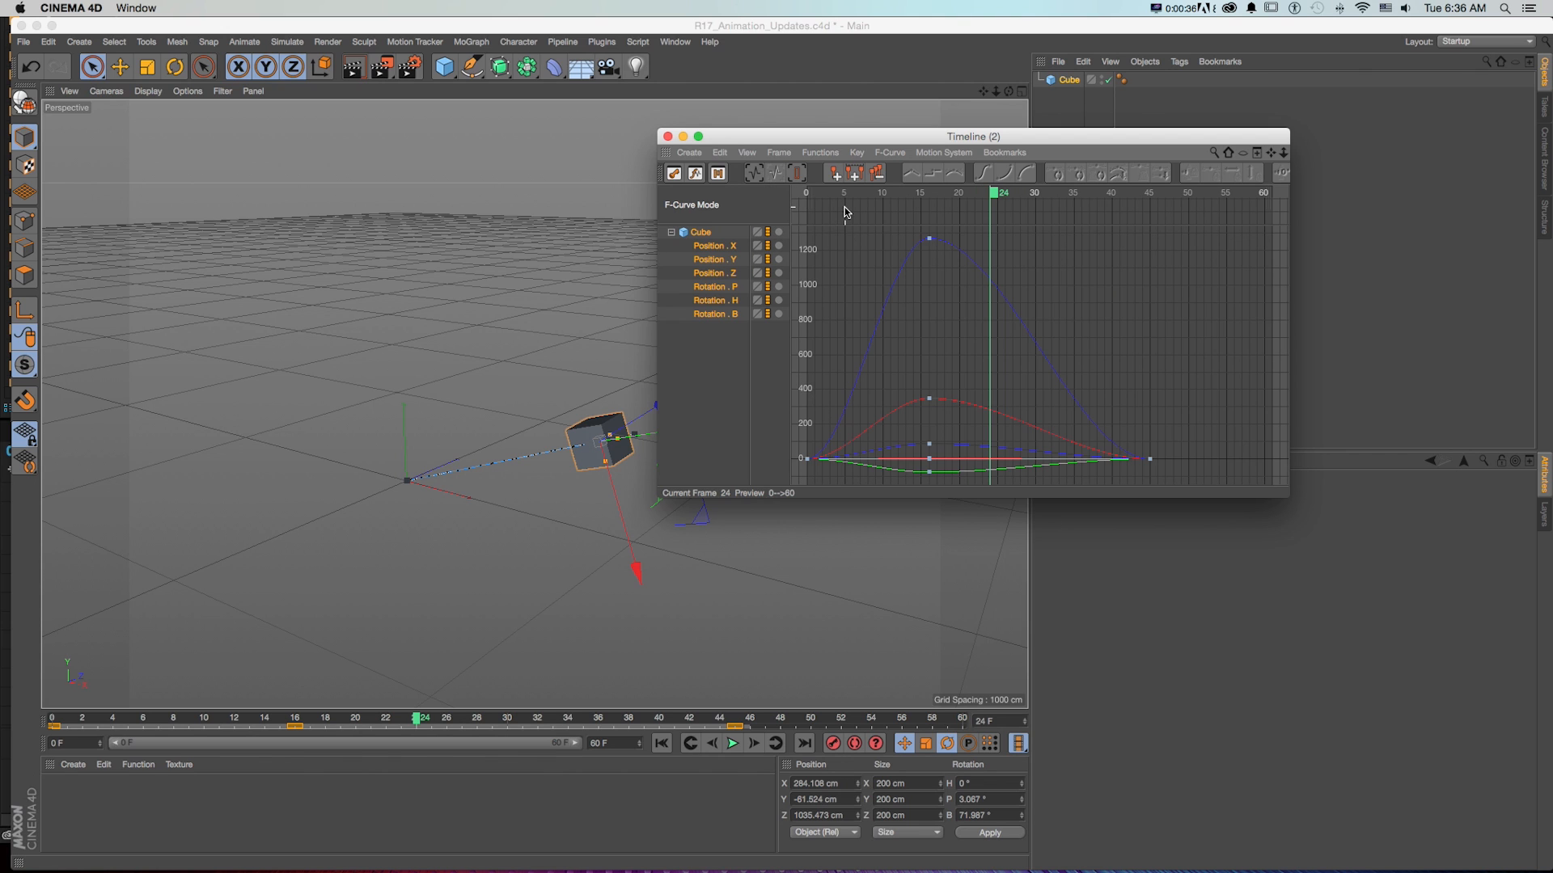
left_click(731, 742)
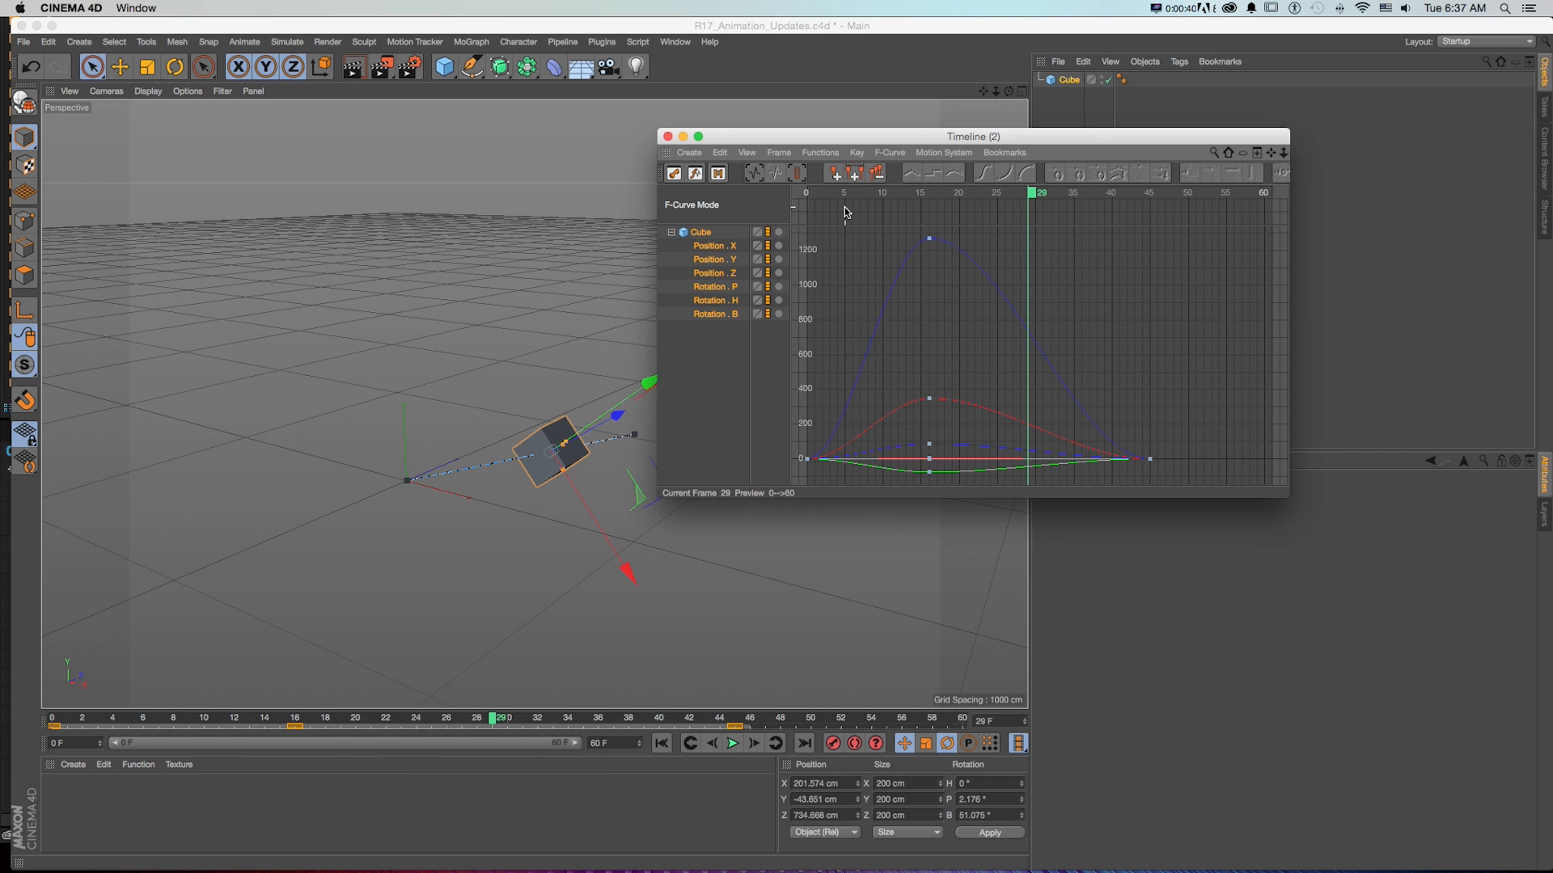
left_click(672, 172)
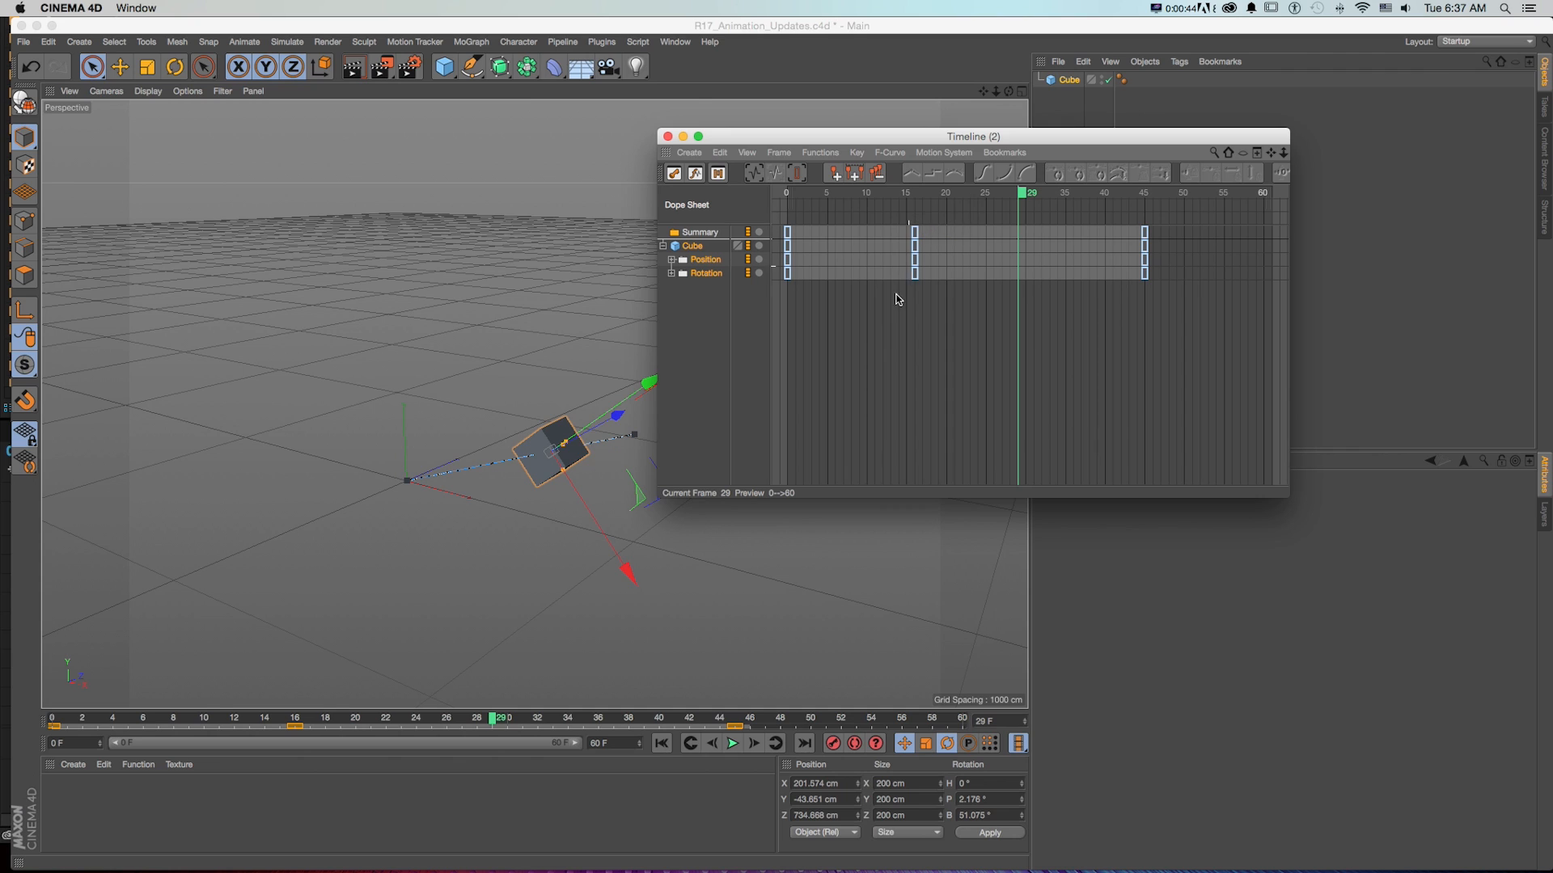
mouse_move(899, 264)
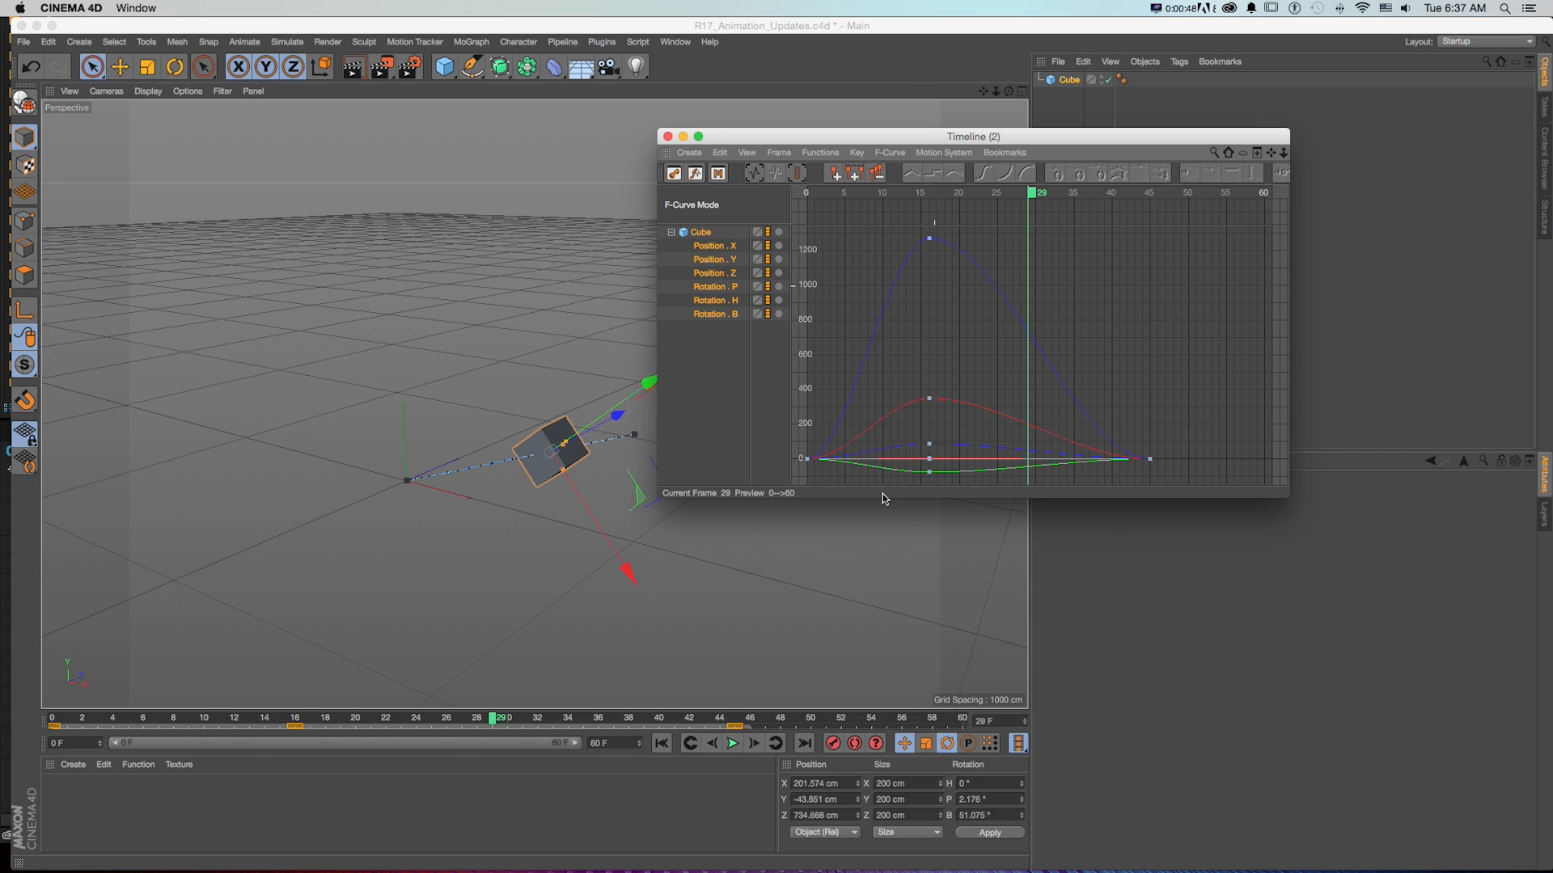
left_click(930, 239)
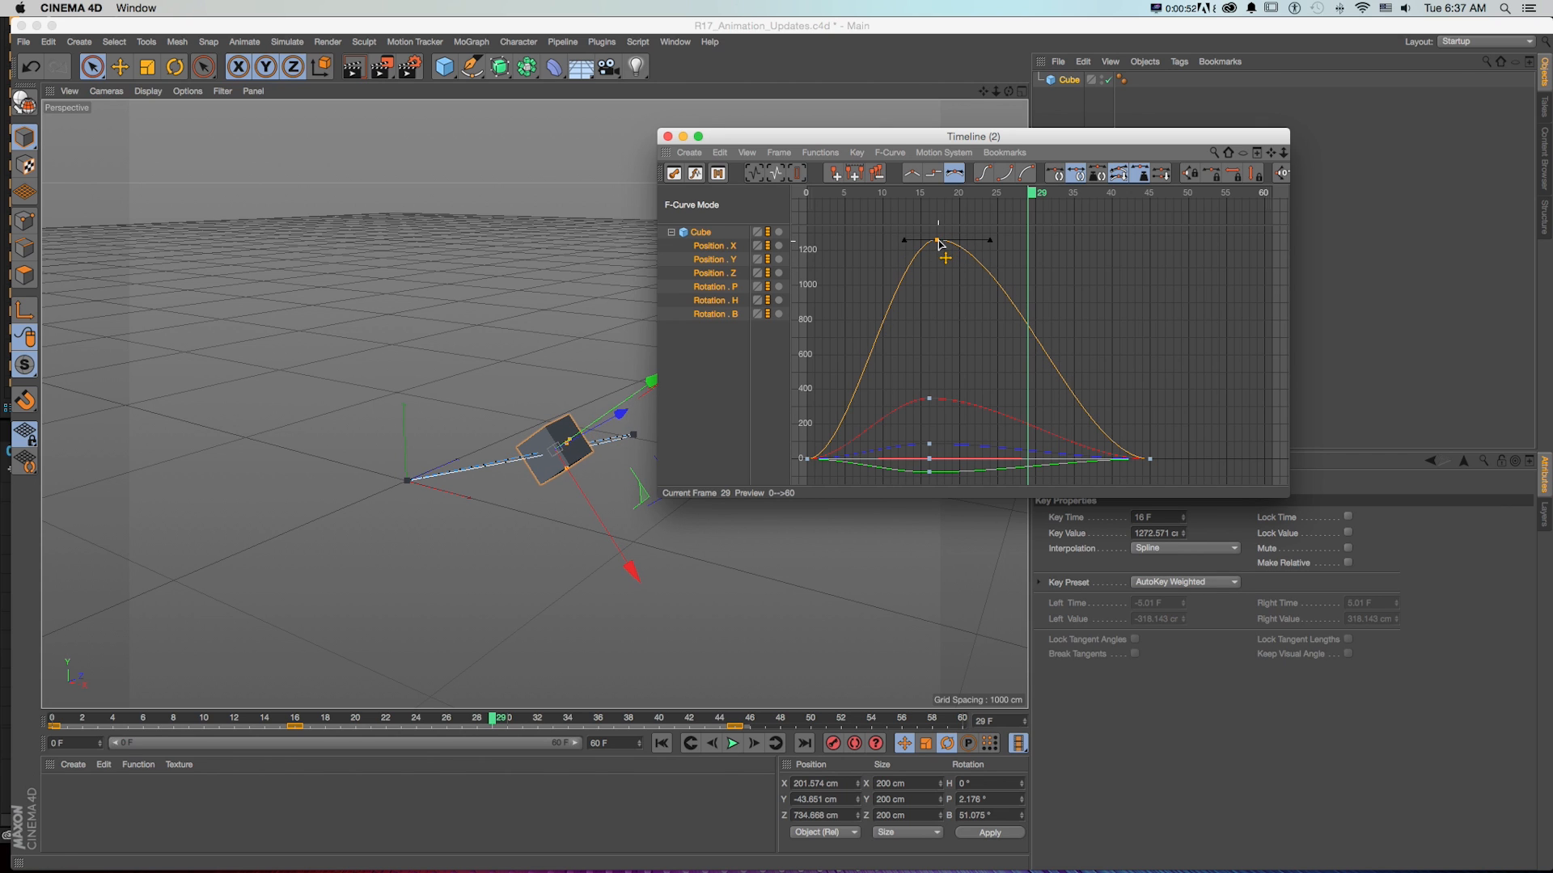
left_click(730, 743)
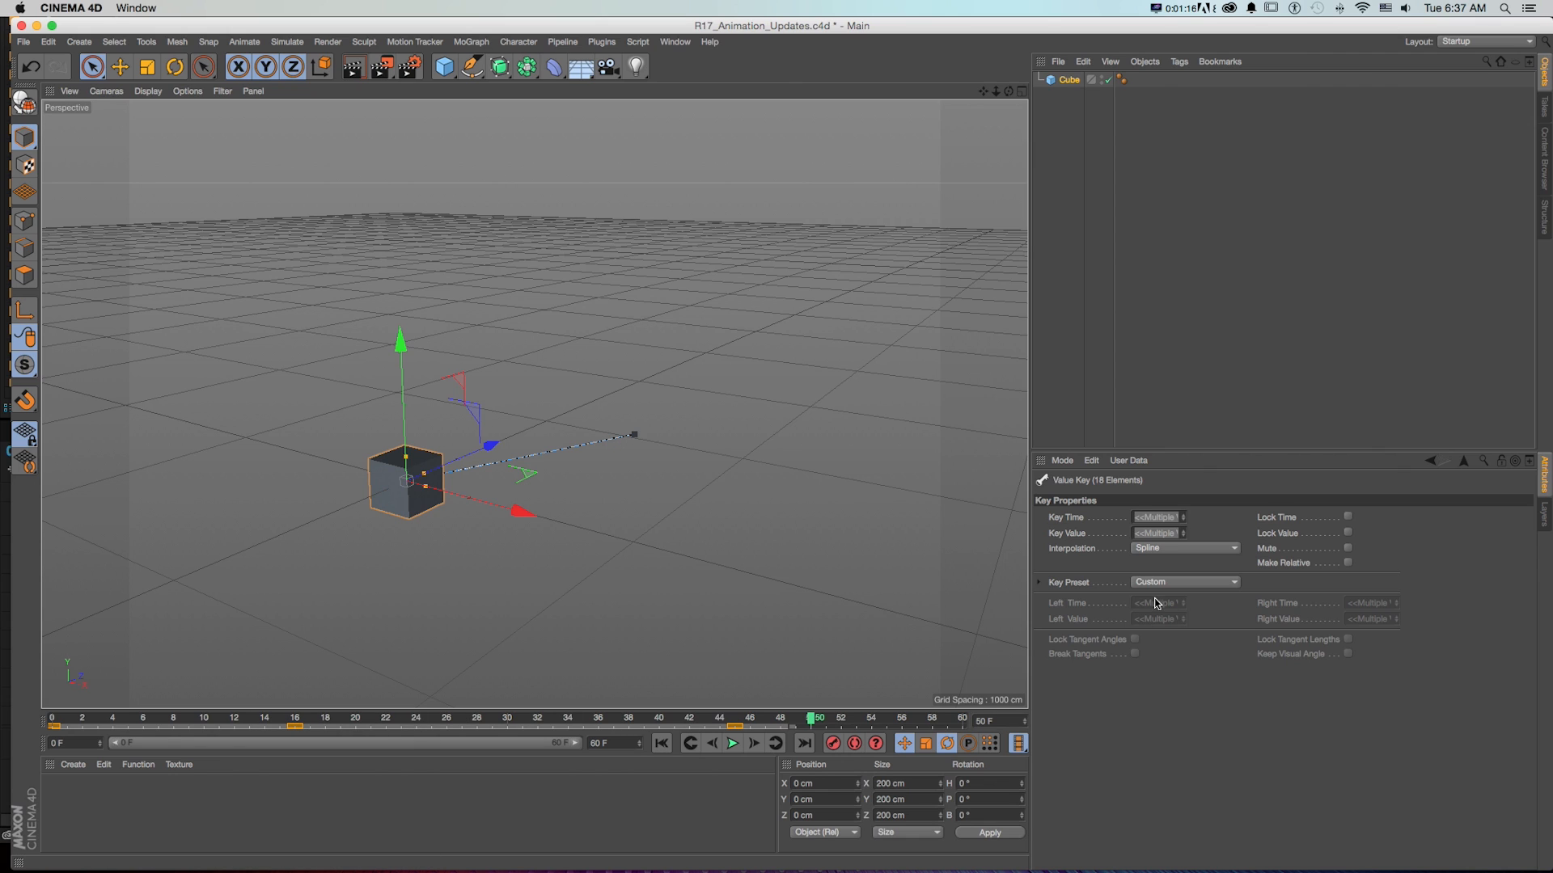
Step: Reopen the Timeline (F-Curve) and apply the AutoKey Weighted key preset
left_click(1184, 581)
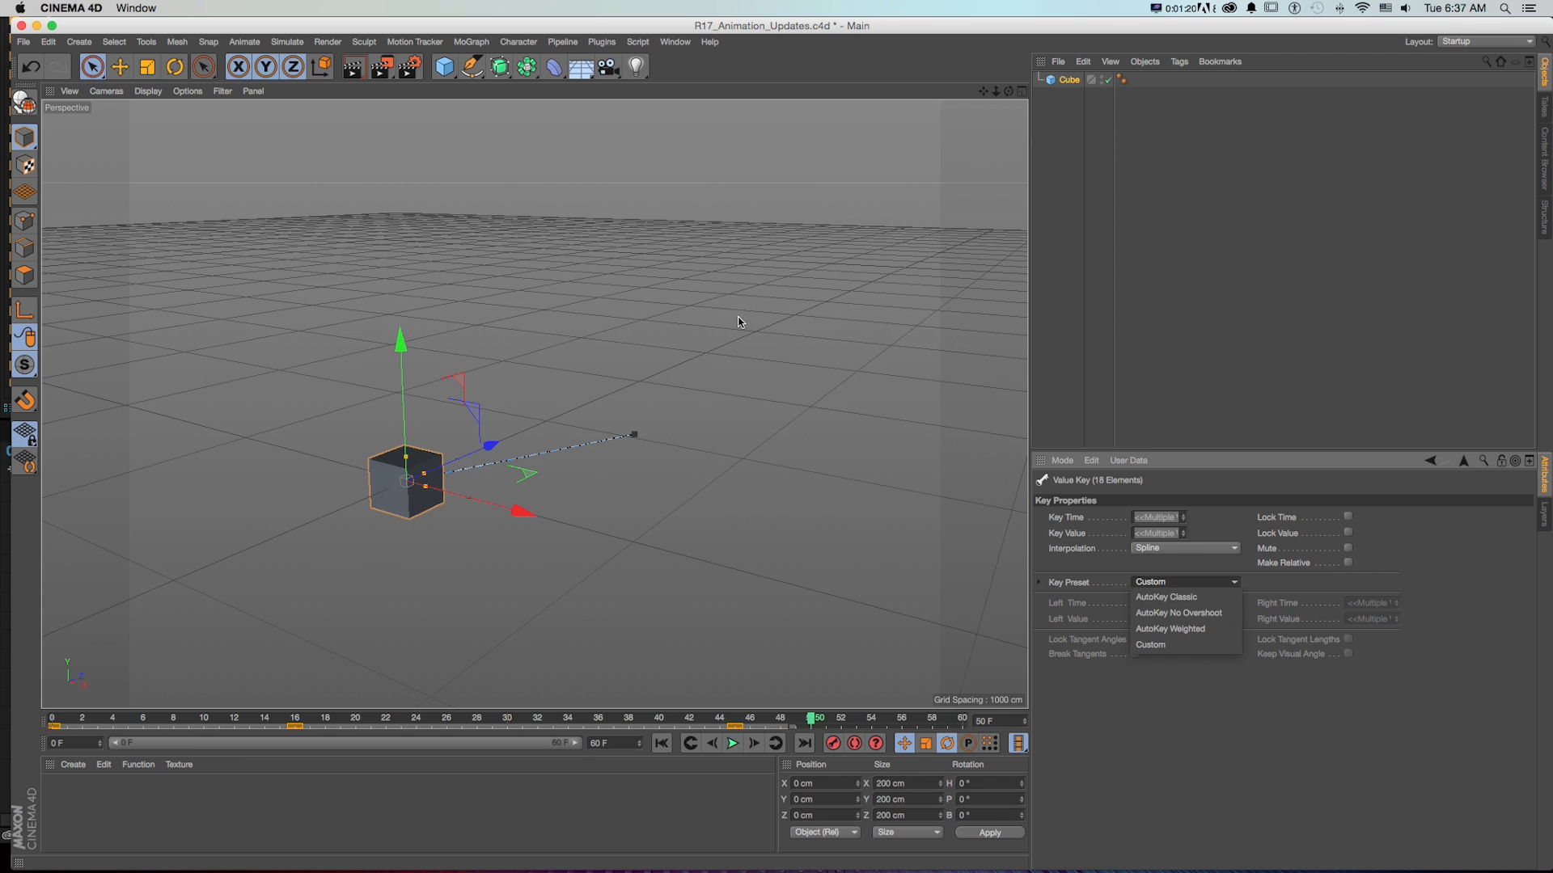
left_click(674, 41)
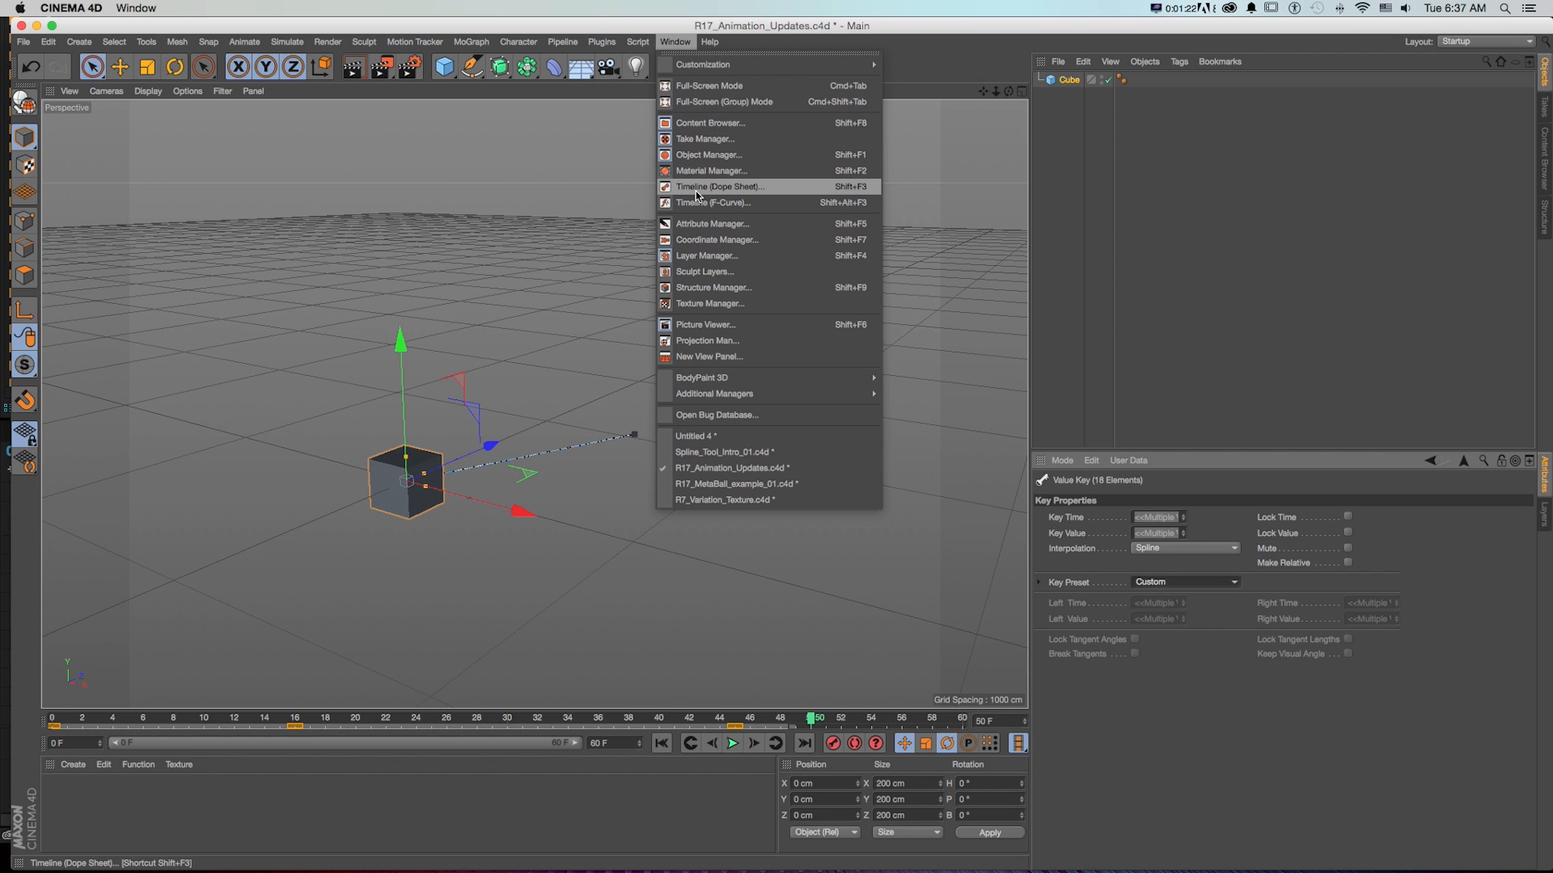
left_click(714, 202)
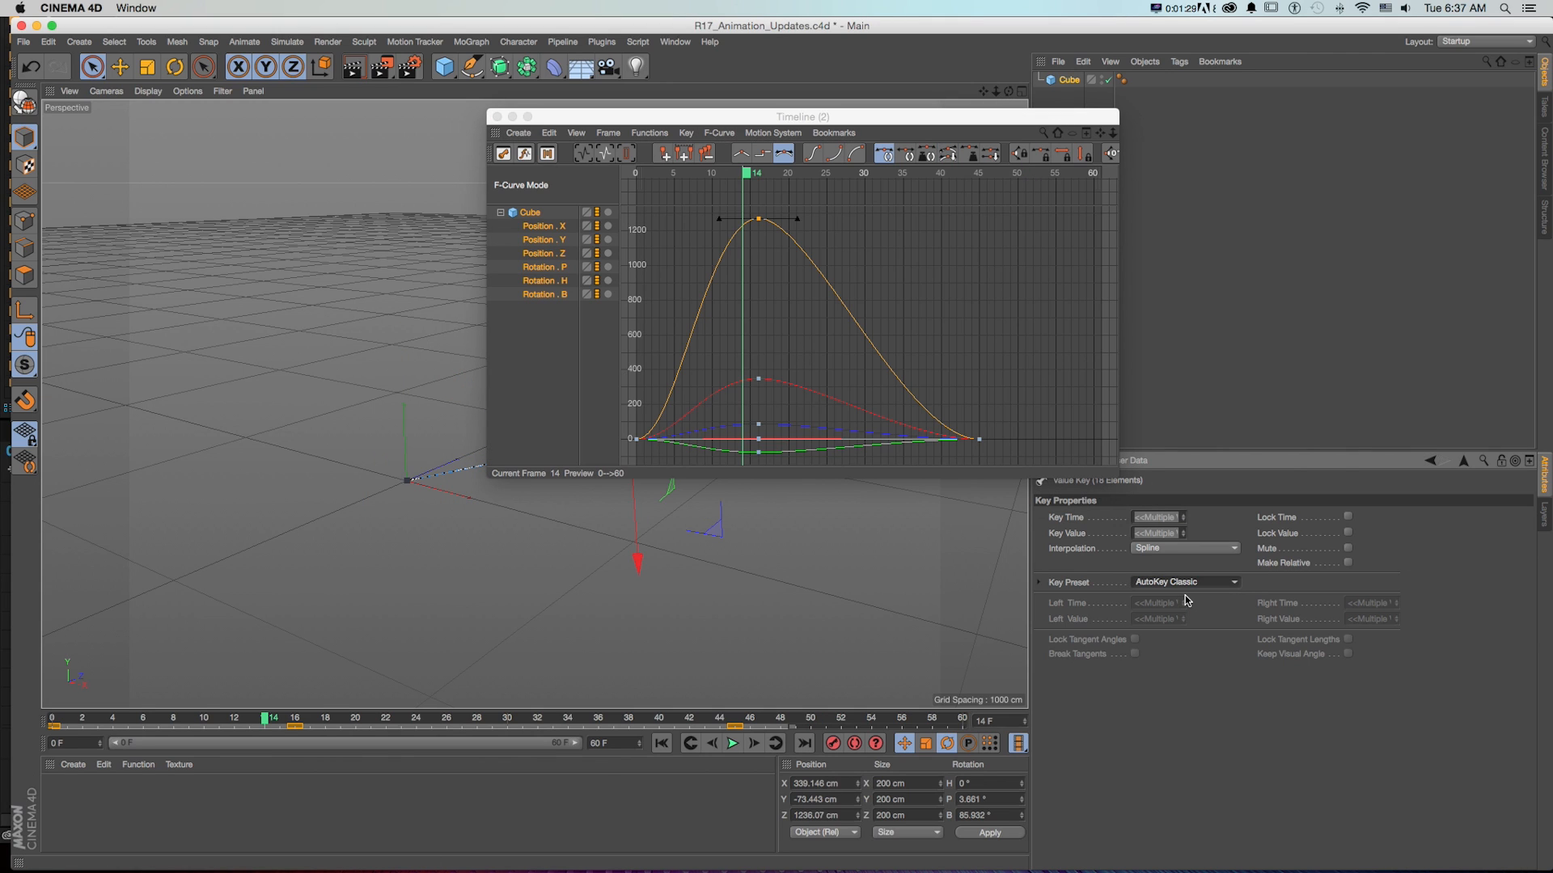
mouse_move(919, 327)
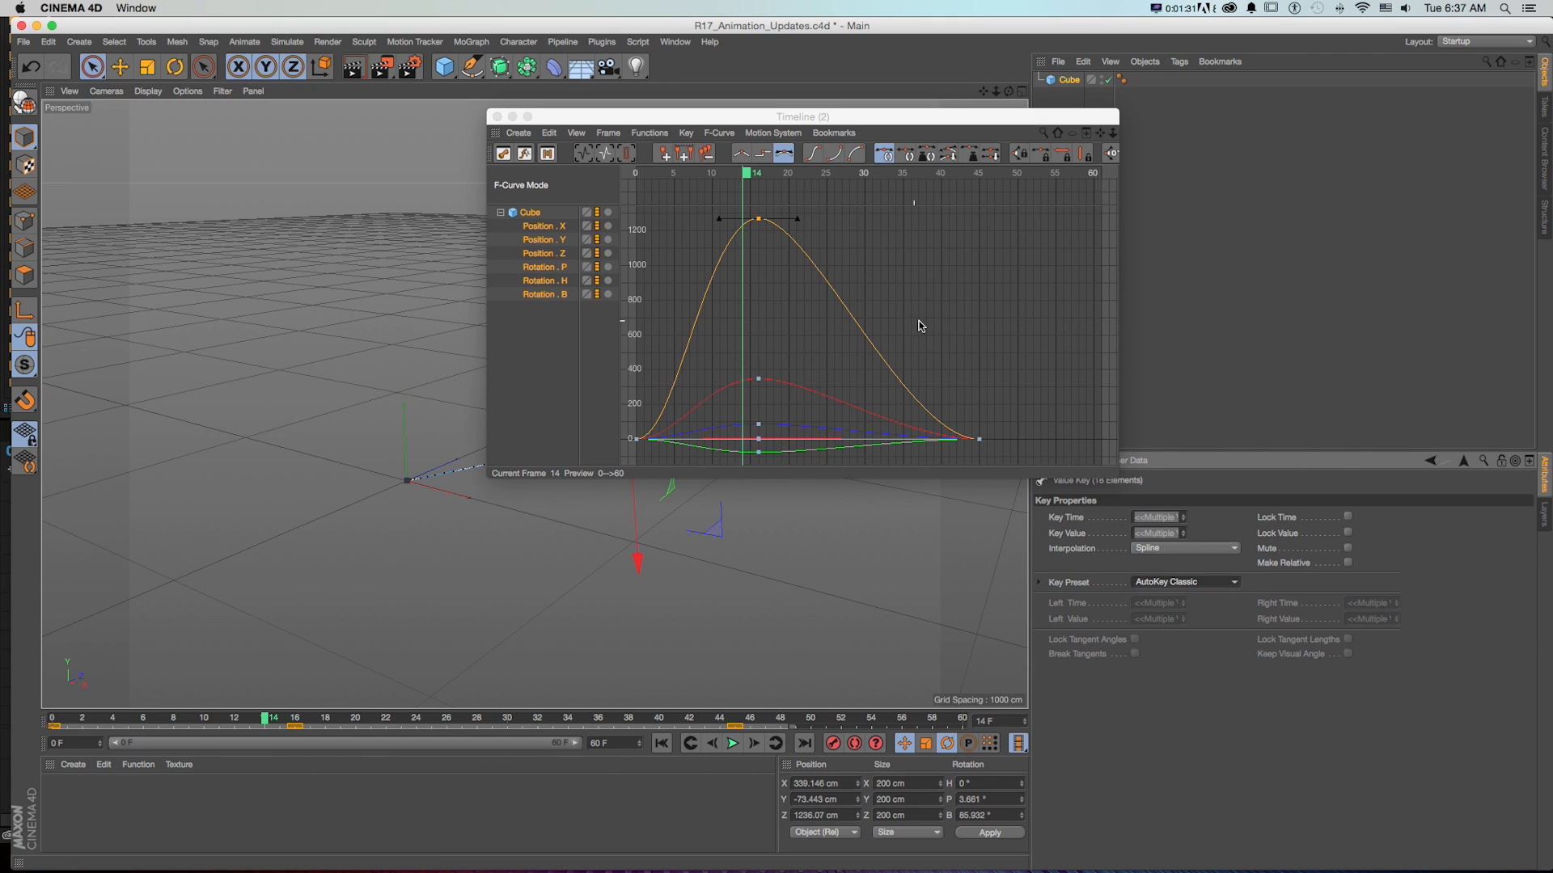
left_click(1185, 581)
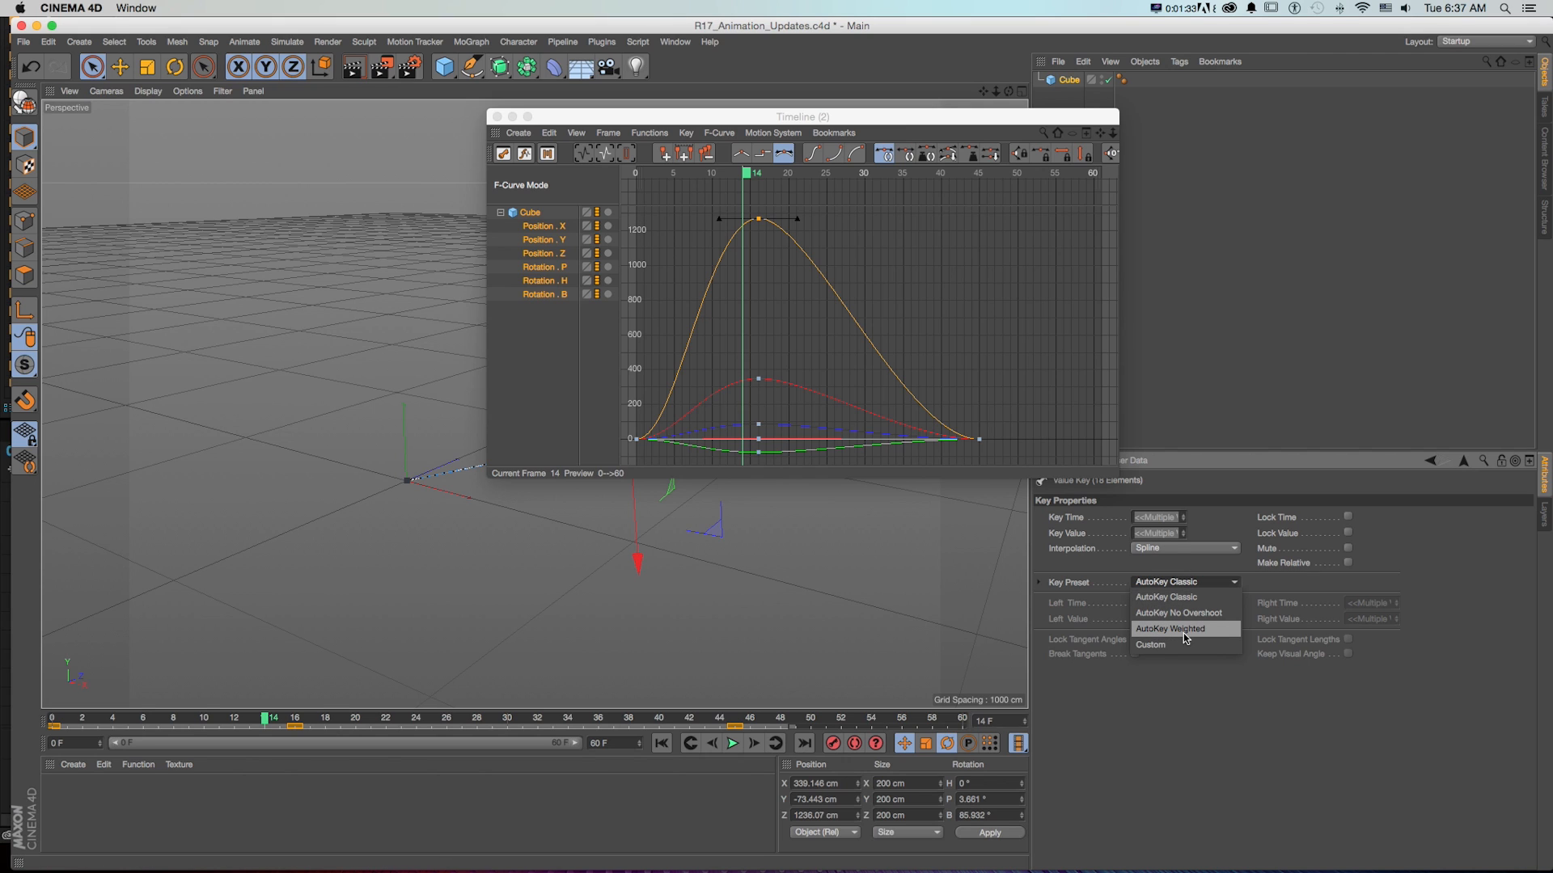
left_click(1170, 629)
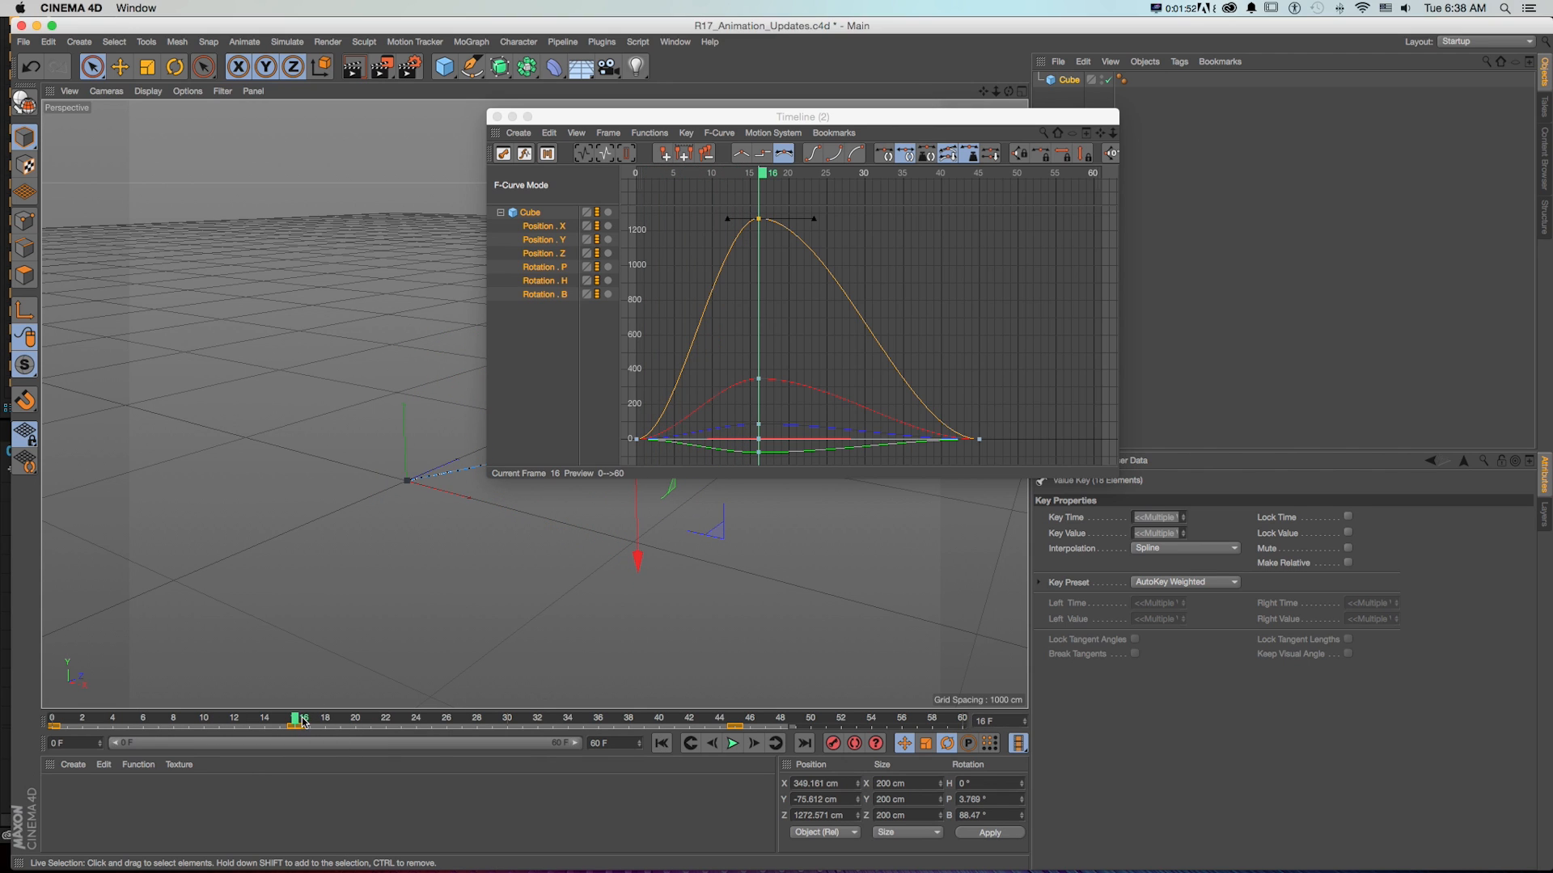
Step: Scrub to frame 33 and drag the curves' final keys out to frame 53
left_click_drag(755, 172, 890, 172)
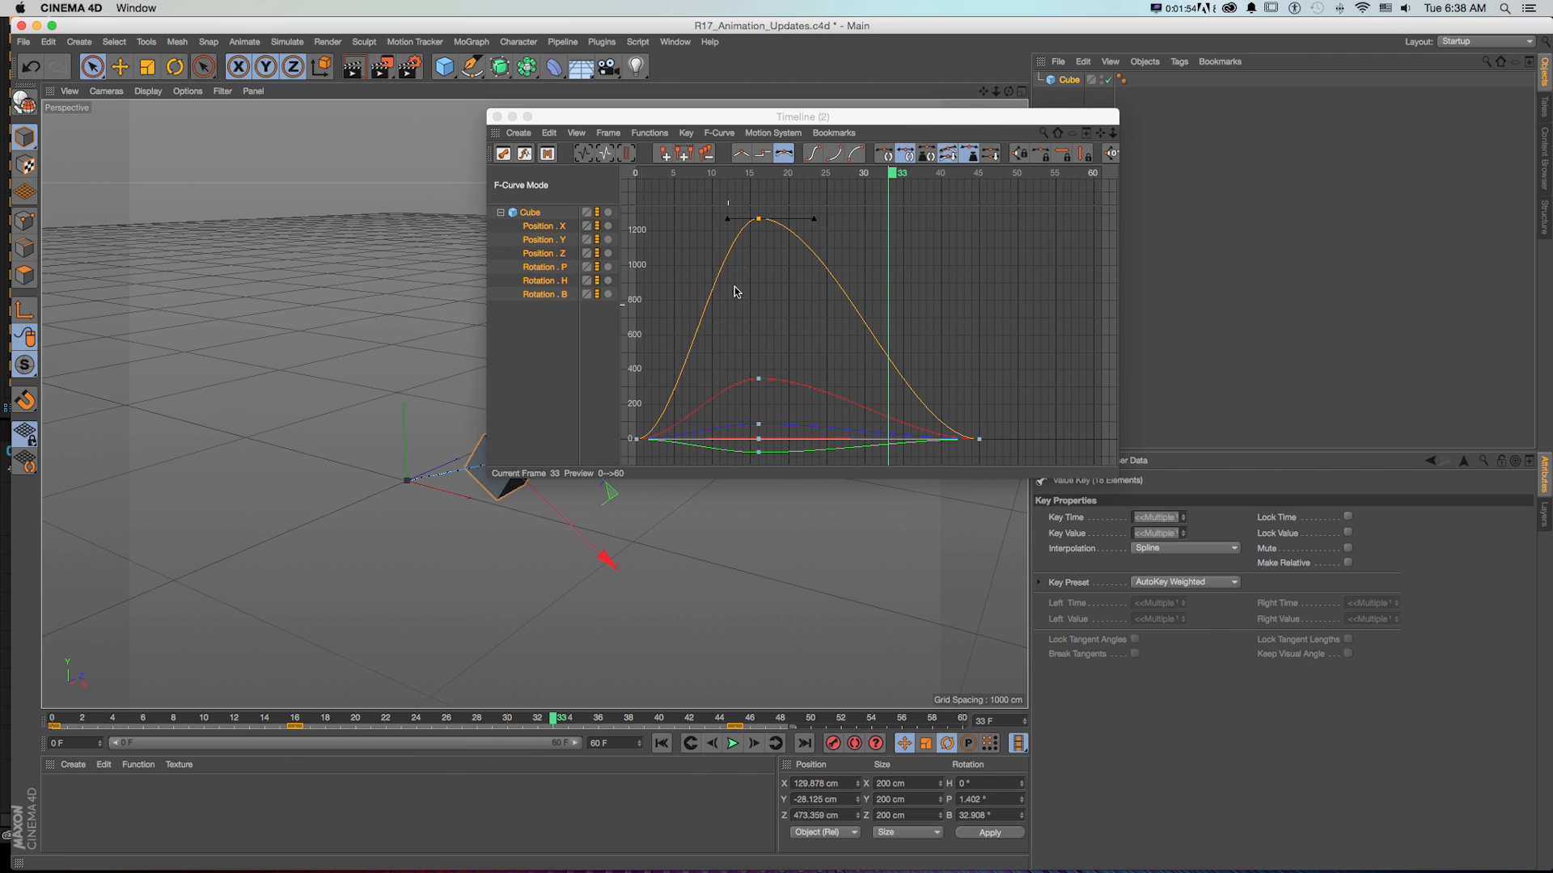
left_click(758, 218)
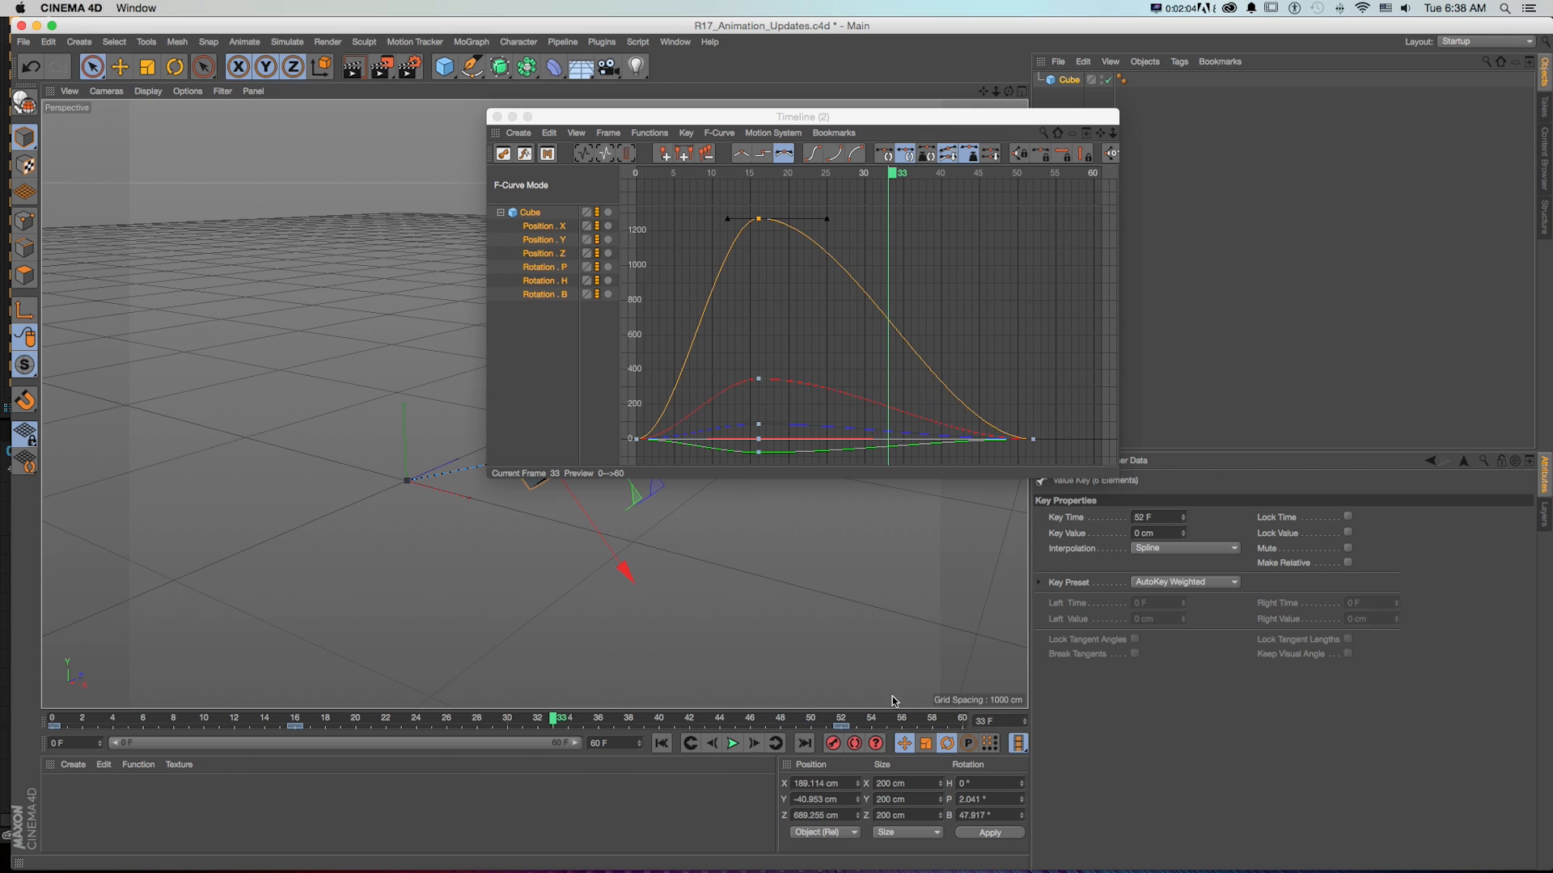
left_click_drag(802, 117, 1058, 105)
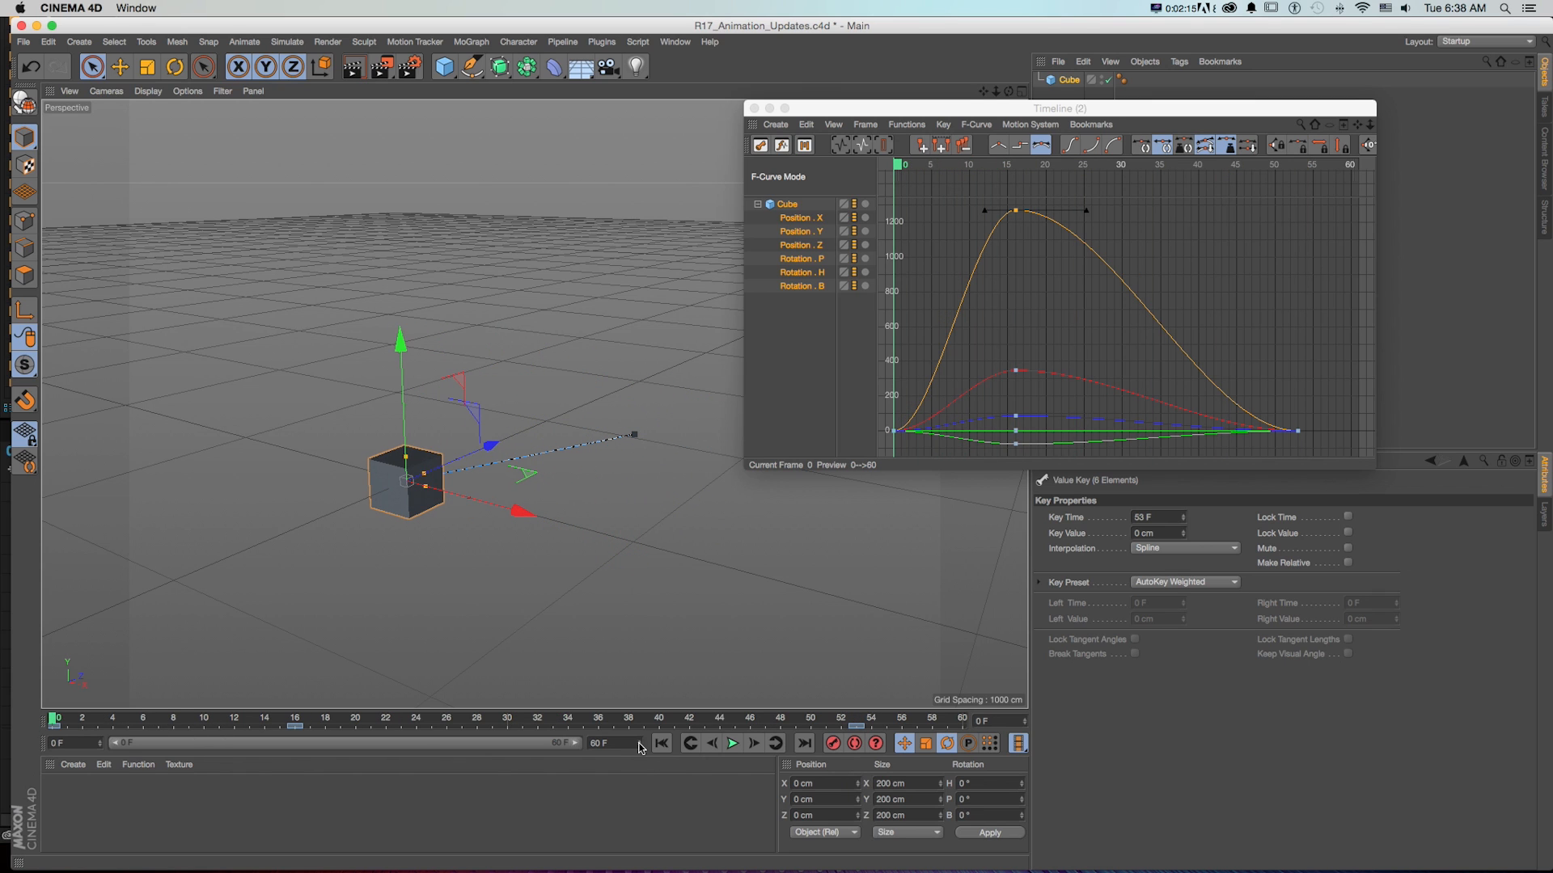
Step: Move the metaball object in the MetaBall example scene
left_click(732, 742)
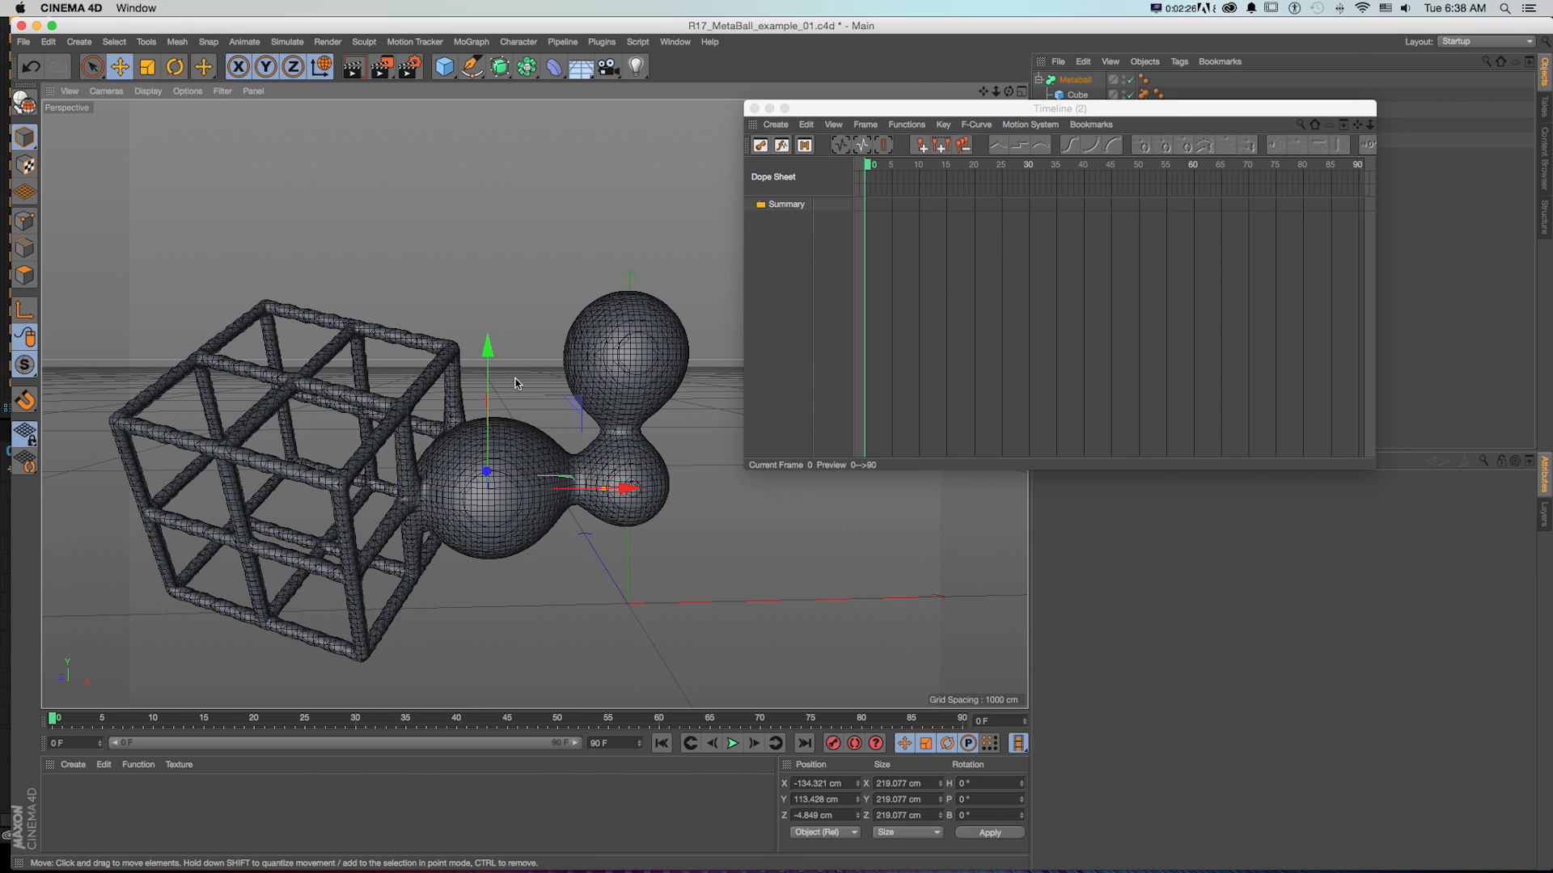
left_click_drag(486, 347, 486, 426)
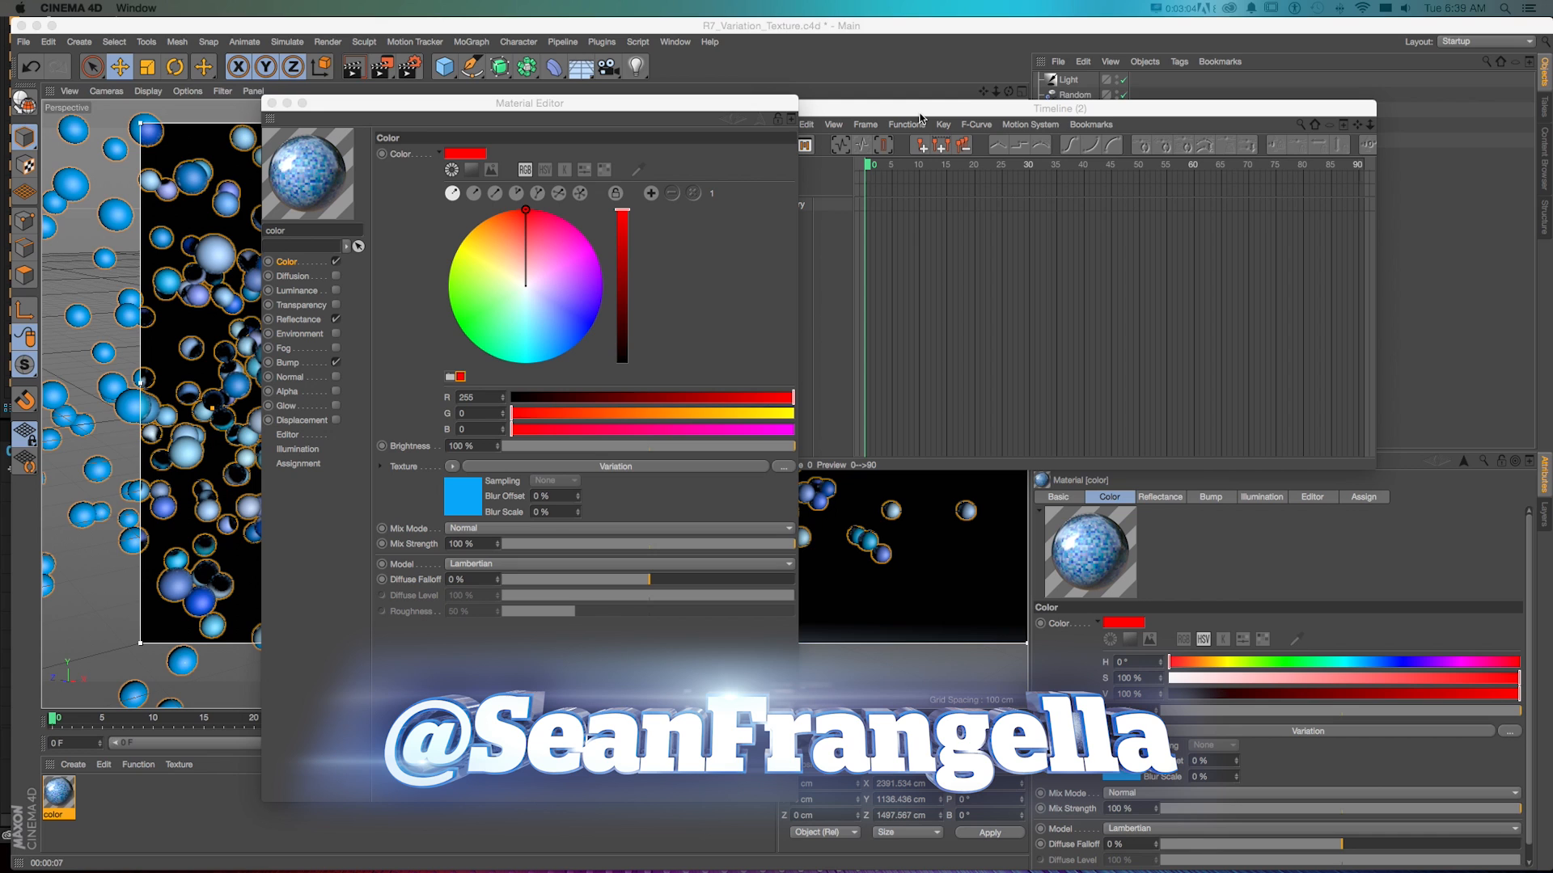
left_click(287, 103)
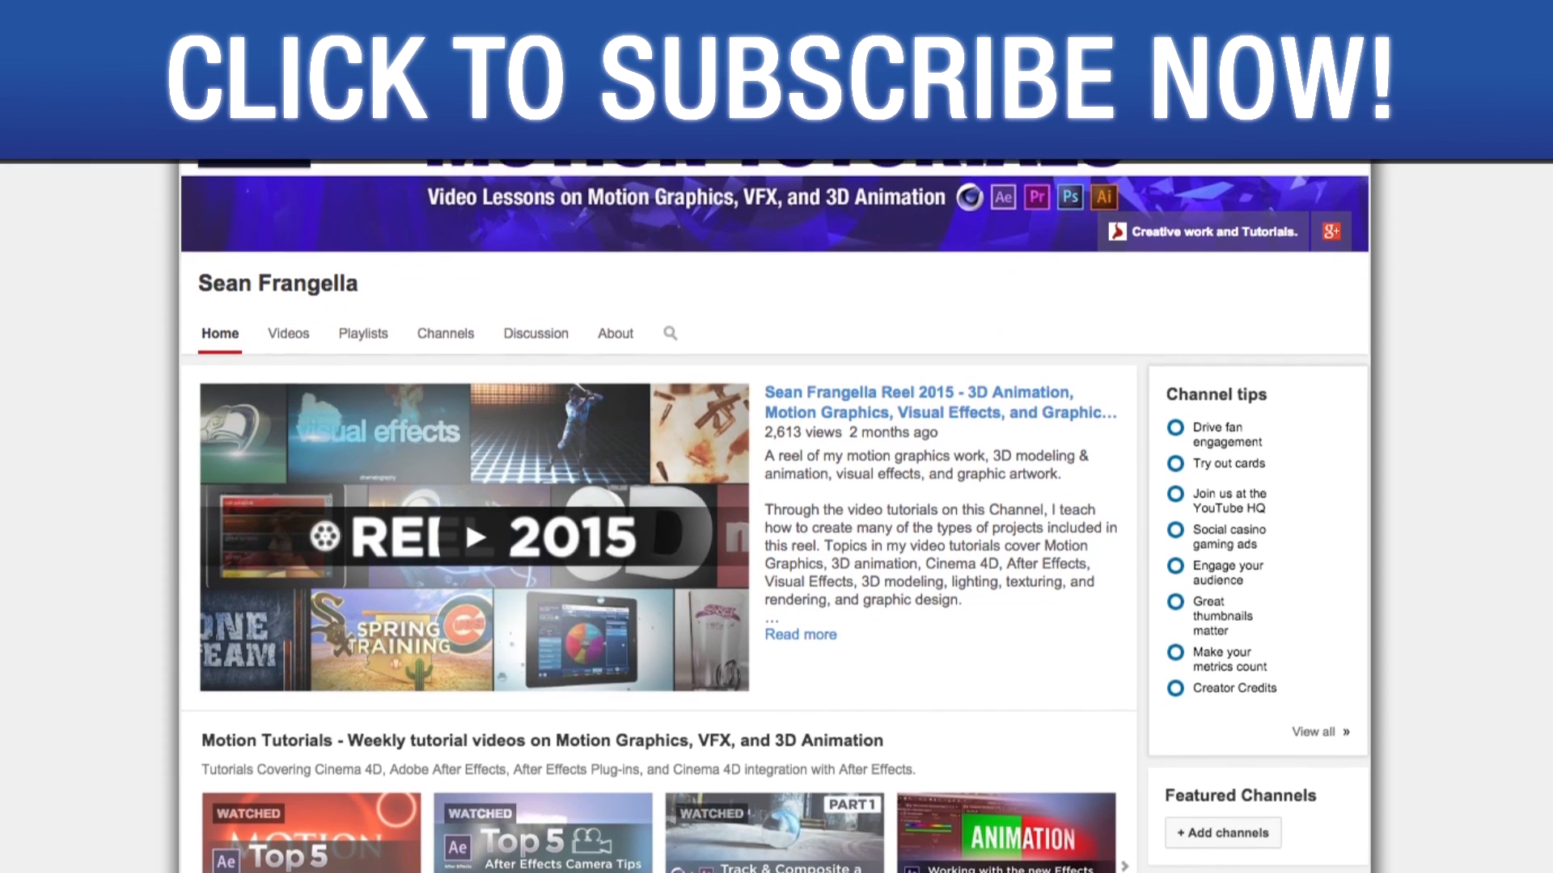
Step: Scroll the channel home page down to the weekly Motion Tutorials video row
scroll("down", 3)
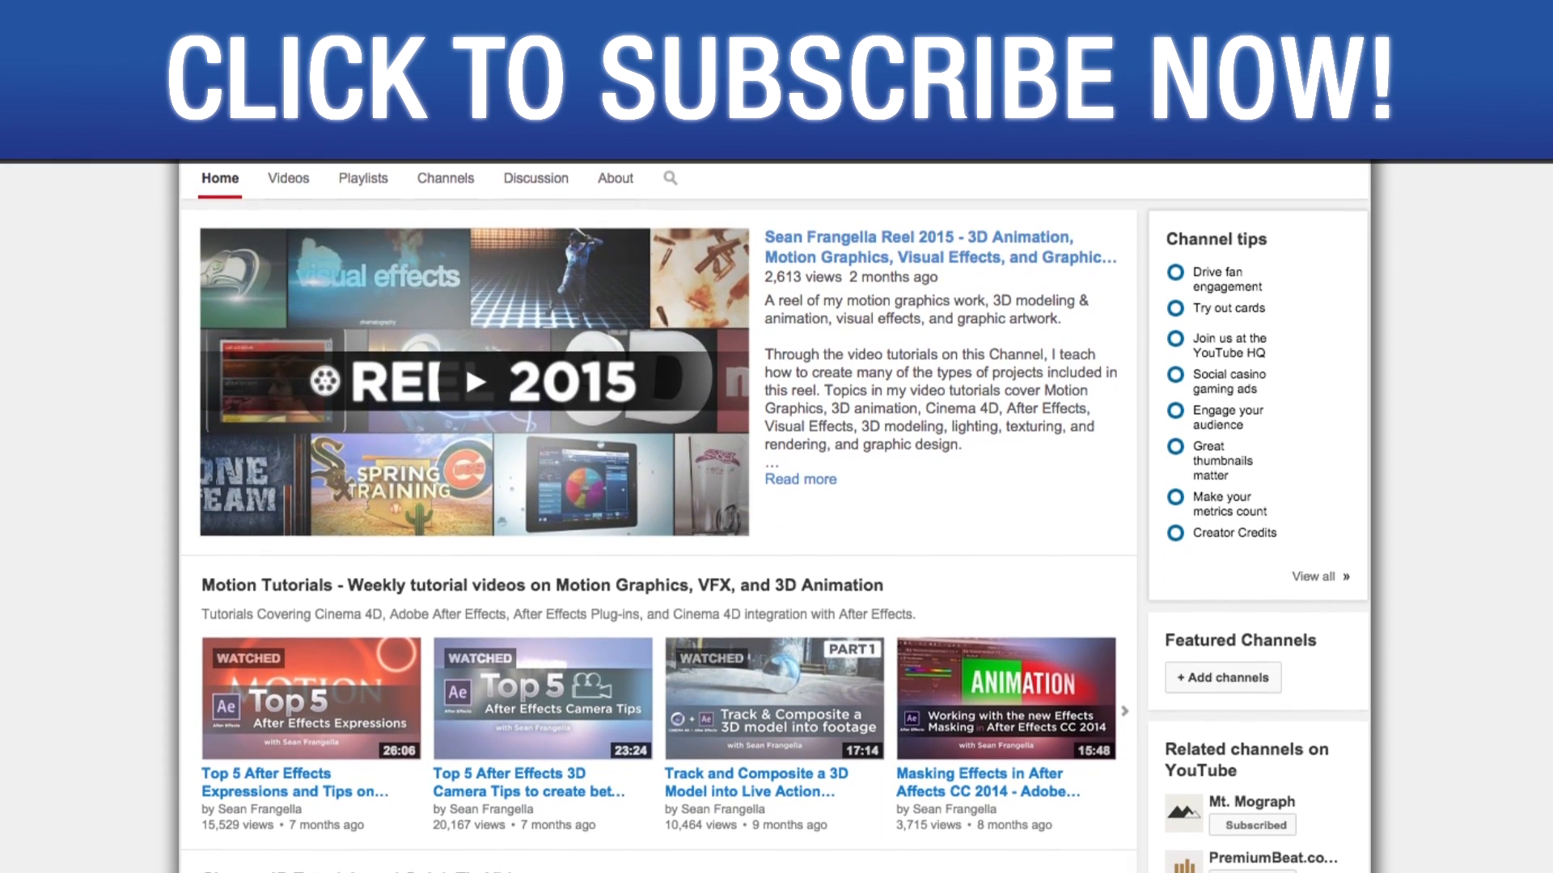
scroll("down", 3)
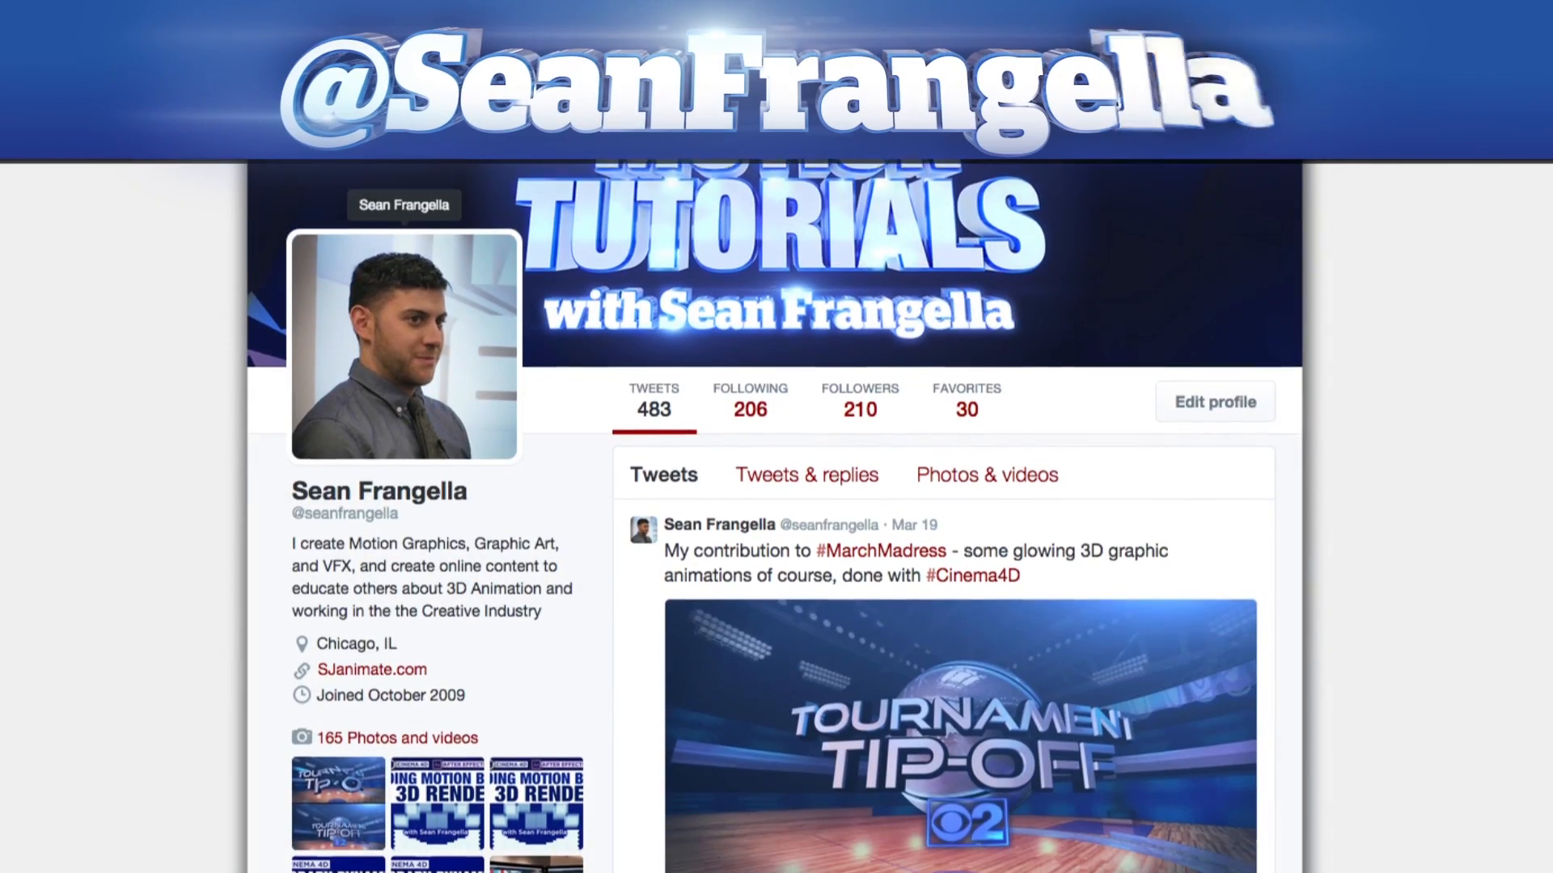
Step: Scroll the profile feed past the Tournament Tip-Off tweet to the YouTube video retweet
scroll("down", 3)
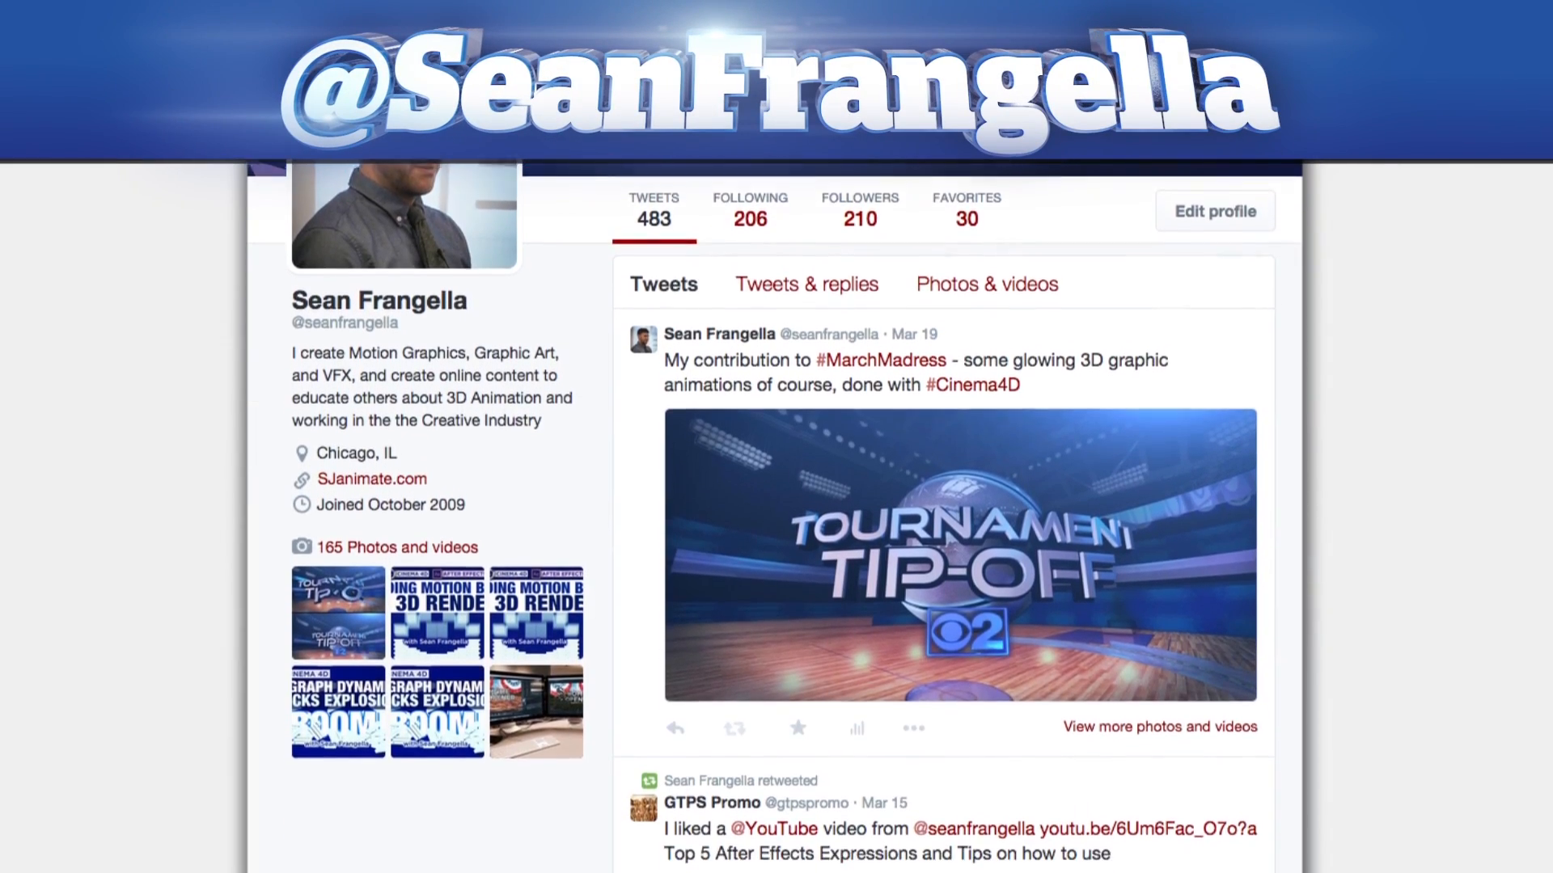
scroll("down", 3)
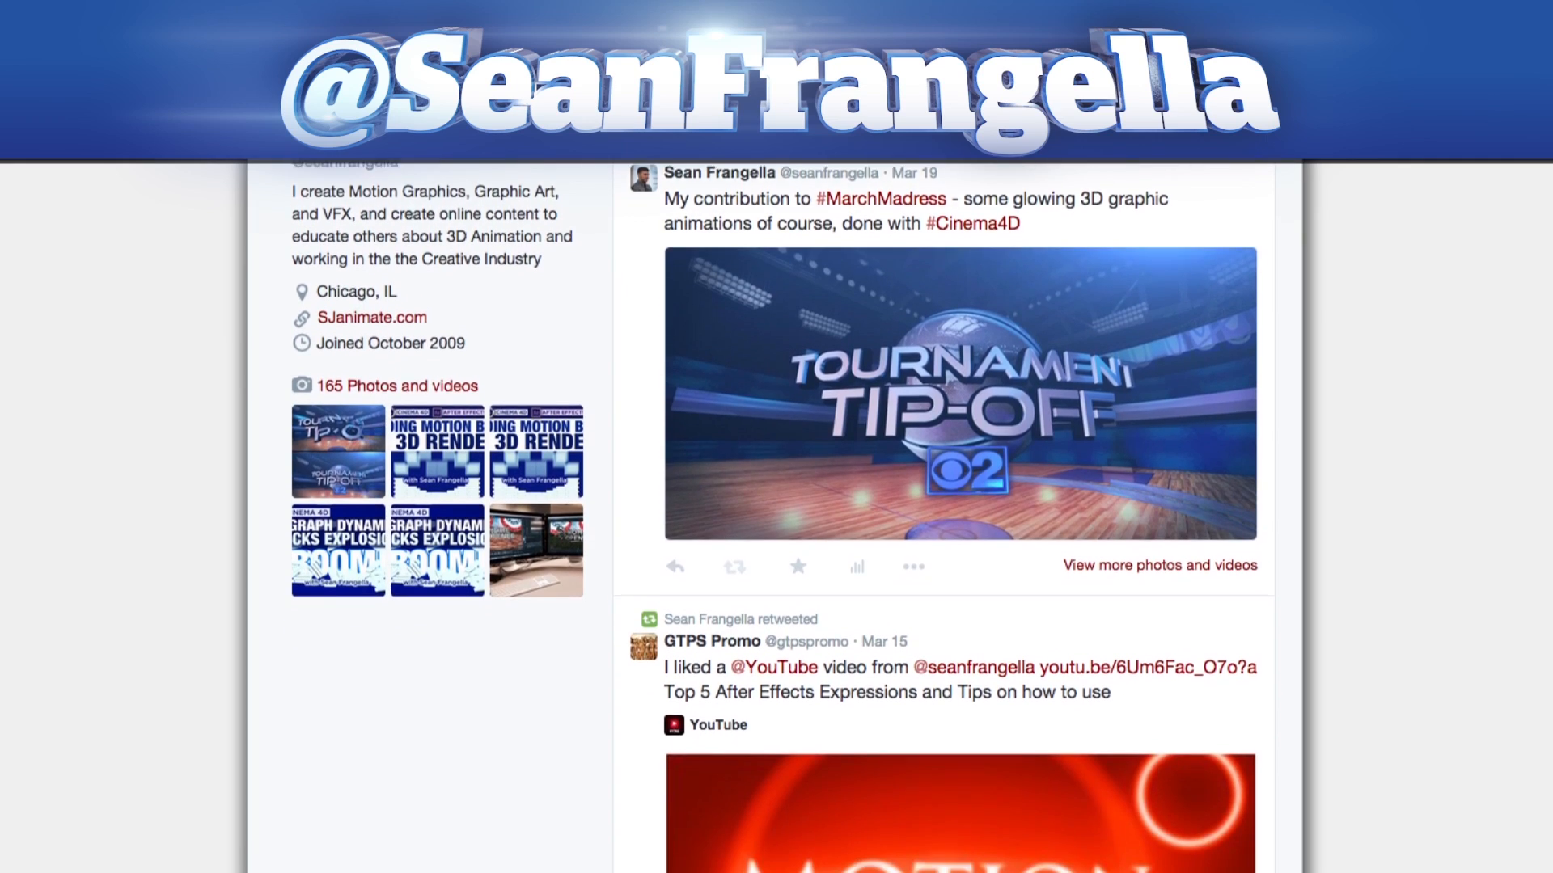
scroll("down", 3)
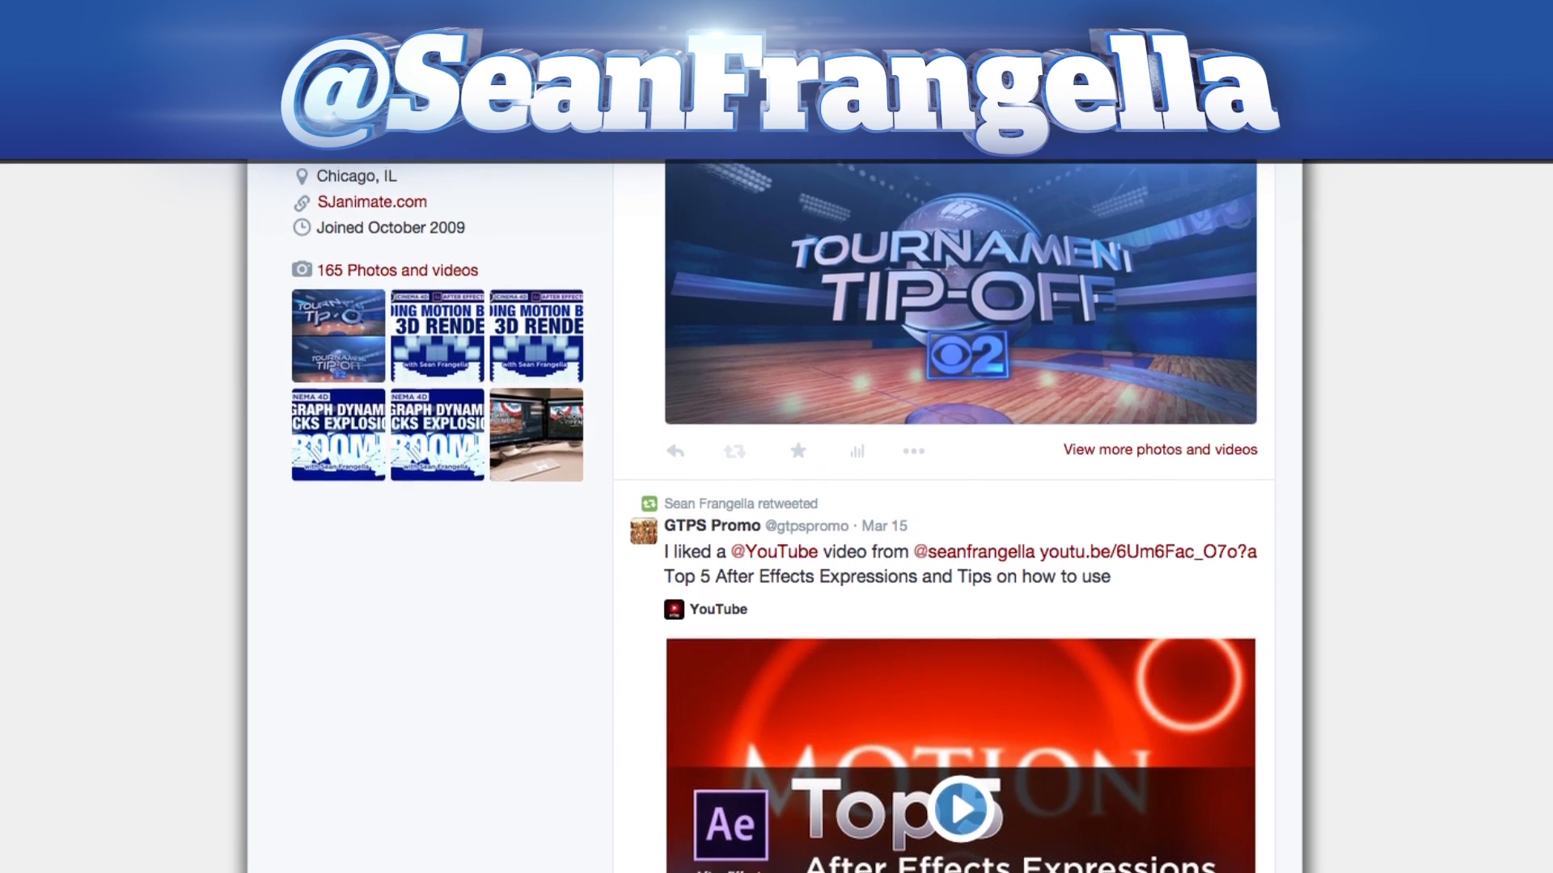